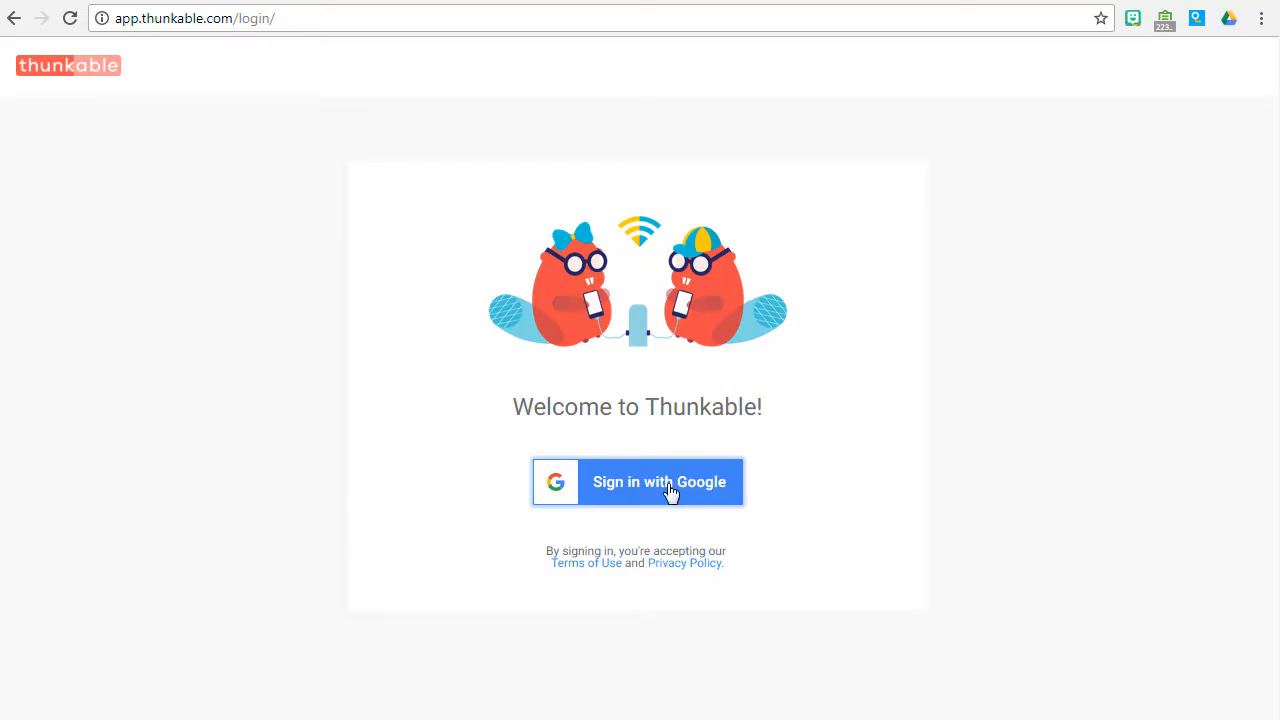
# Sign in to Thunkable with the Google account and reach the apps list showing WalkThisWay
pyautogui.click(637, 481)
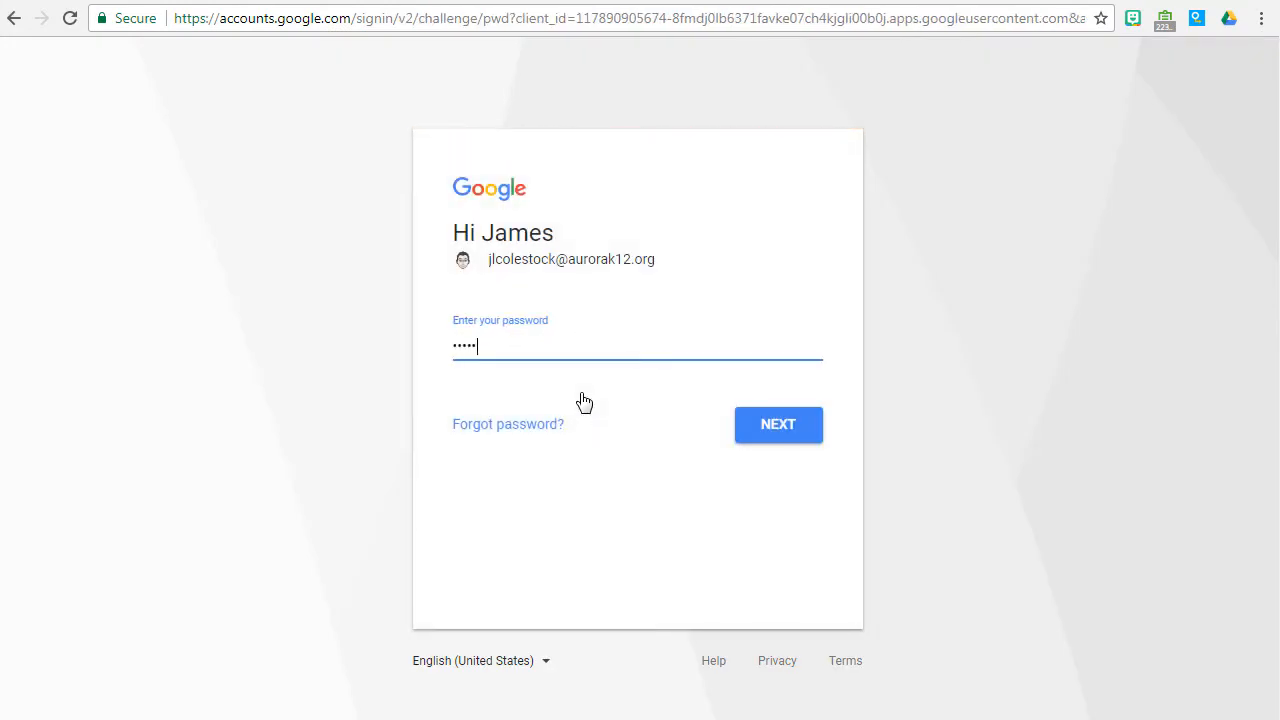
pyautogui.click(778, 424)
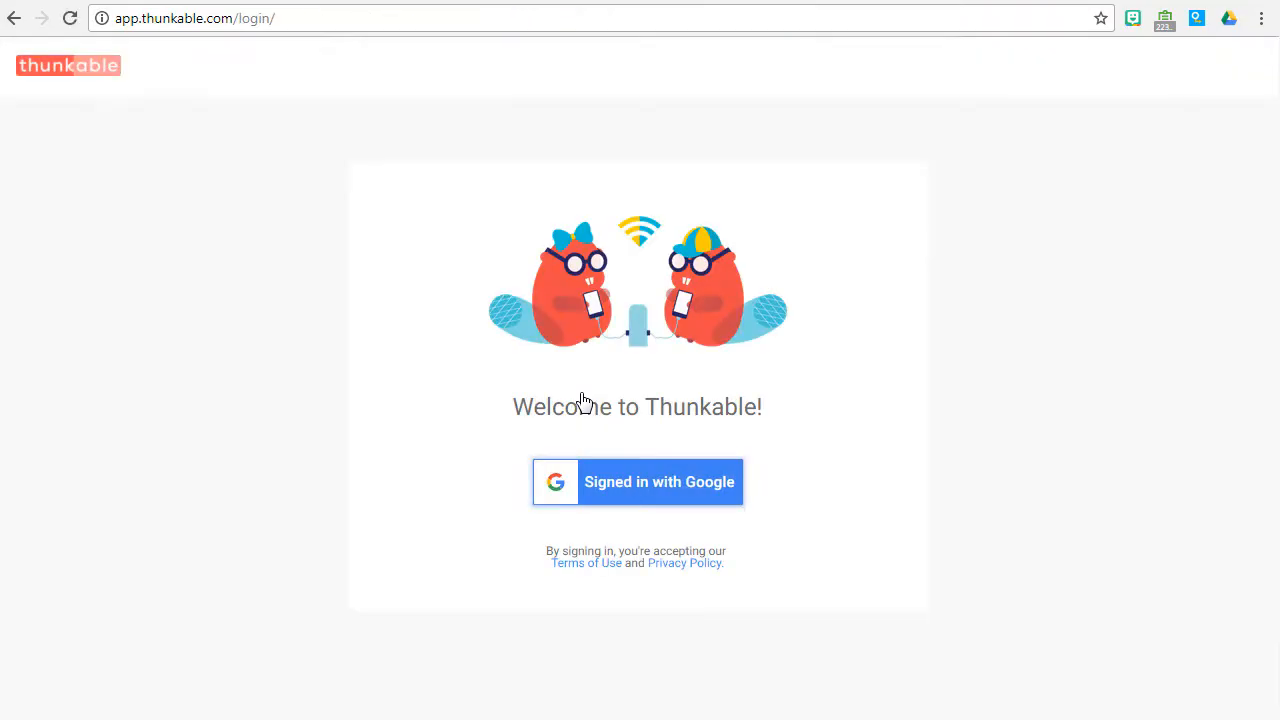
pyautogui.click(637, 481)
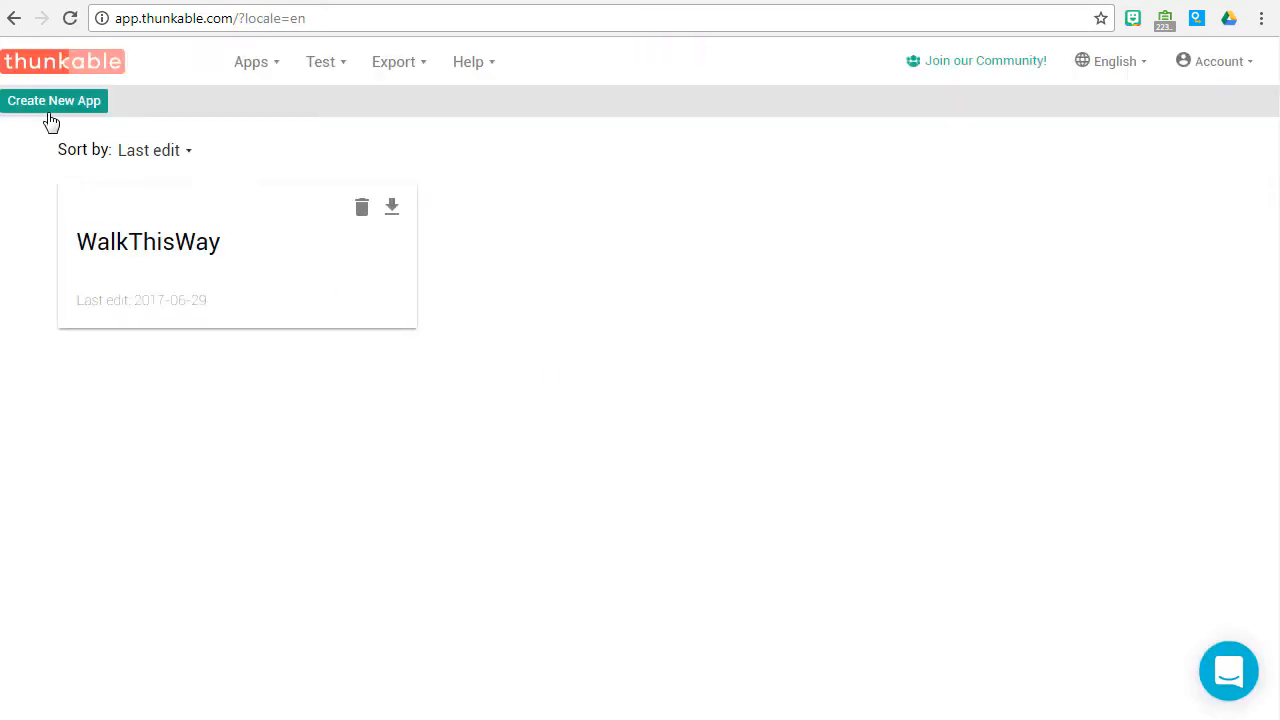
# Create a new Thunkable app named ExpressYourself
pyautogui.click(54, 100)
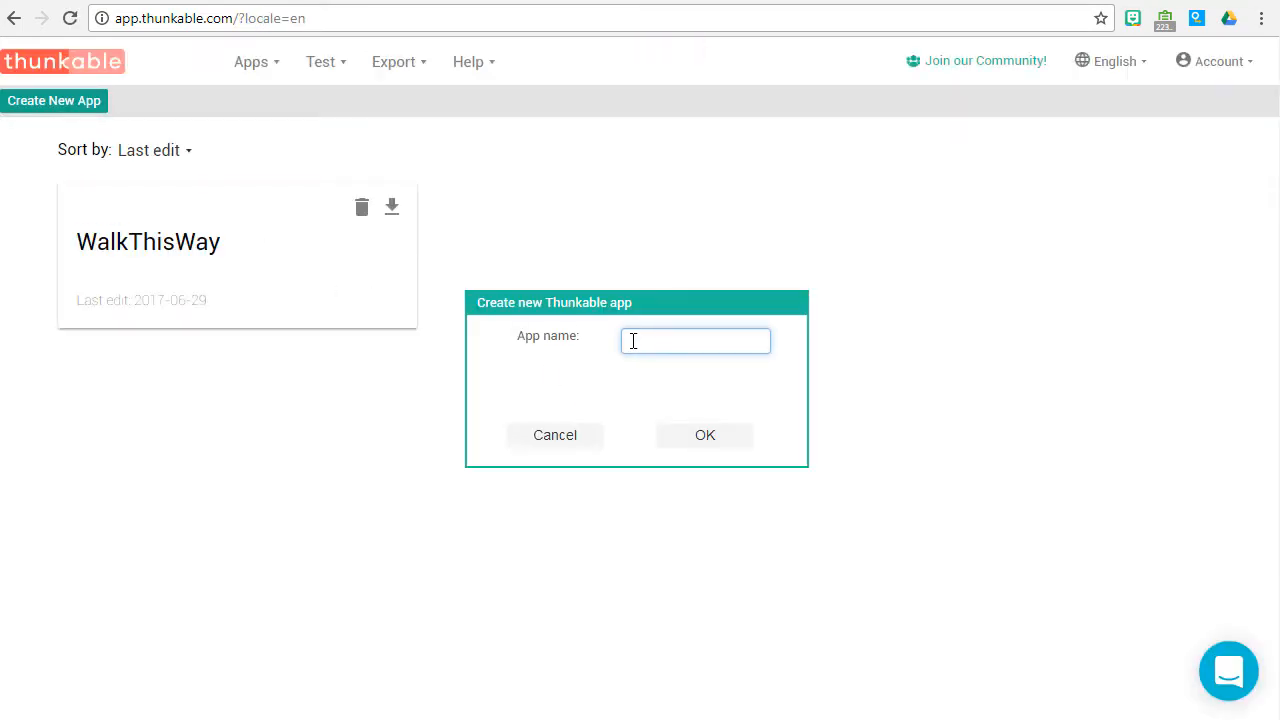
pyautogui.write('Express')
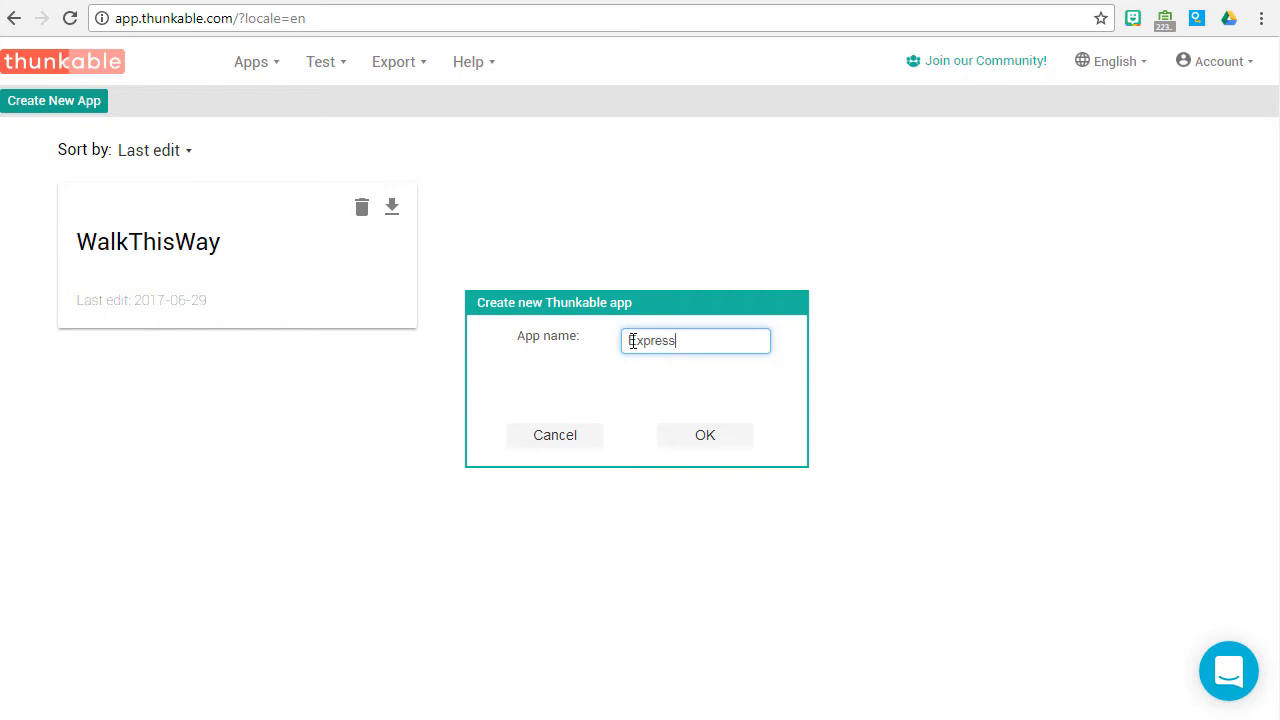
pyautogui.write('Yours')
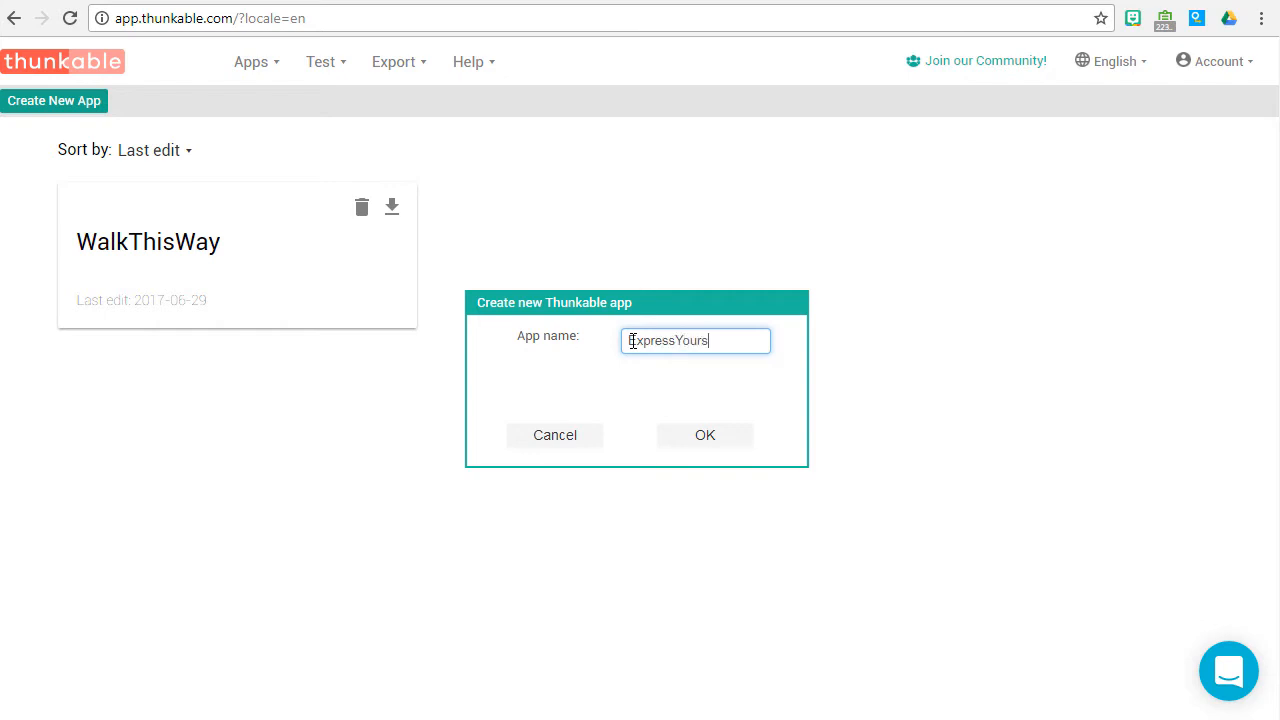
pyautogui.click(704, 434)
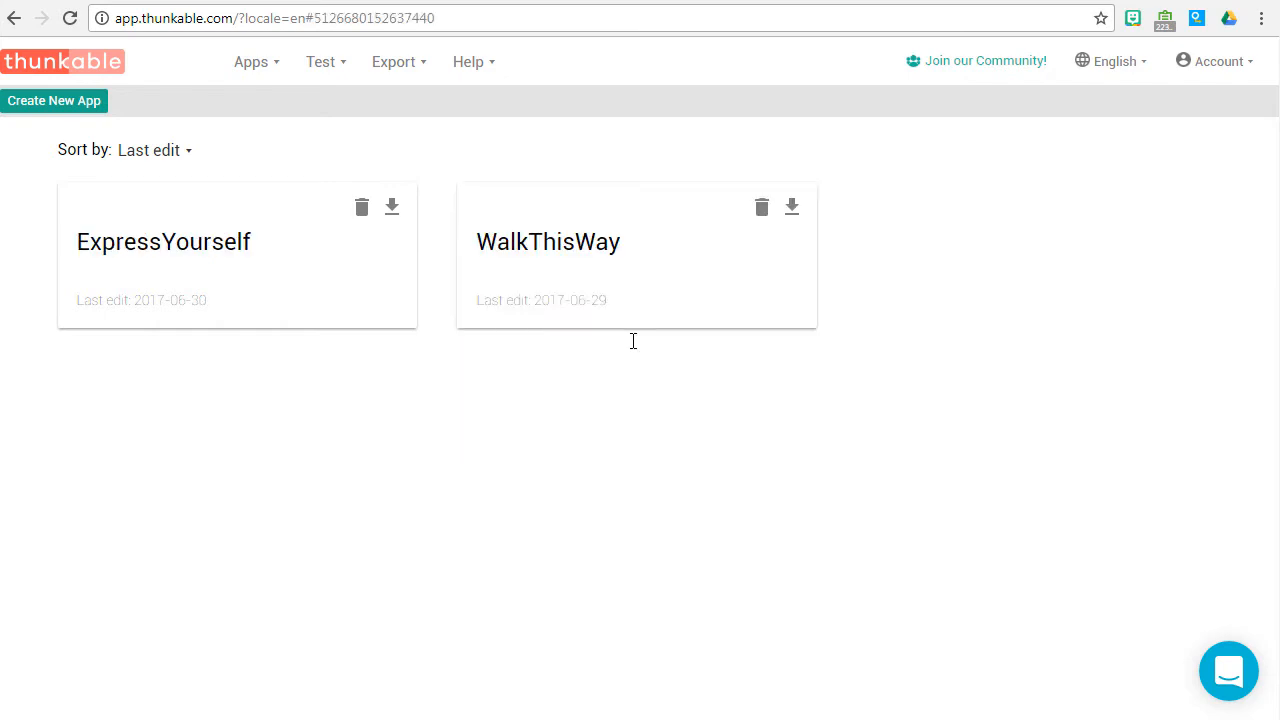
# Open the ExpressYourself project and set the screen background color to Default
pyautogui.click(163, 241)
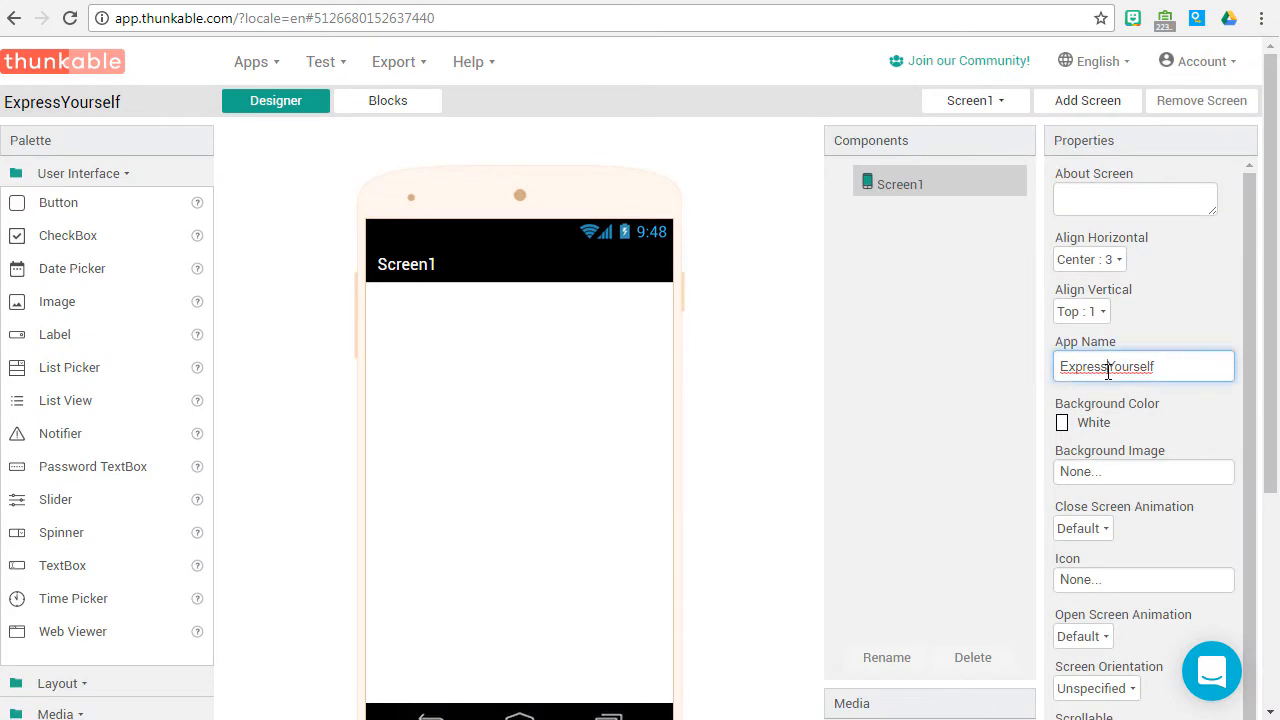
pyautogui.click(1062, 422)
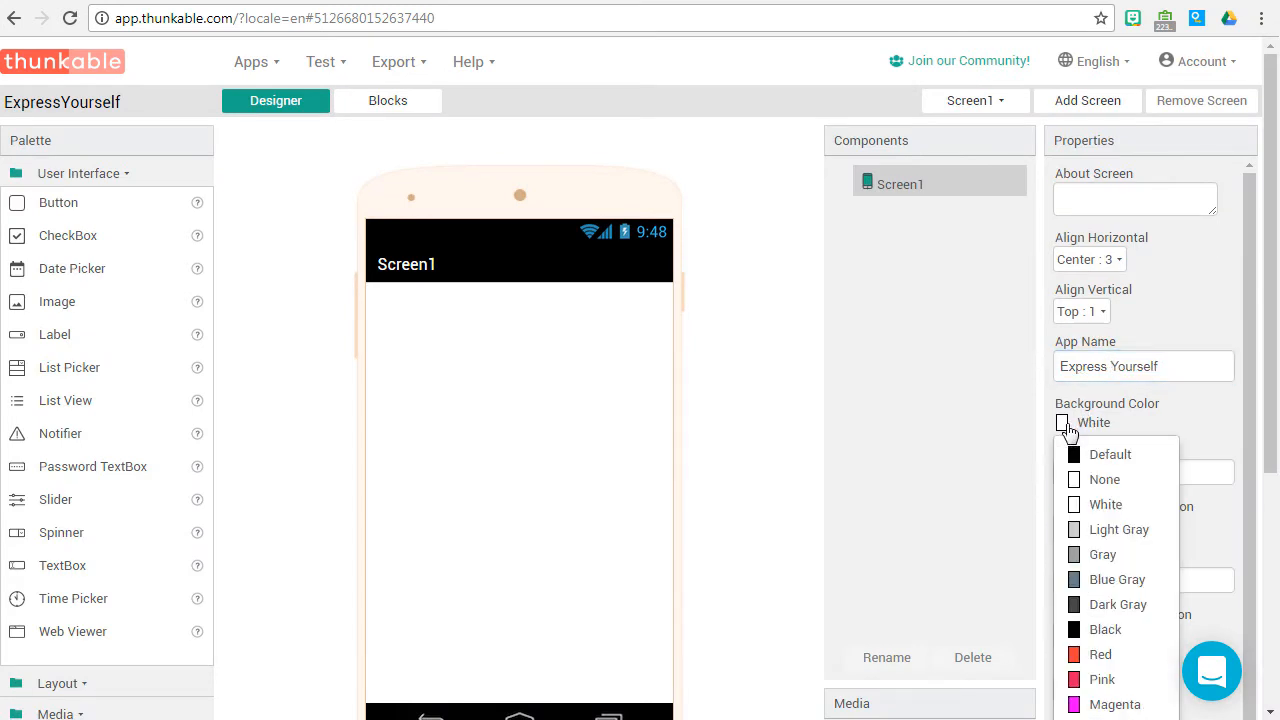
pyautogui.scroll(-3)
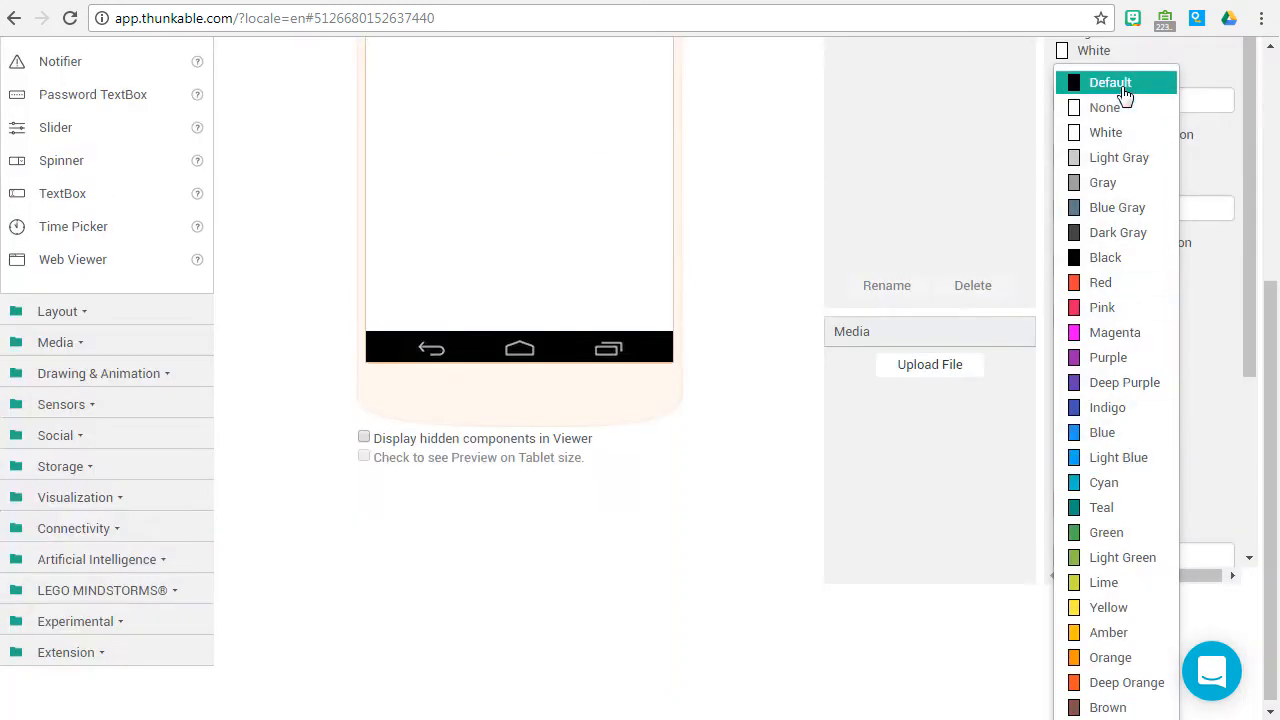
pyautogui.click(1110, 82)
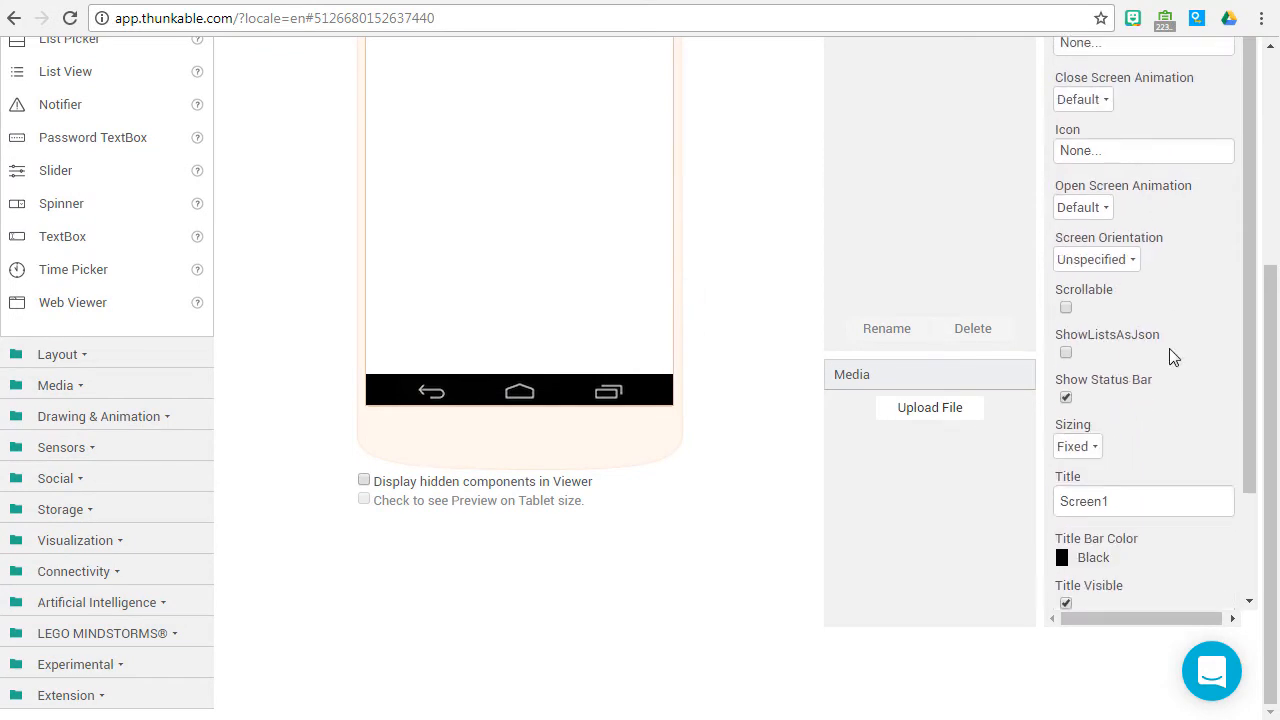
pyautogui.scroll(3)
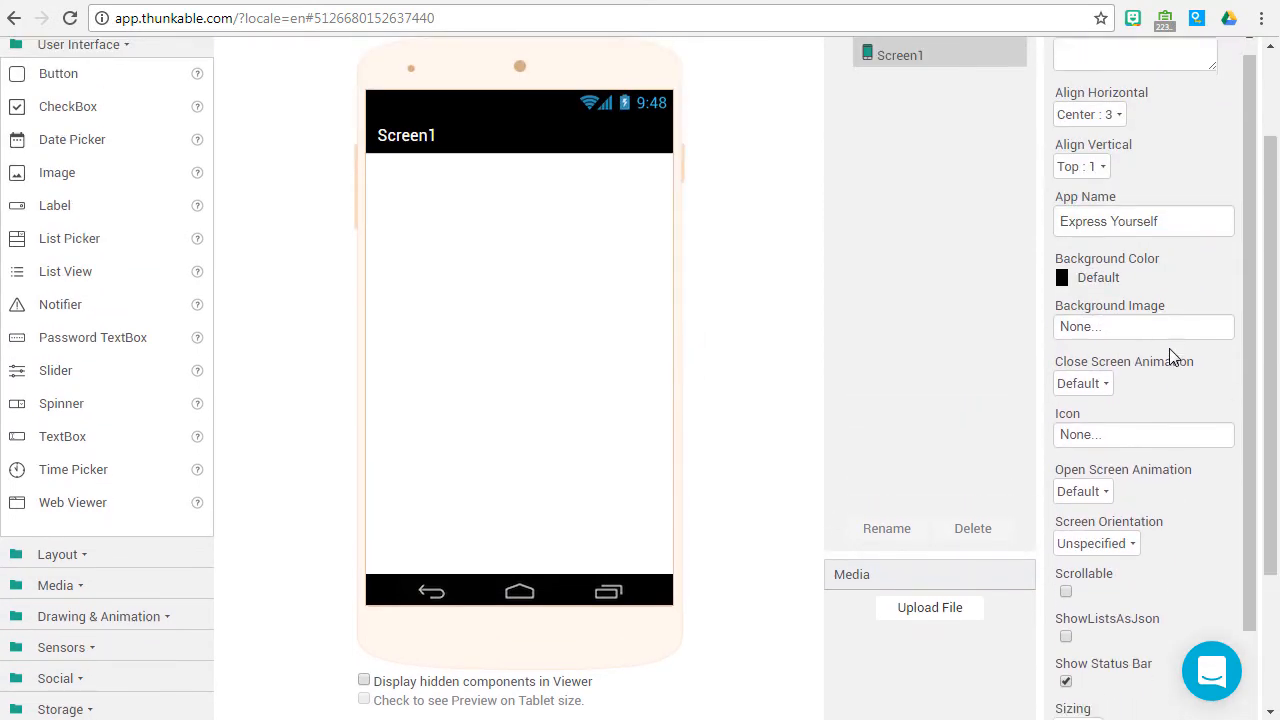
# Set the screen title to 'Express Yourself'
pyautogui.scroll(-3)
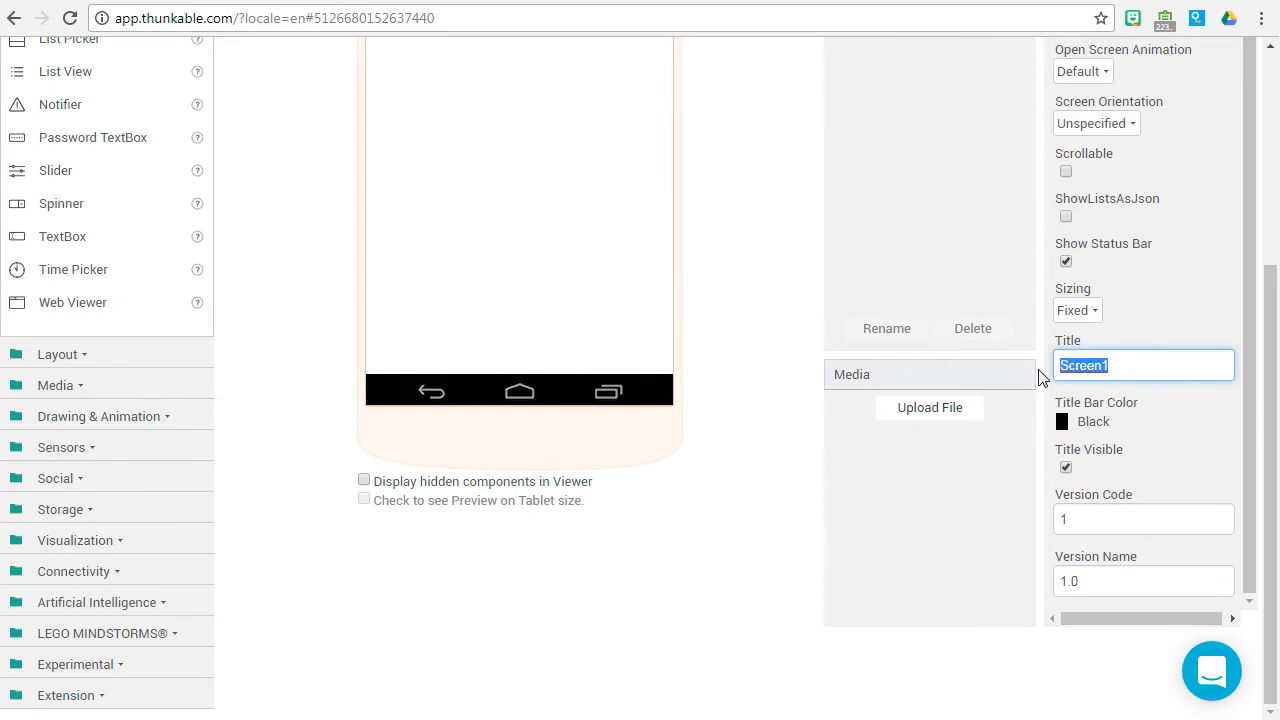
pyautogui.write('Express Y')
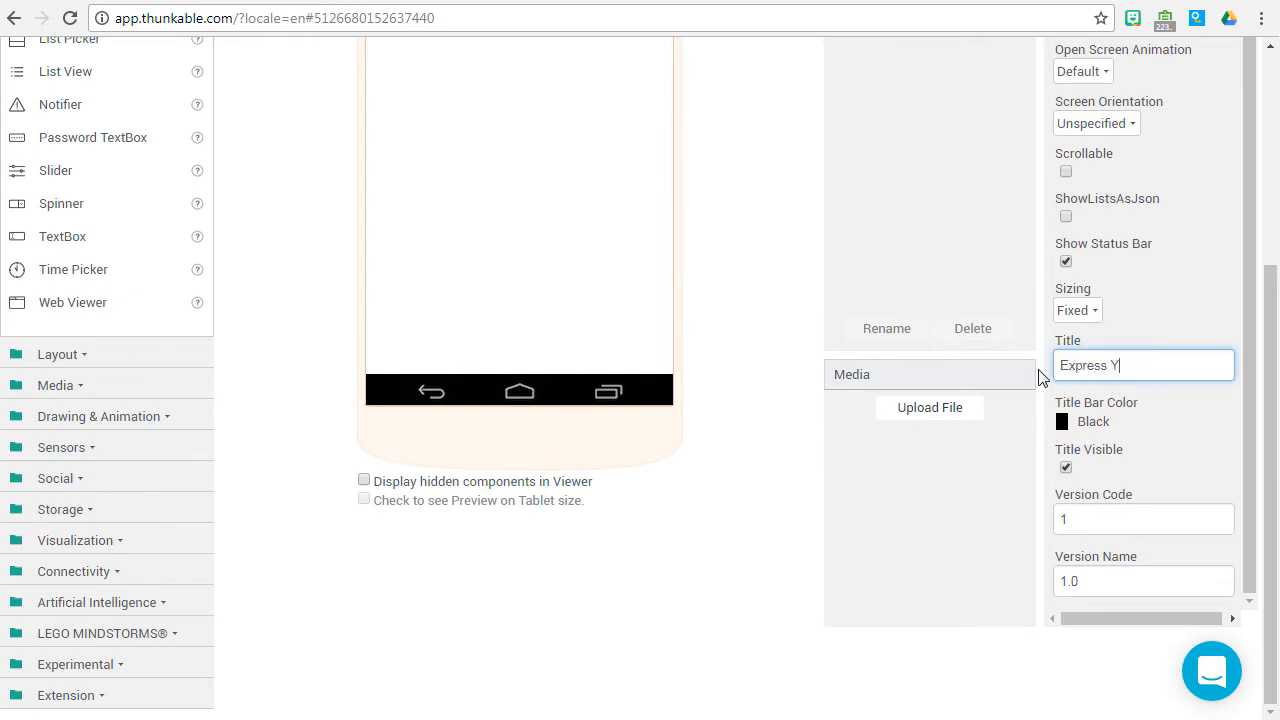
pyautogui.write('ourself')
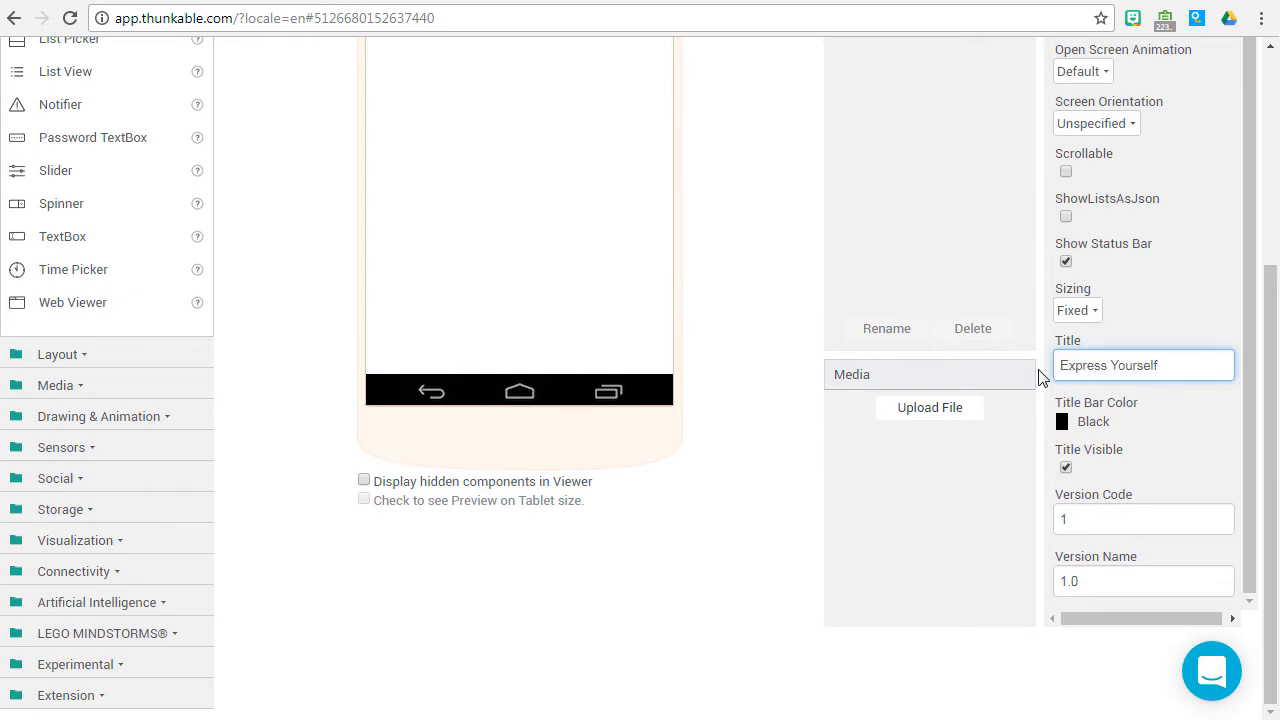
pyautogui.scroll(3)
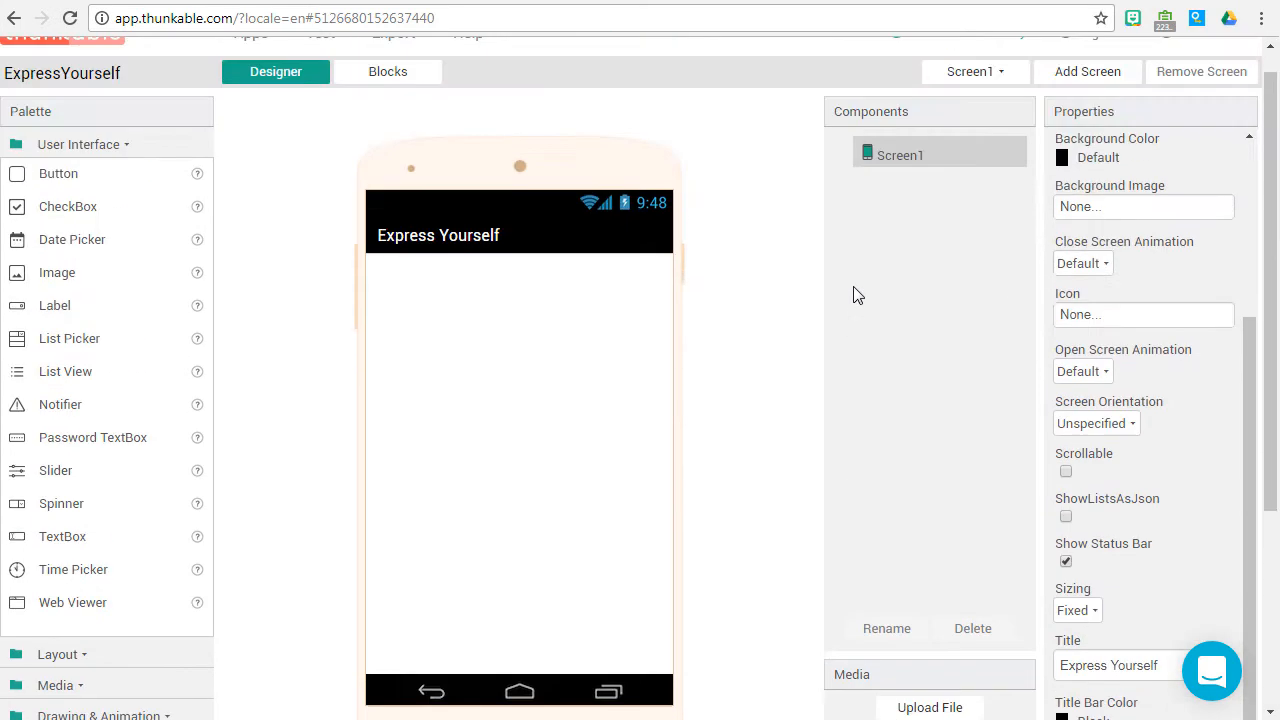
pyautogui.moveTo(173, 524)
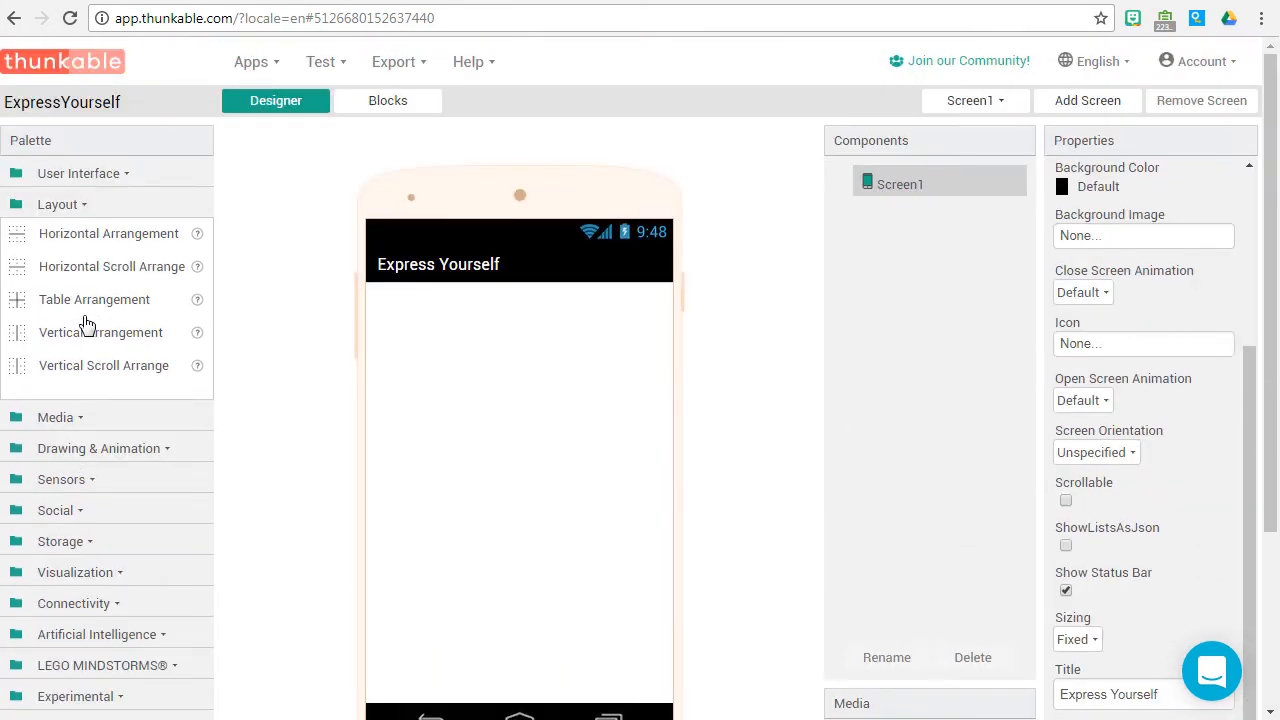
pyautogui.moveTo(100, 332)
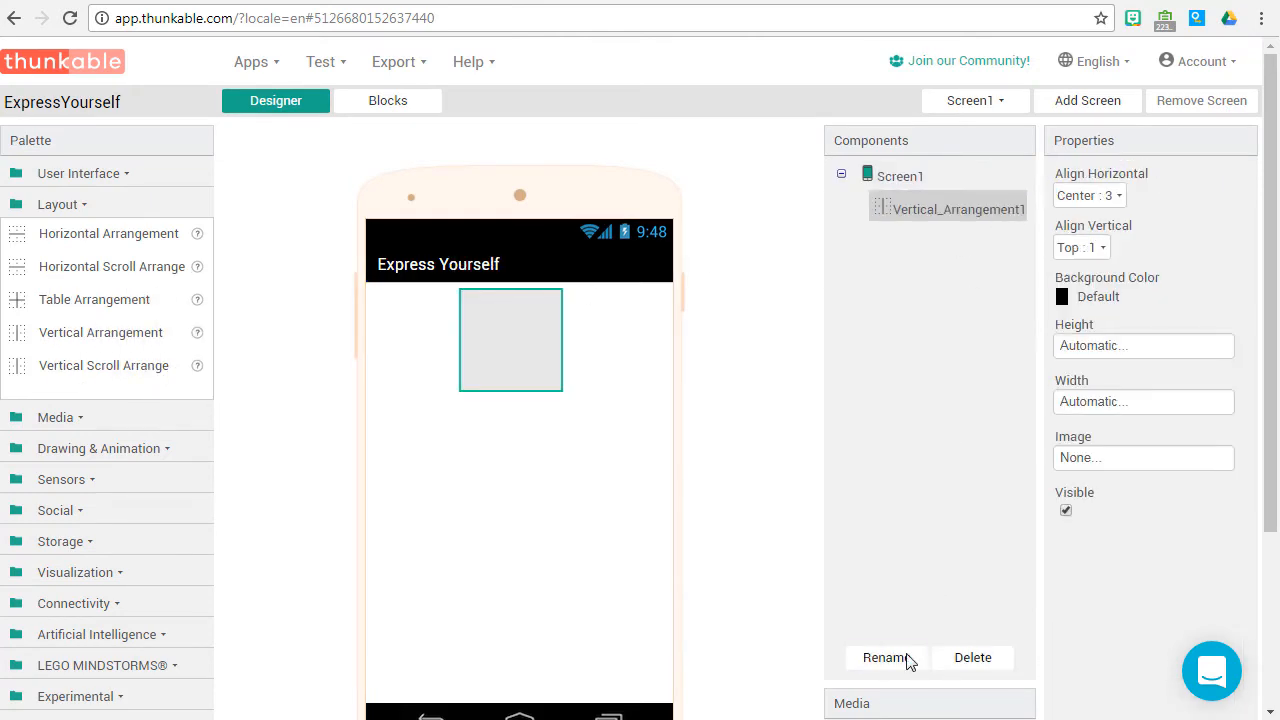
# Rename the new vertical arrangement to VerticalTop and set its alignment property
pyautogui.click(886, 657)
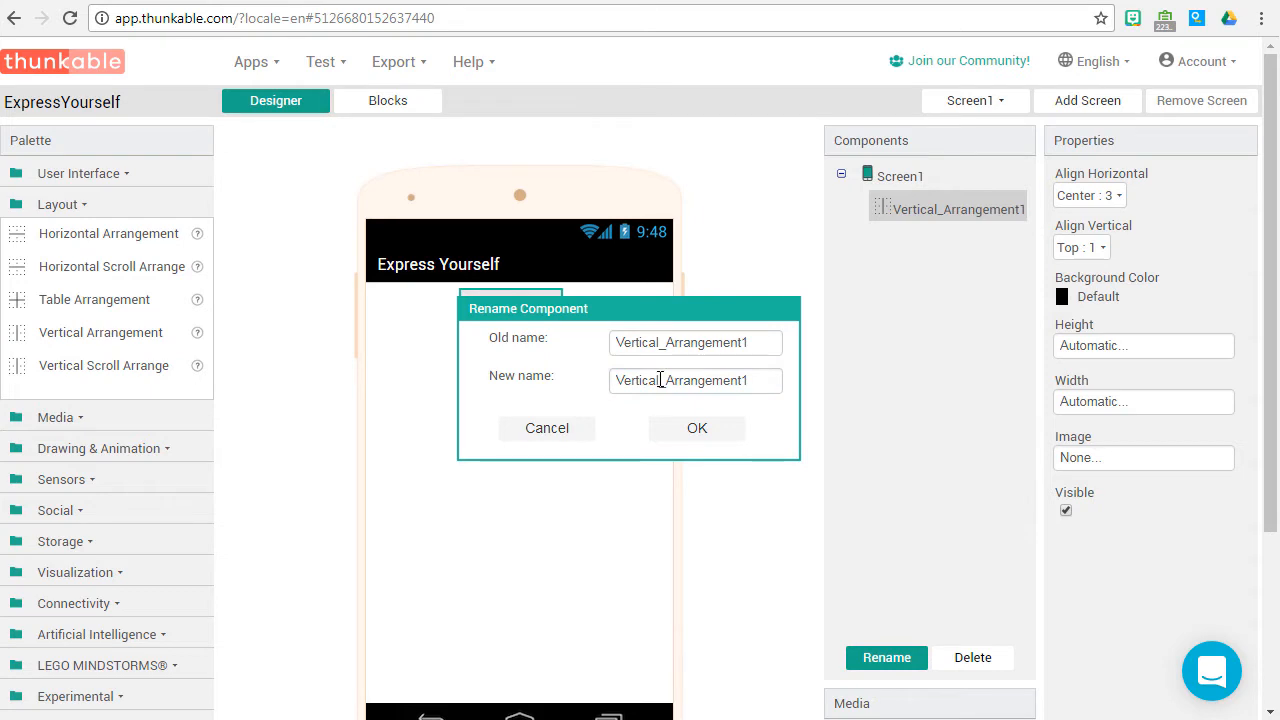
pyautogui.click(697, 428)
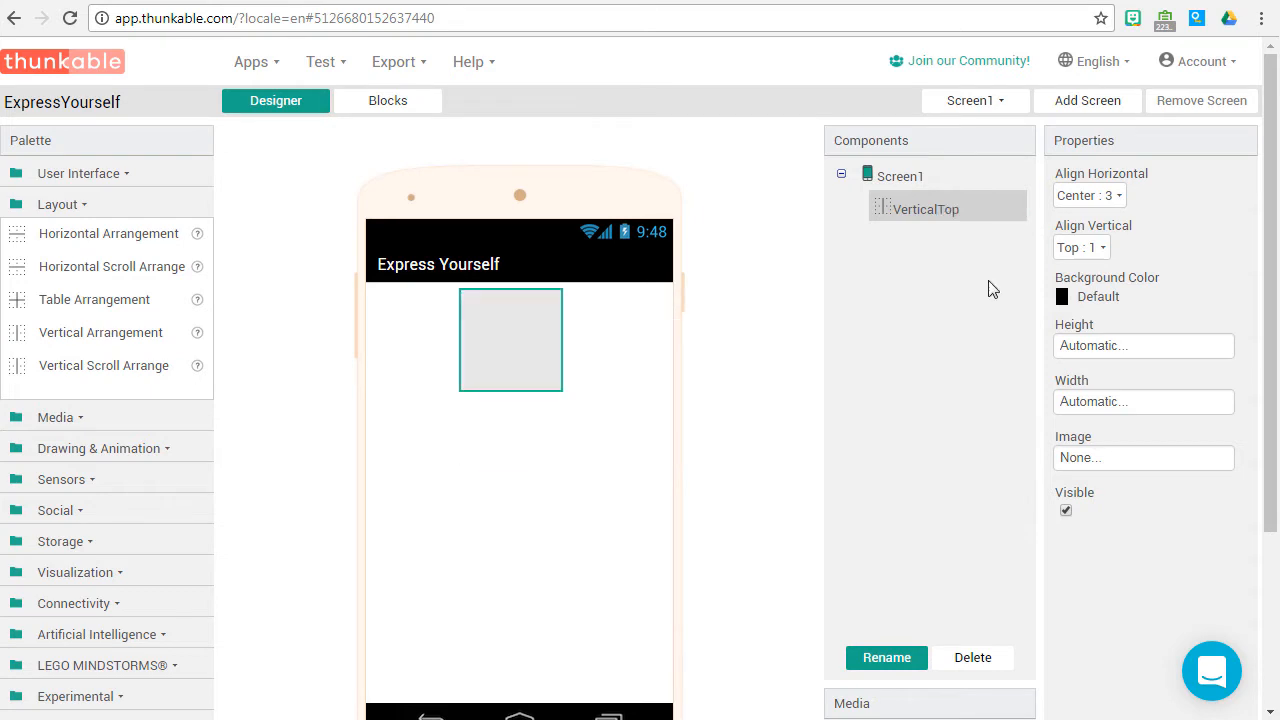
pyautogui.click(1081, 247)
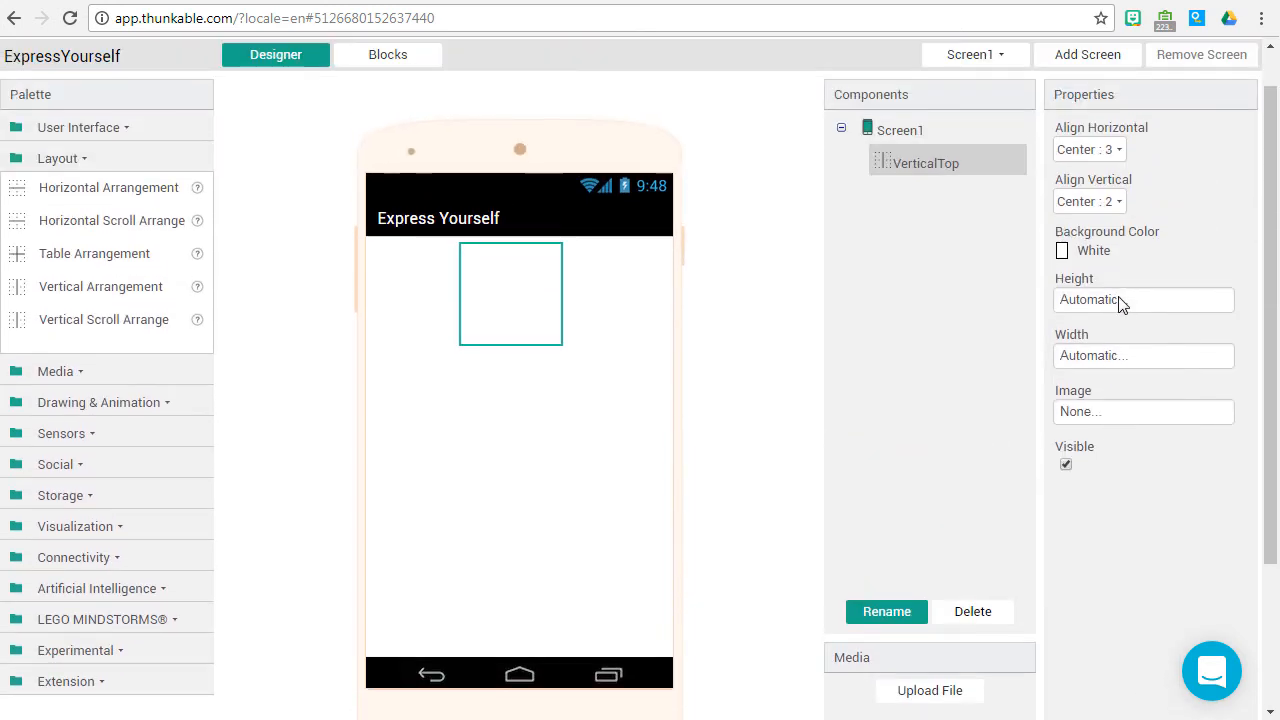
# Make VerticalTop 15 percent tall and fill the parent width
pyautogui.click(1143, 300)
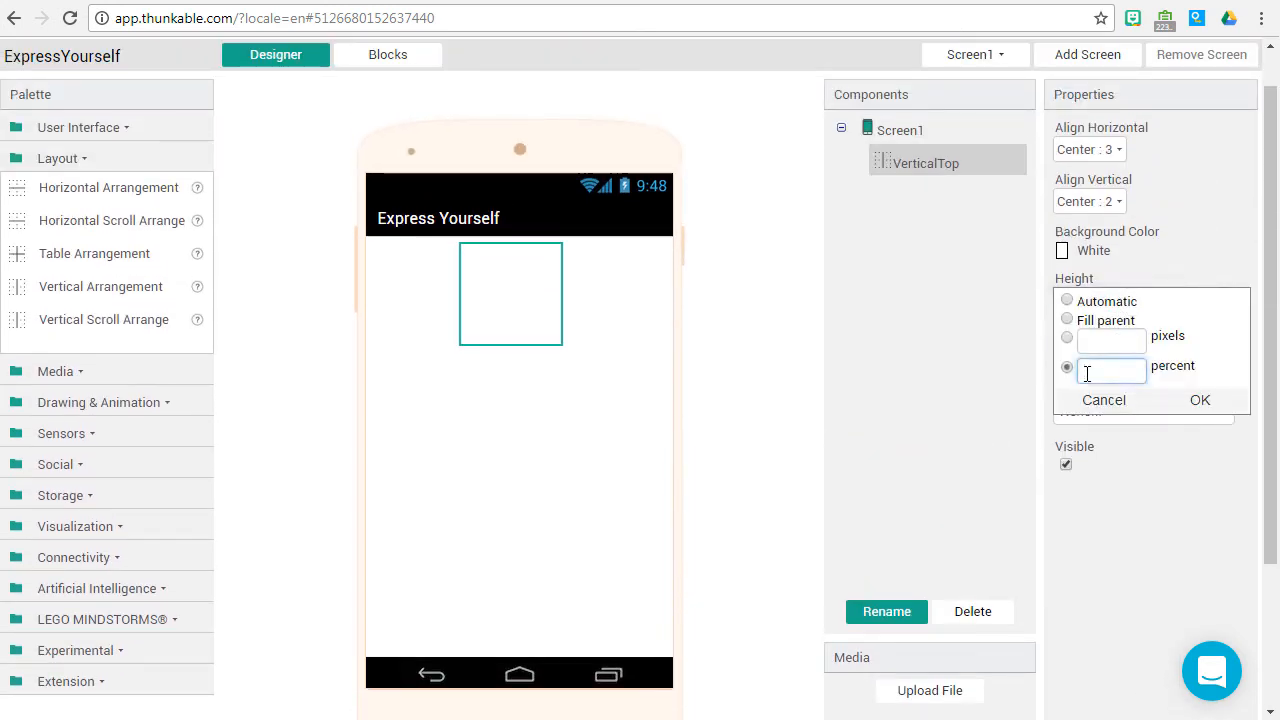
pyautogui.click(1199, 399)
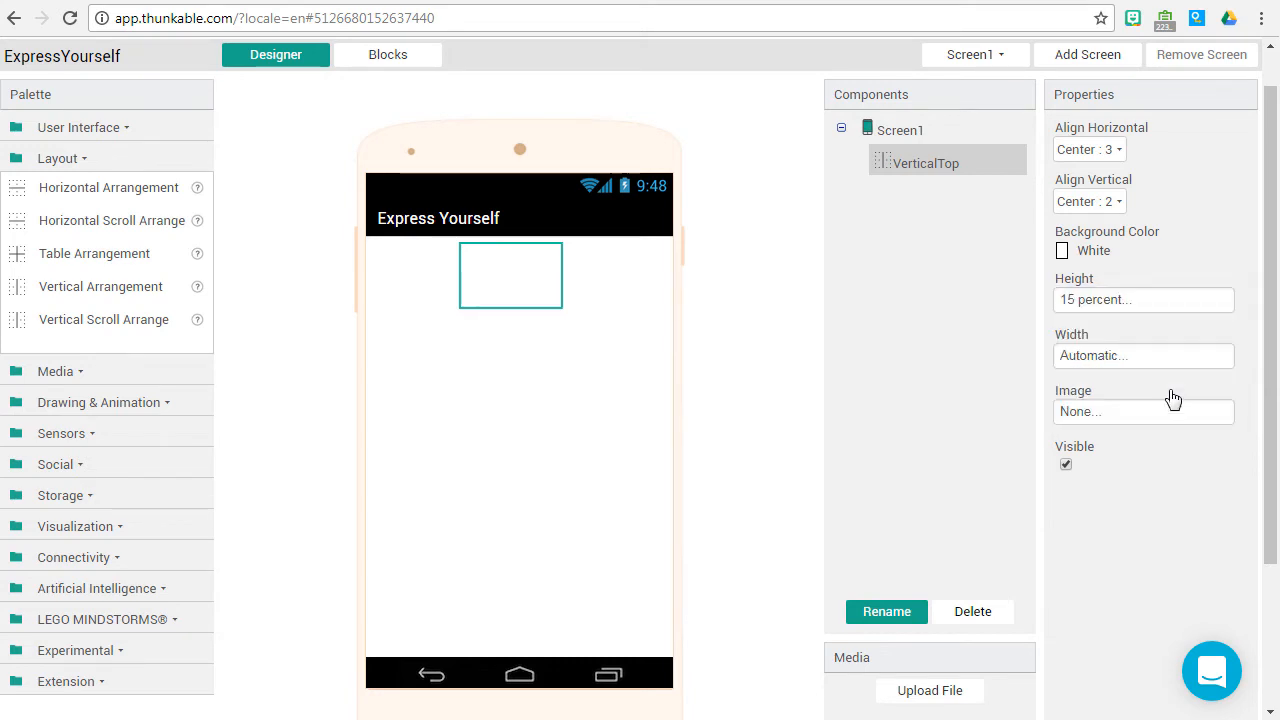
pyautogui.click(1143, 355)
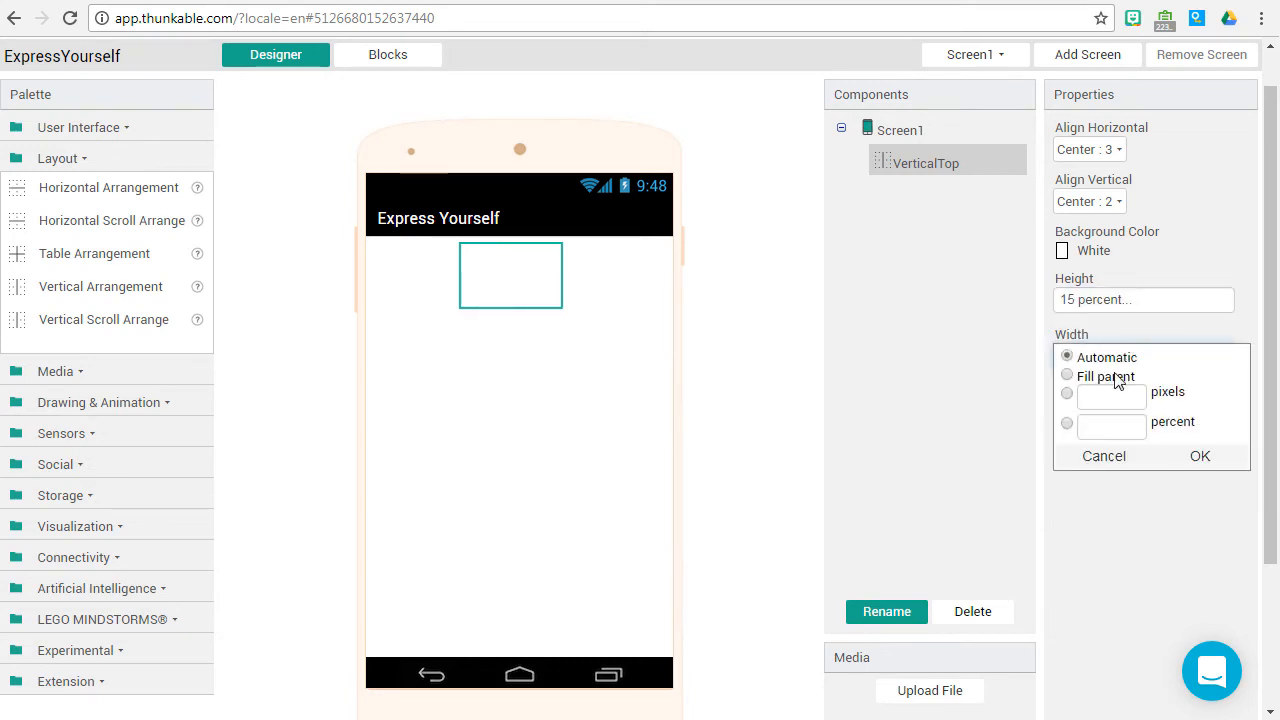
pyautogui.click(1199, 456)
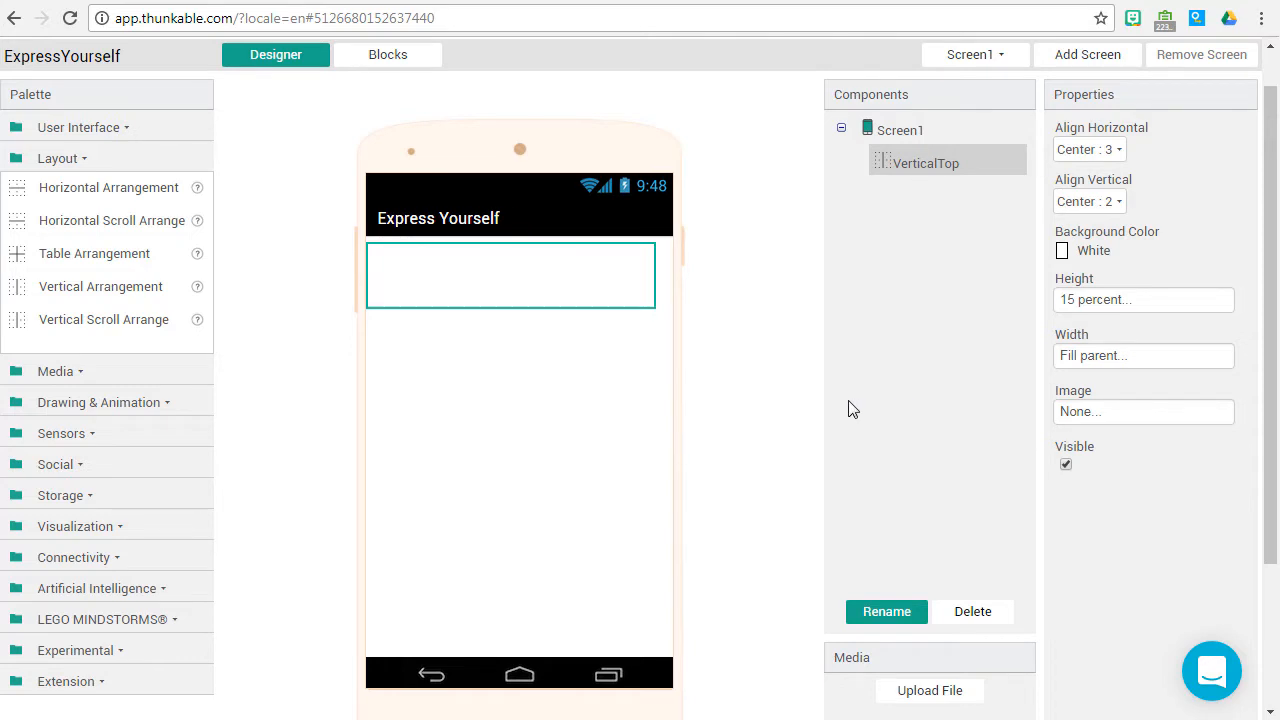
pyautogui.scroll(3)
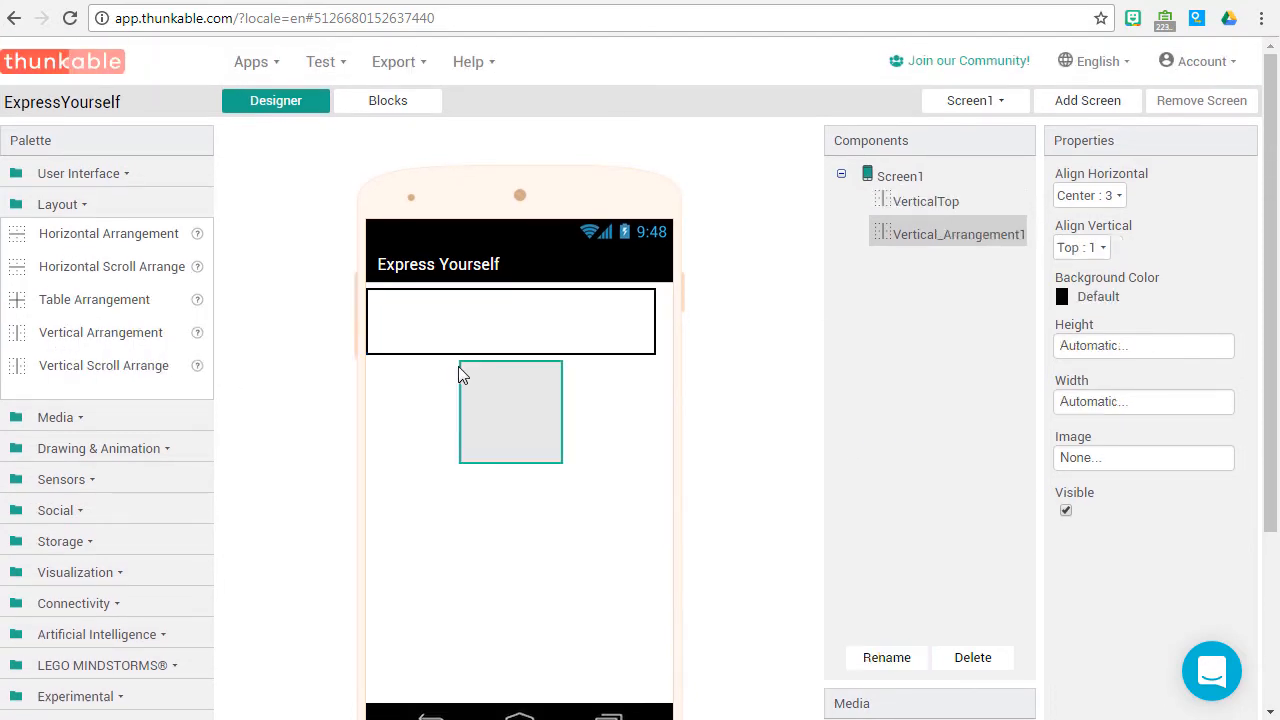
# Rename the second arrangement VerticalMiddle and center it vertically
pyautogui.click(886, 657)
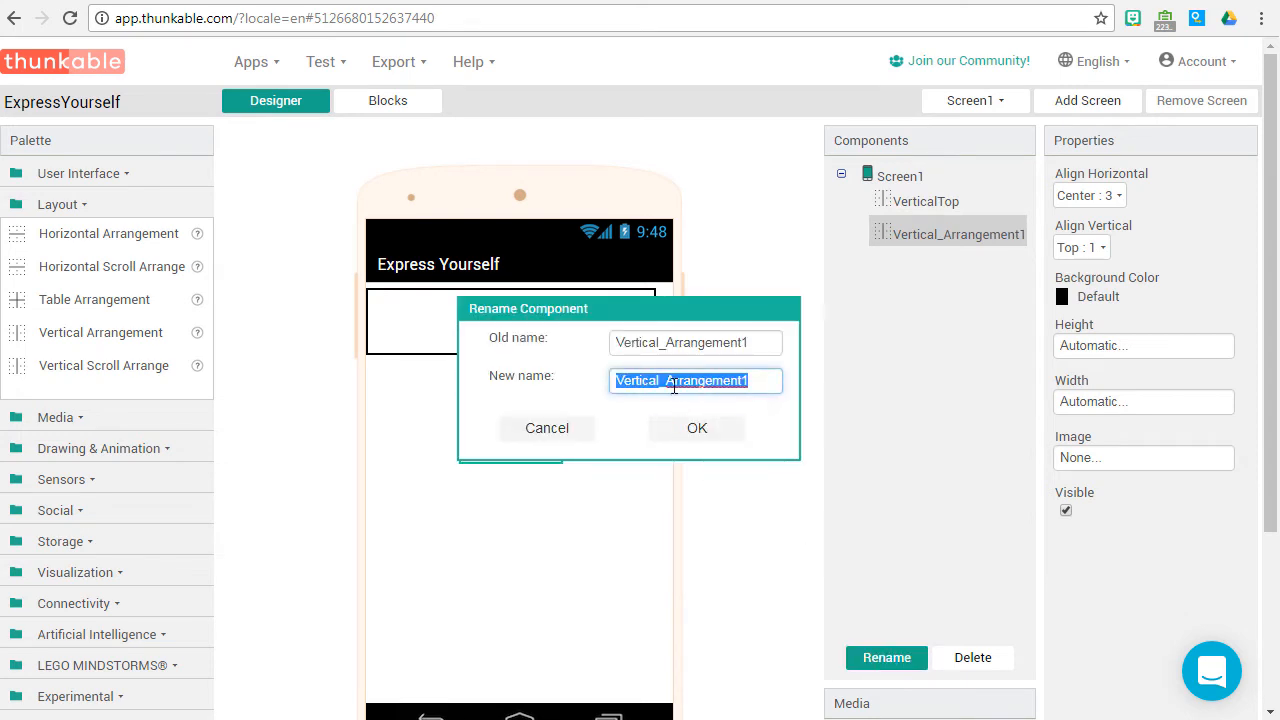
pyautogui.write('VerticalMiddl')
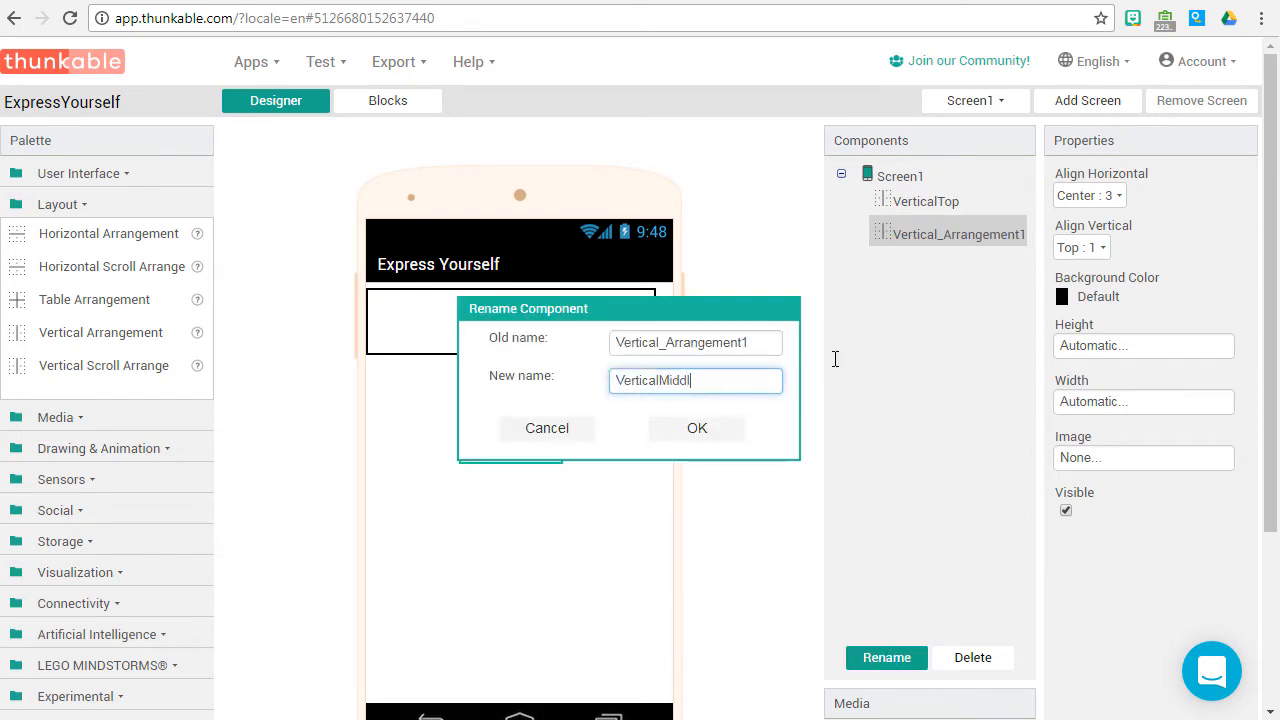
pyautogui.click(696, 428)
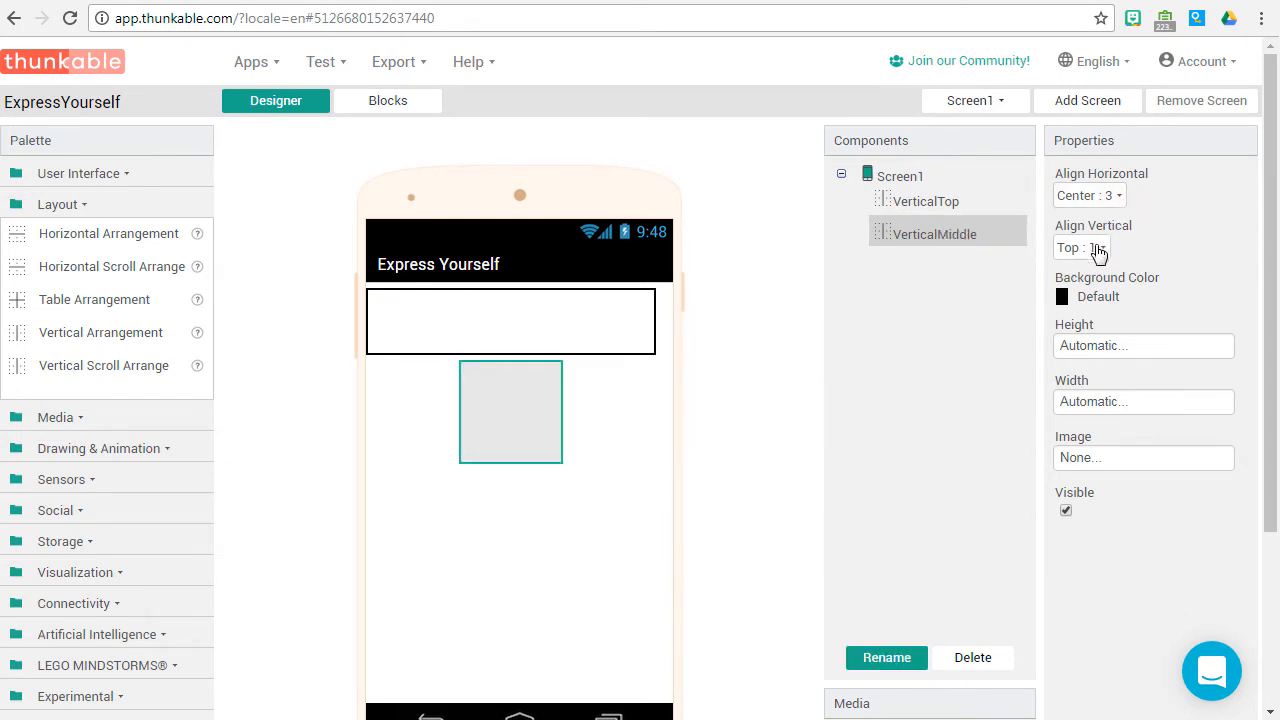
pyautogui.click(1088, 247)
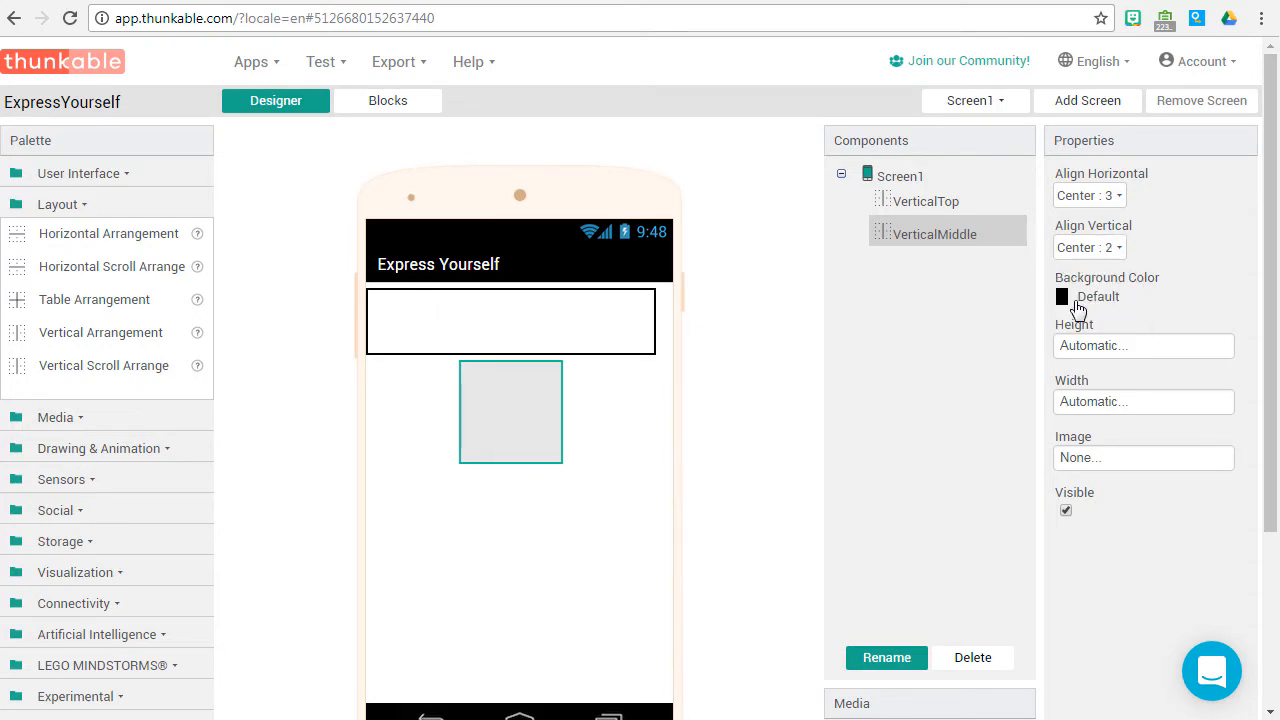
# Give VerticalMiddle a black background, 50 percent height and fill-parent width
pyautogui.click(1062, 296)
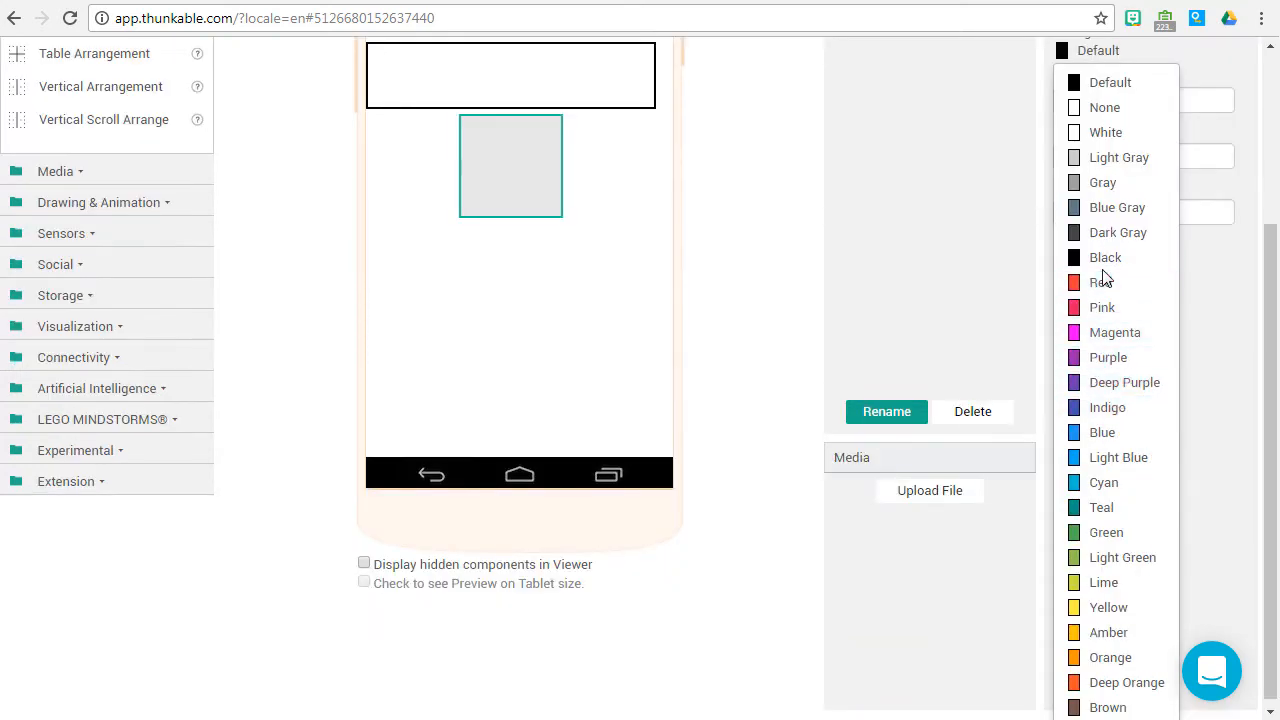
pyautogui.click(1105, 257)
pyautogui.write('50')
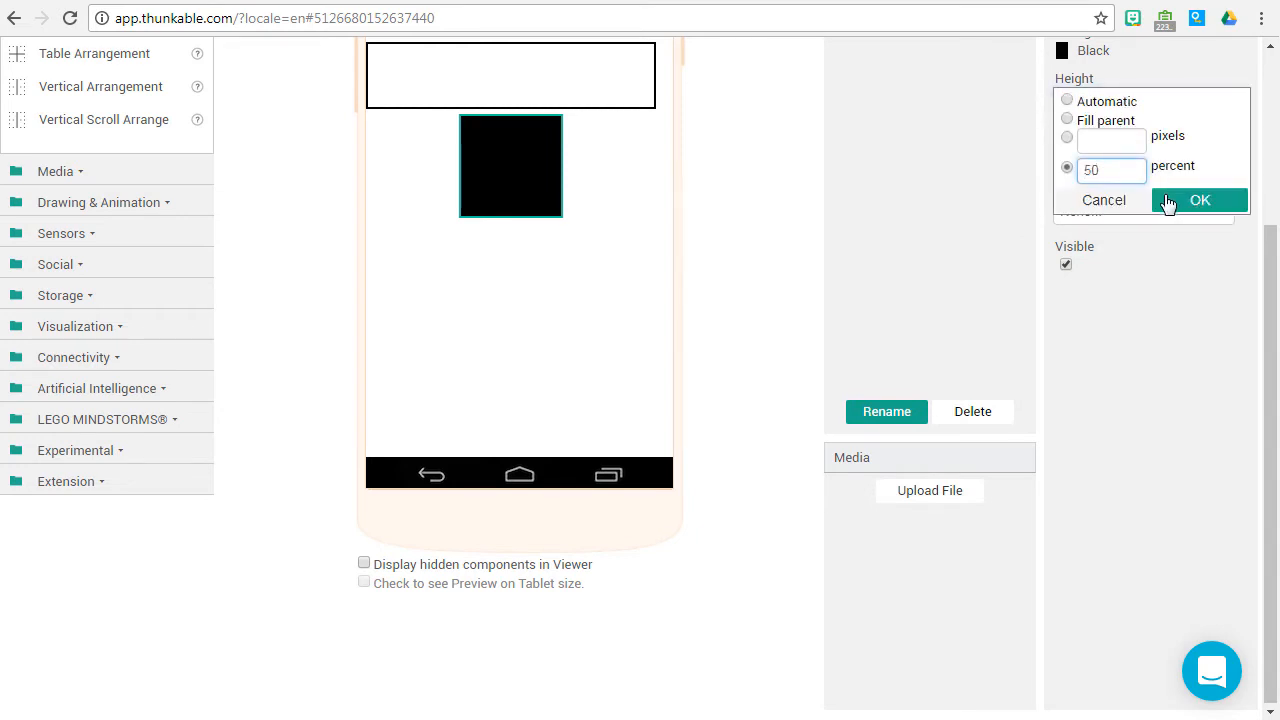
pyautogui.click(1199, 200)
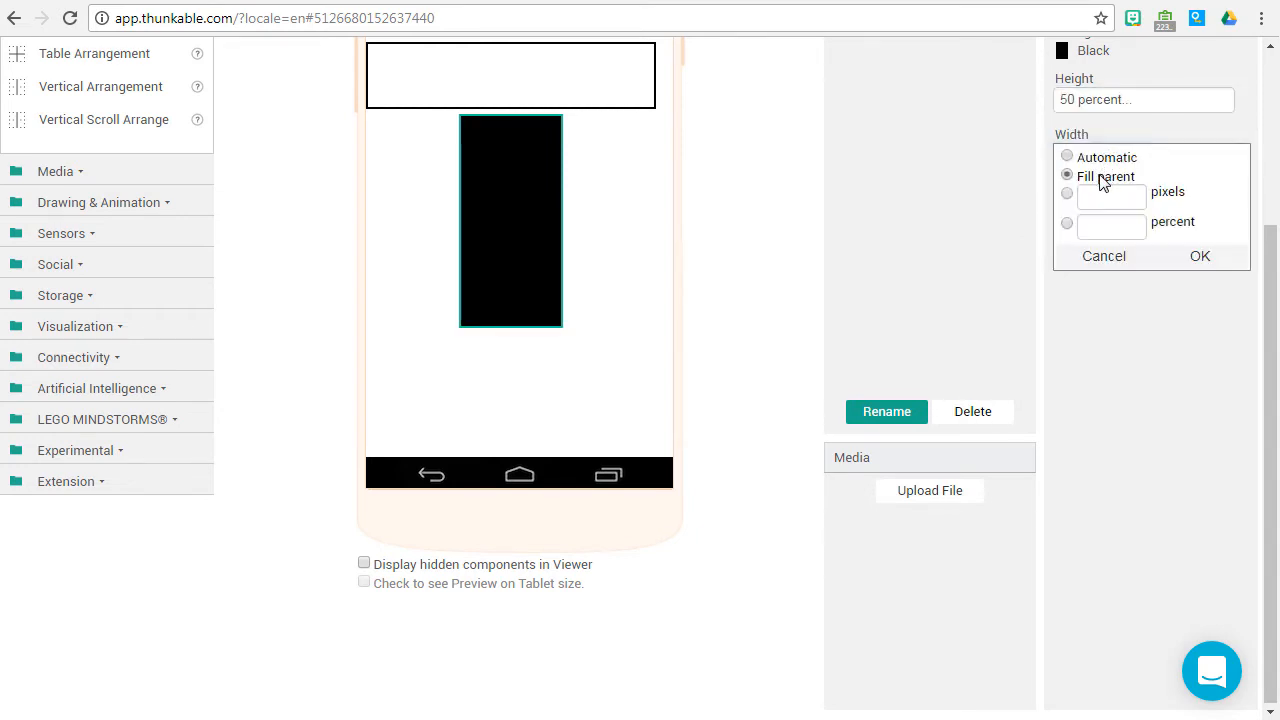
pyautogui.click(1199, 256)
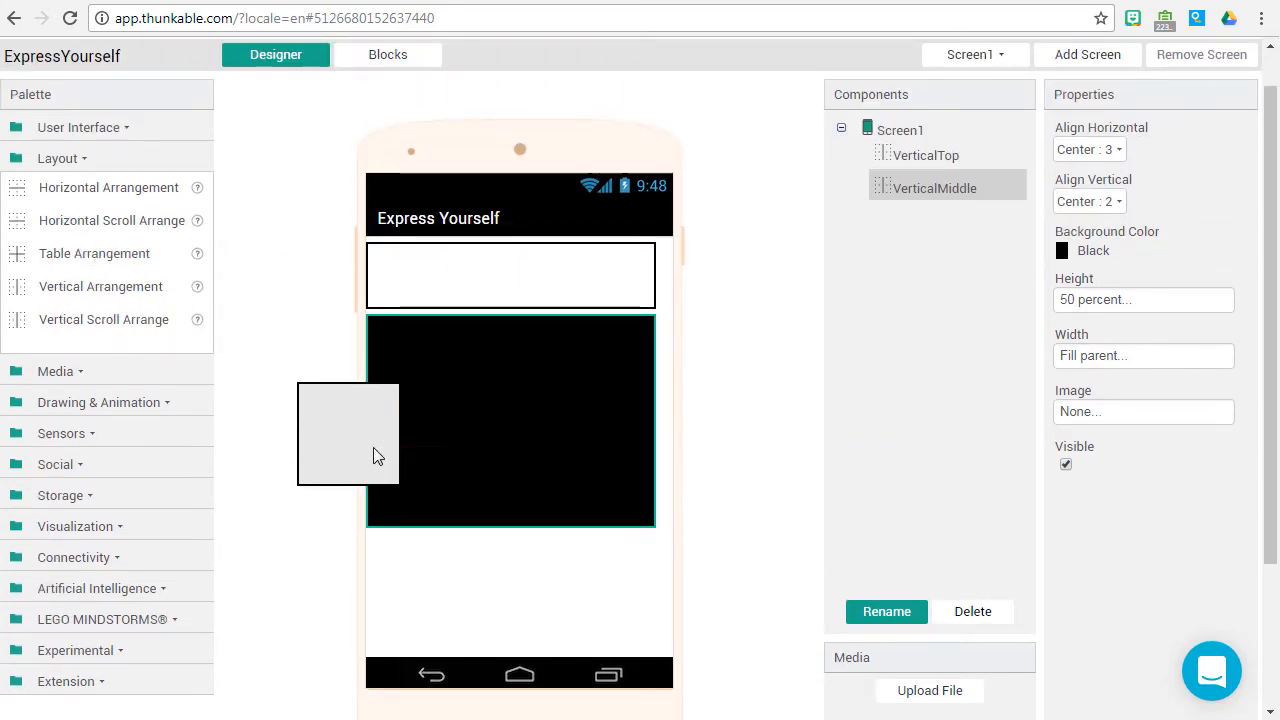
# Add a third vertical arrangement below VerticalMiddle and rename it VerticalBottom
pyautogui.click(886, 611)
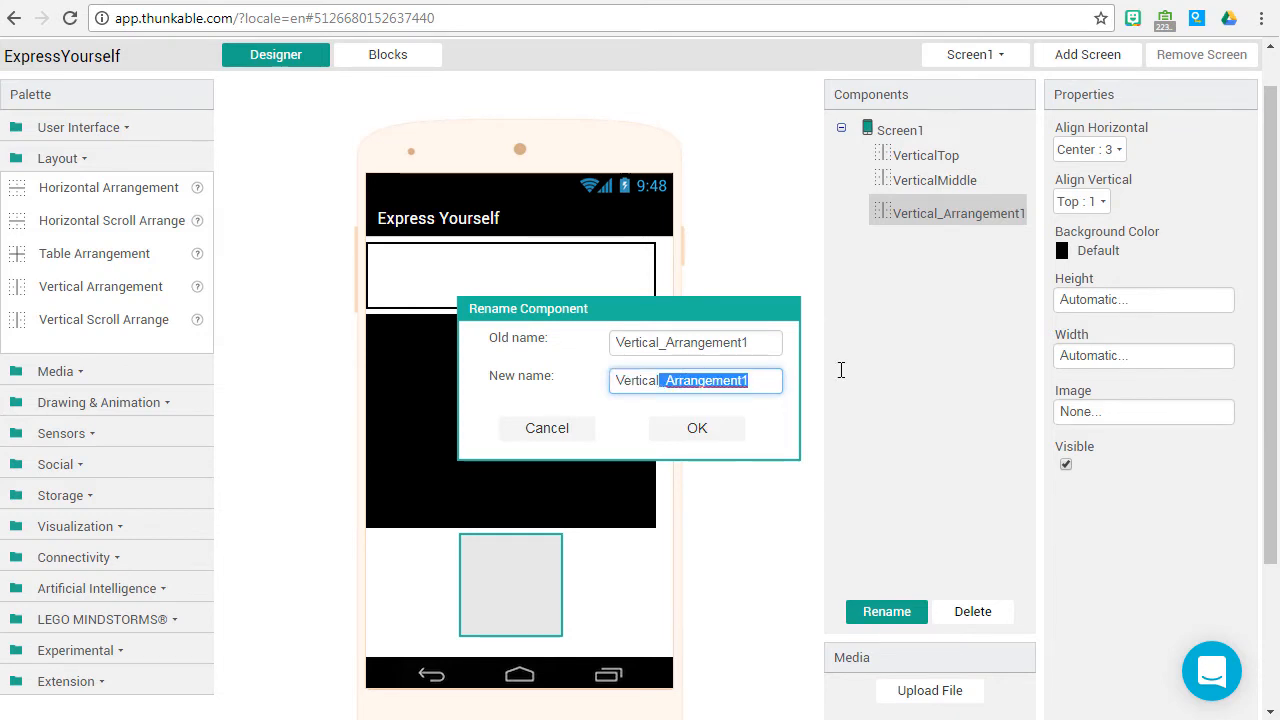
pyautogui.click(697, 428)
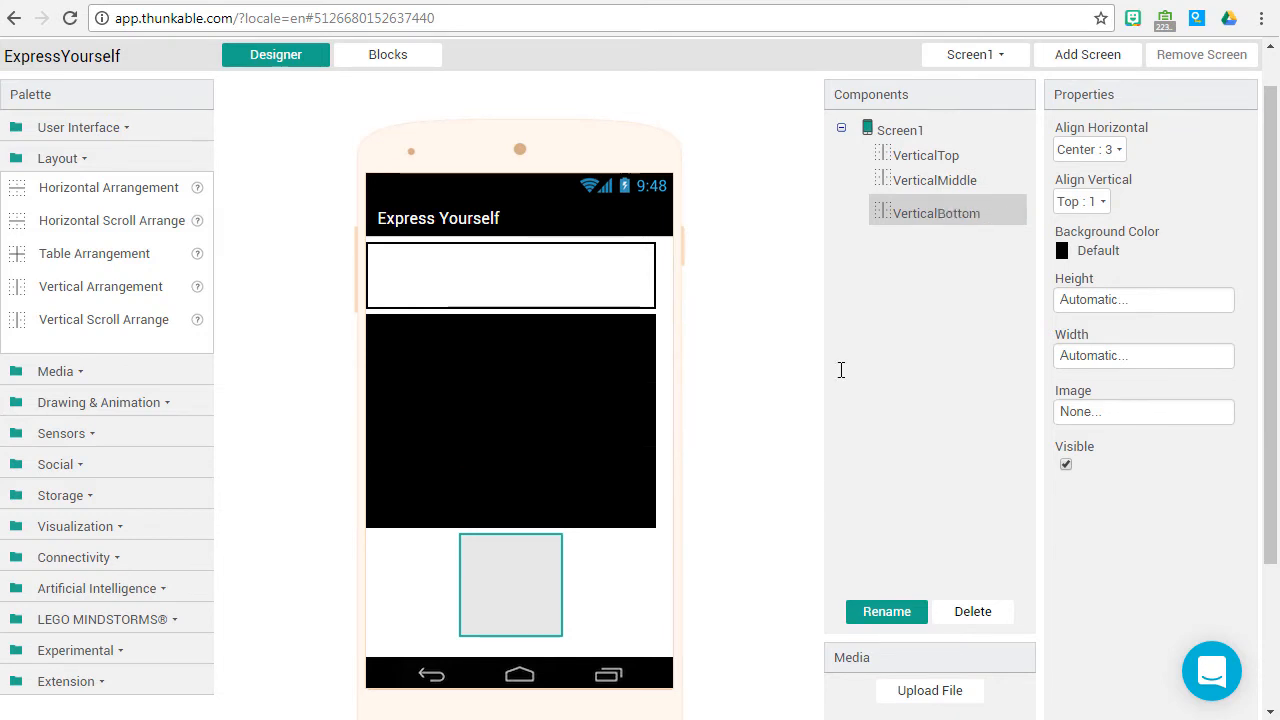
# Give VerticalBottom center vertical alignment, indigo background, 35 percent height and fill-parent width
pyautogui.click(1082, 201)
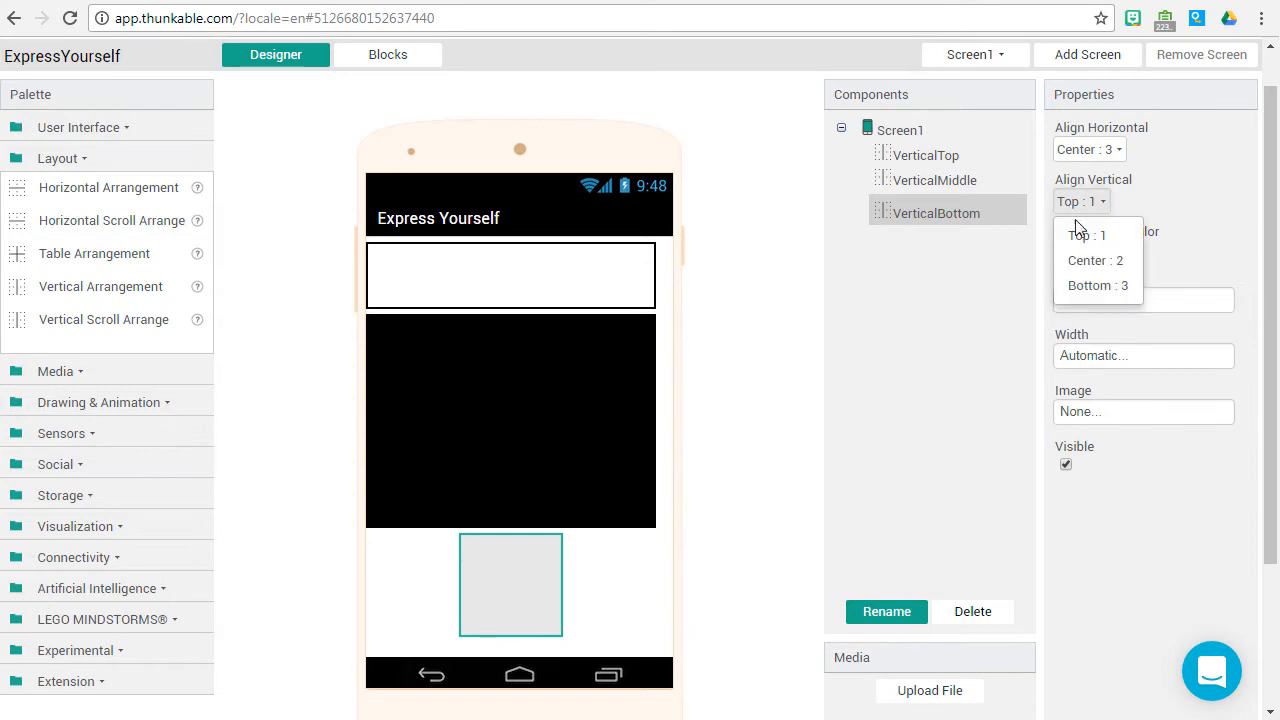
pyautogui.click(1095, 260)
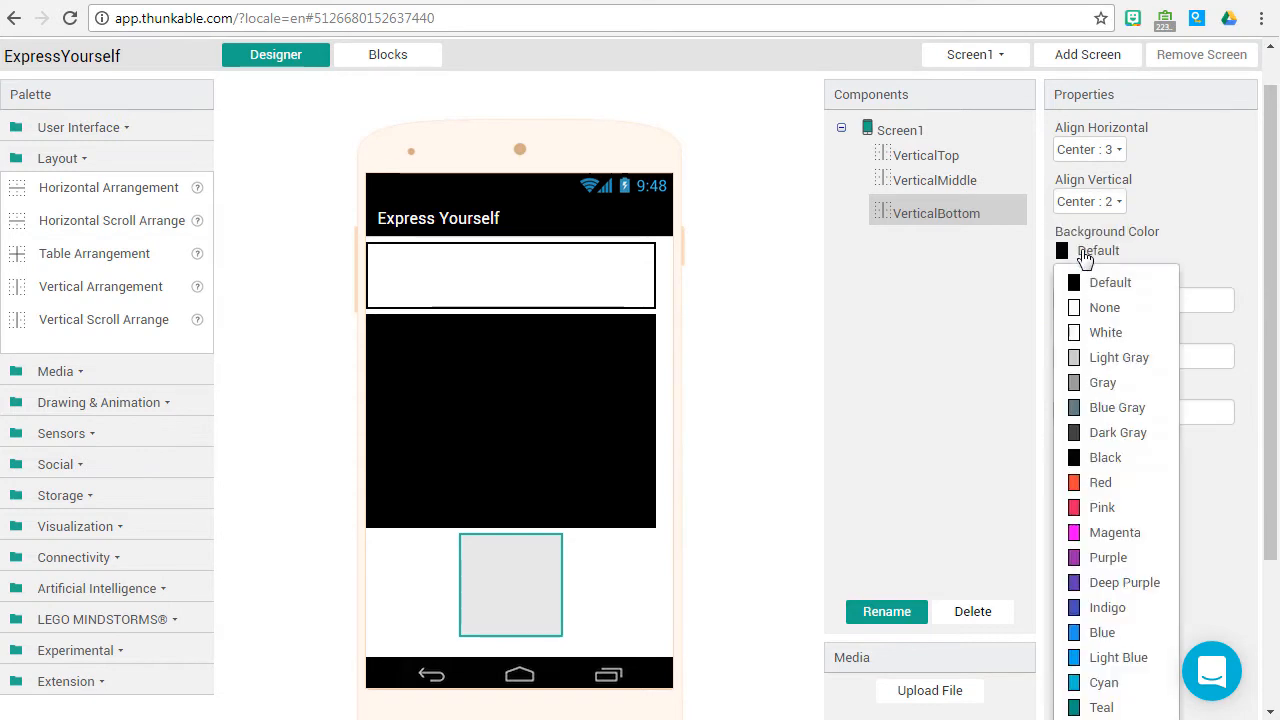
pyautogui.click(1107, 607)
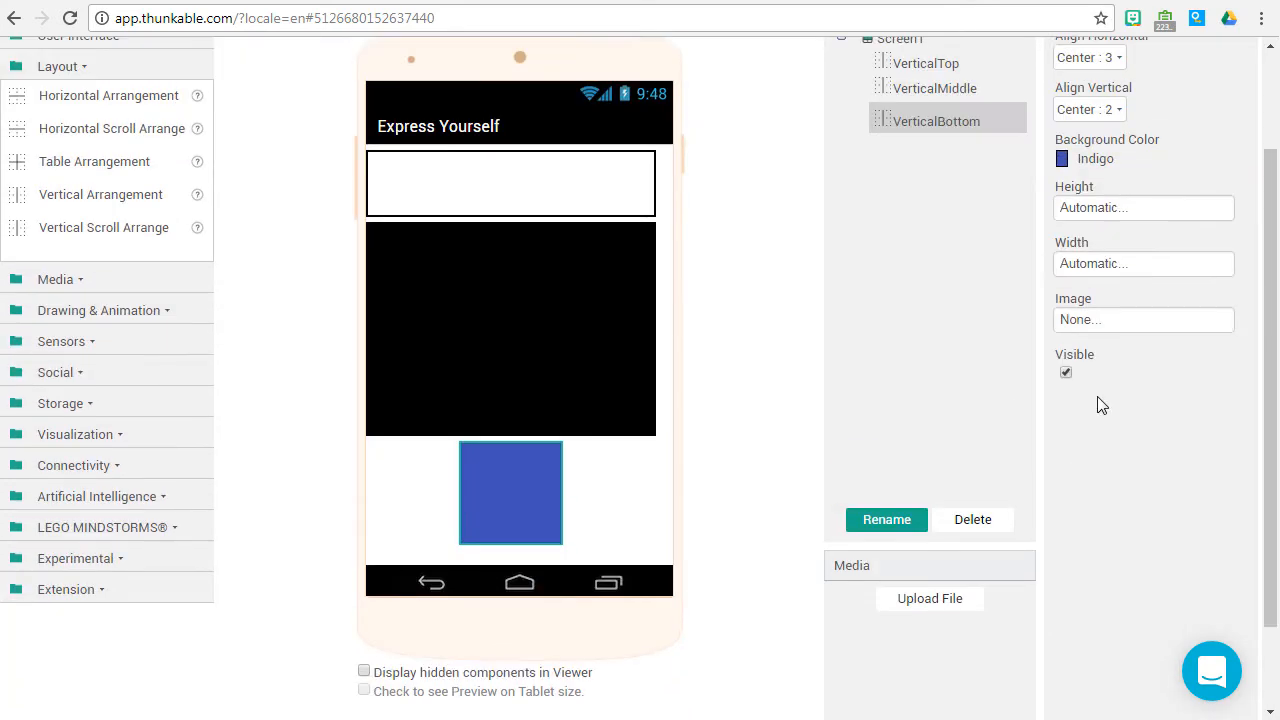
pyautogui.click(1143, 207)
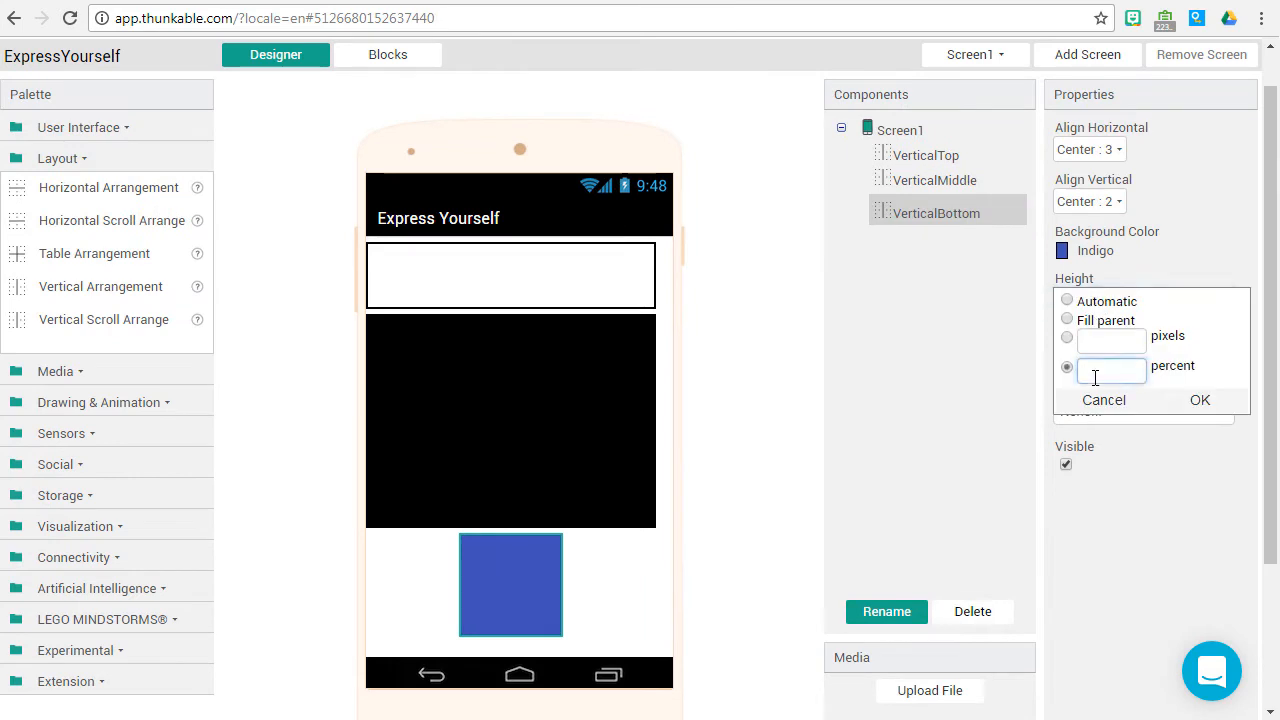
pyautogui.click(1199, 400)
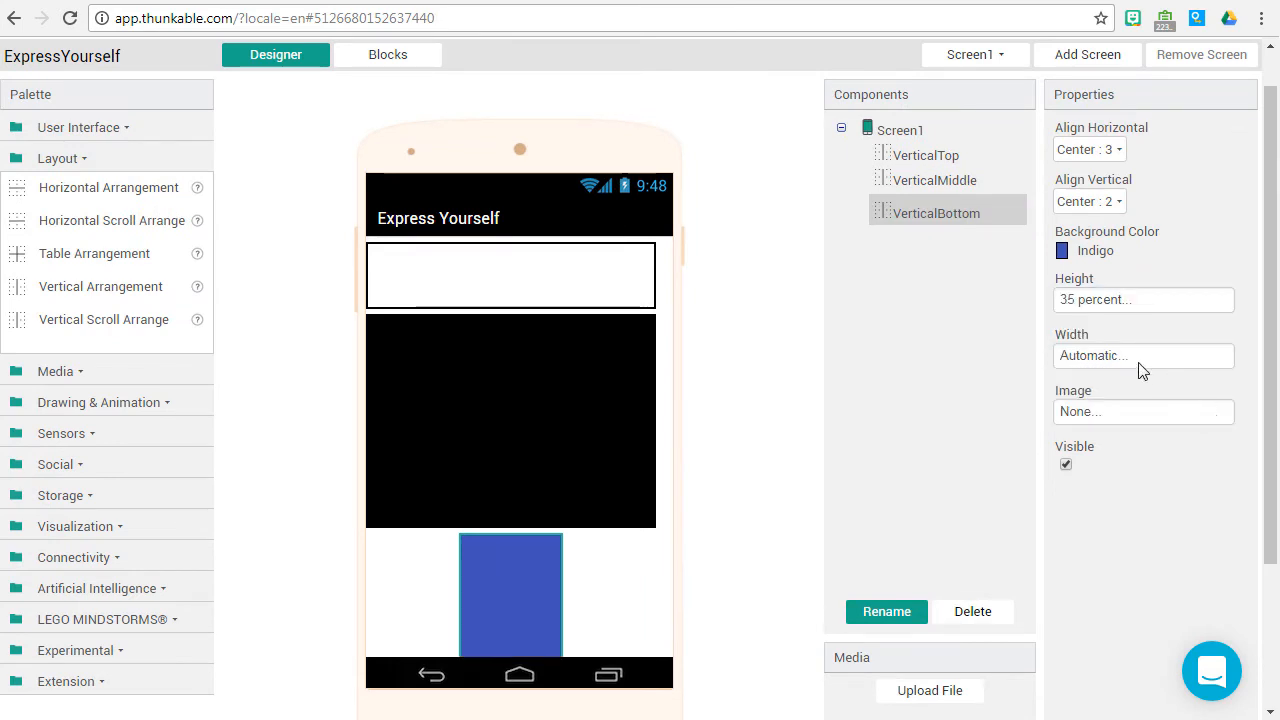
pyautogui.click(1143, 355)
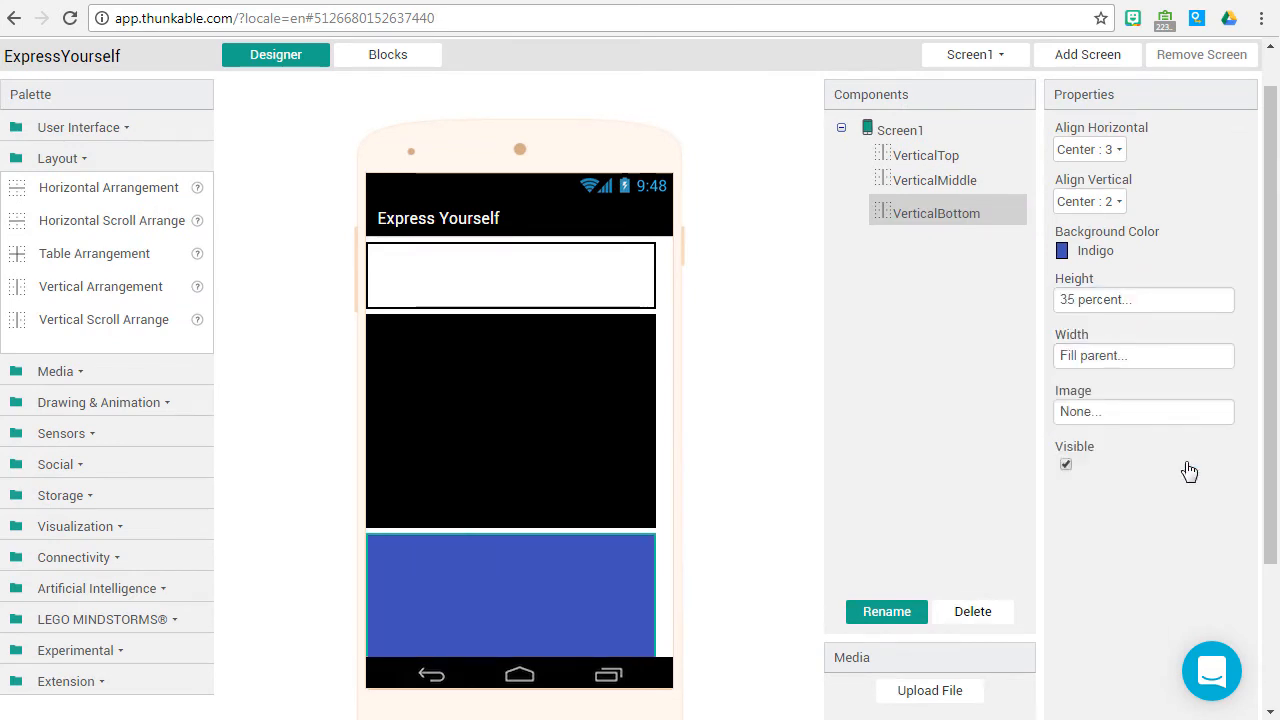
pyautogui.scroll(-3)
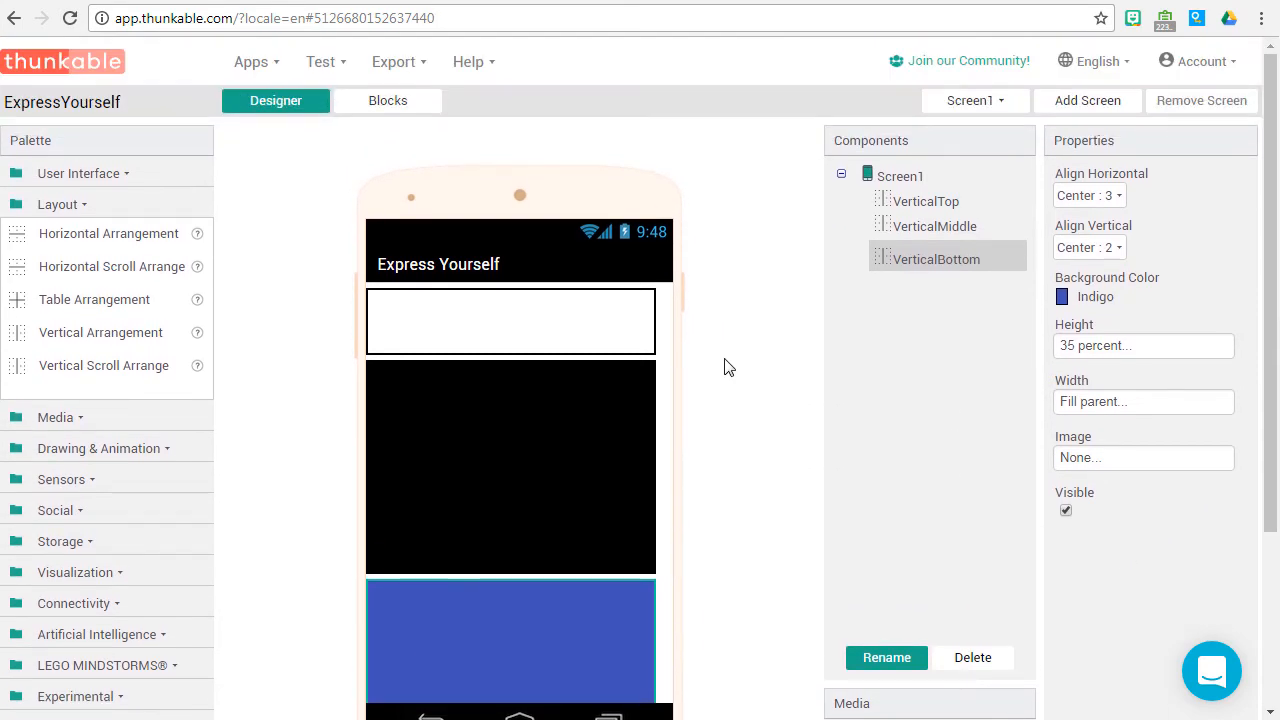
# Drag a Button into VerticalTop and name it ButtonTakePicture
pyautogui.click(79, 173)
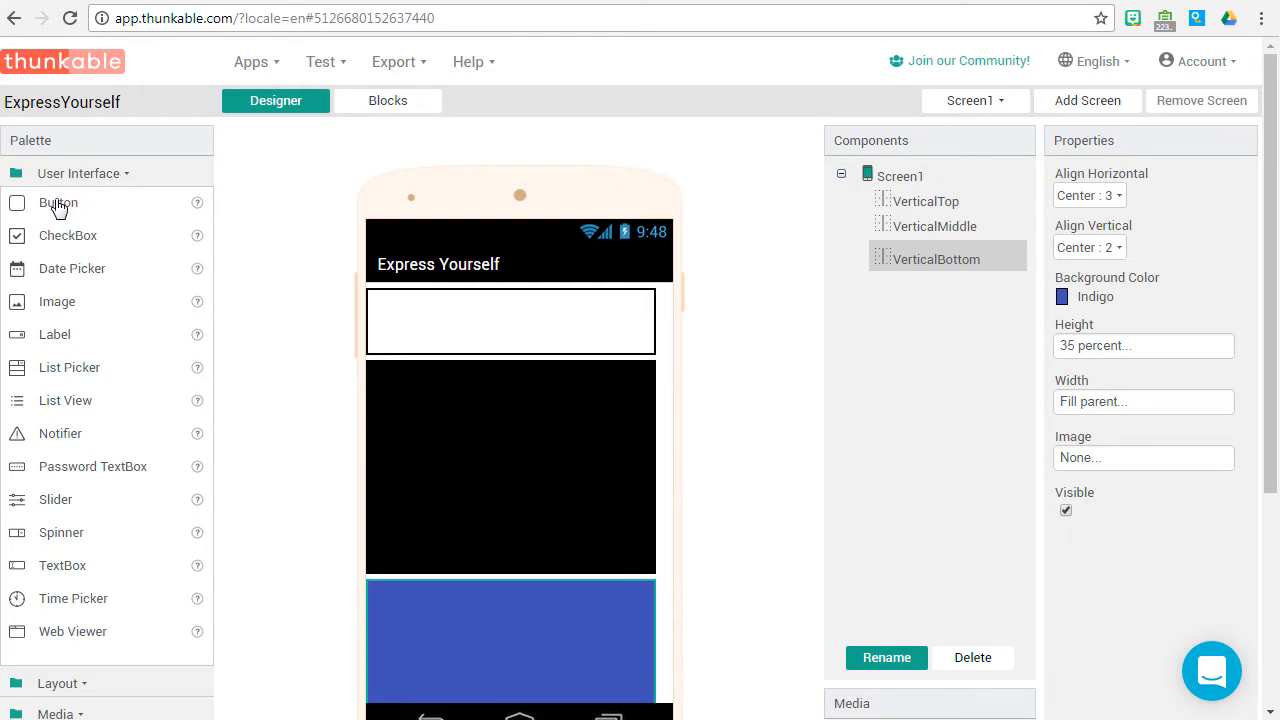
pyautogui.moveTo(58, 202); pyautogui.dragTo(510, 320)
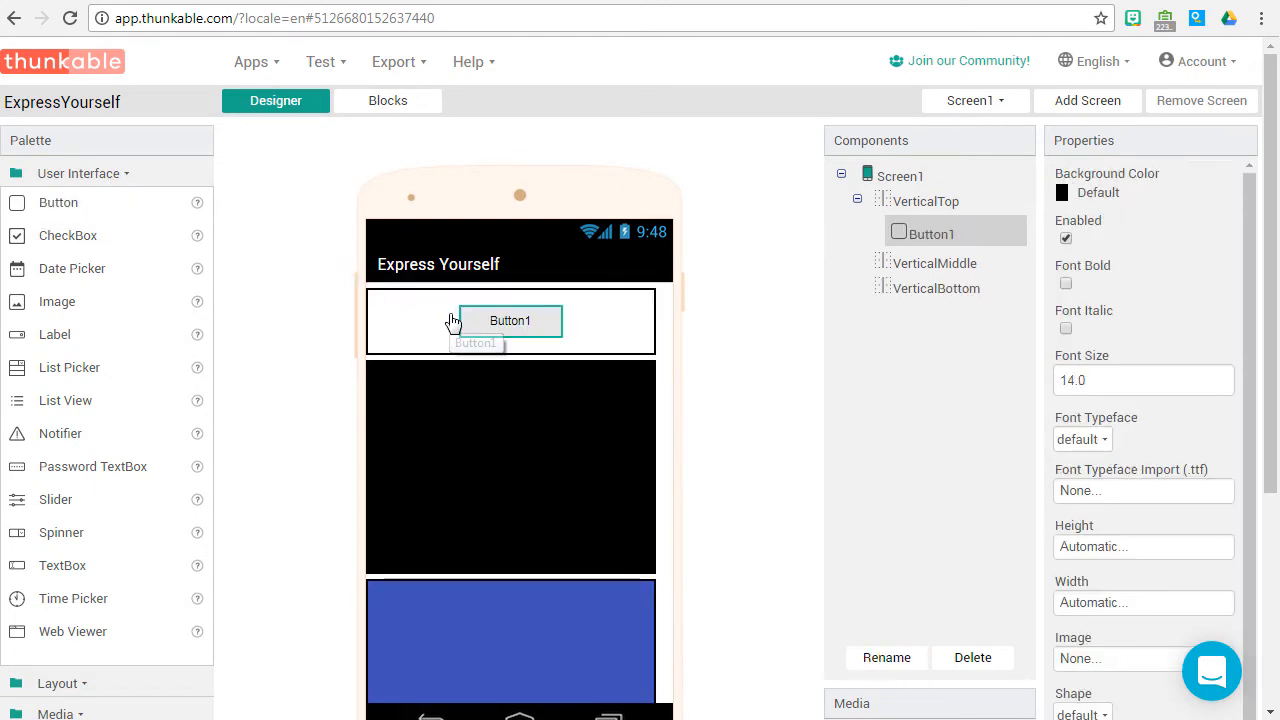
pyautogui.click(886, 657)
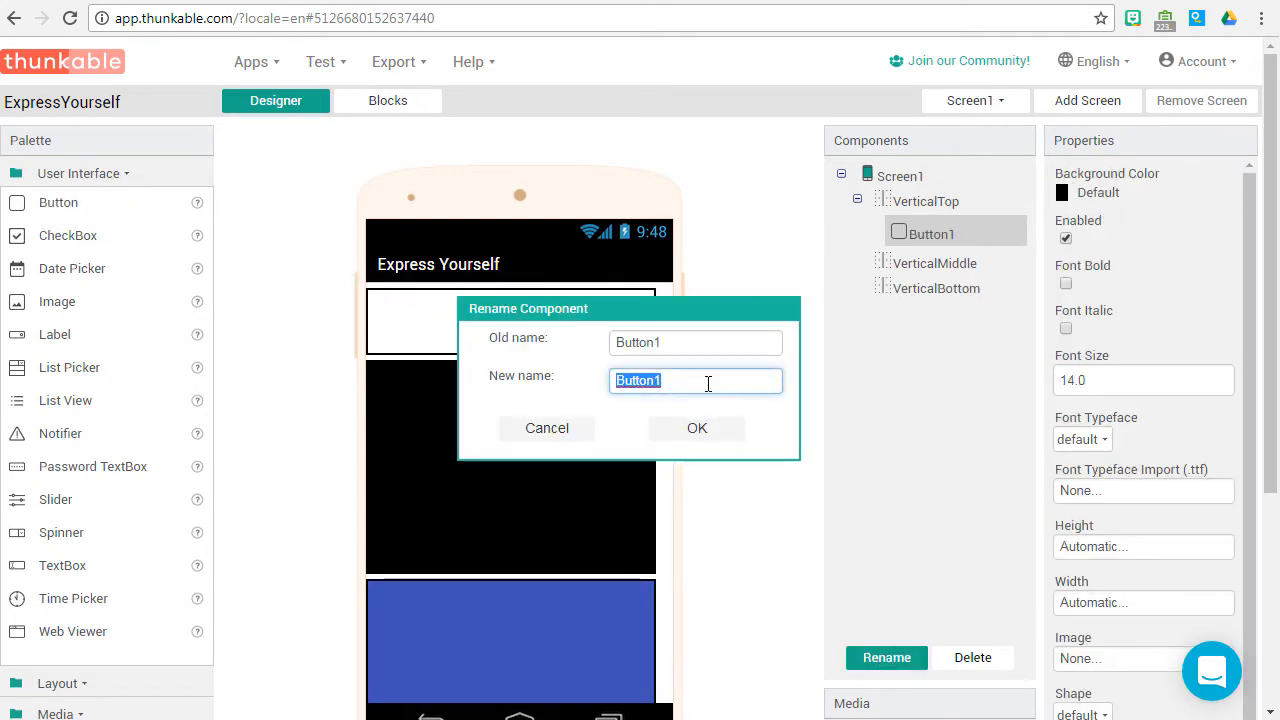
pyautogui.write('ButtonTa')
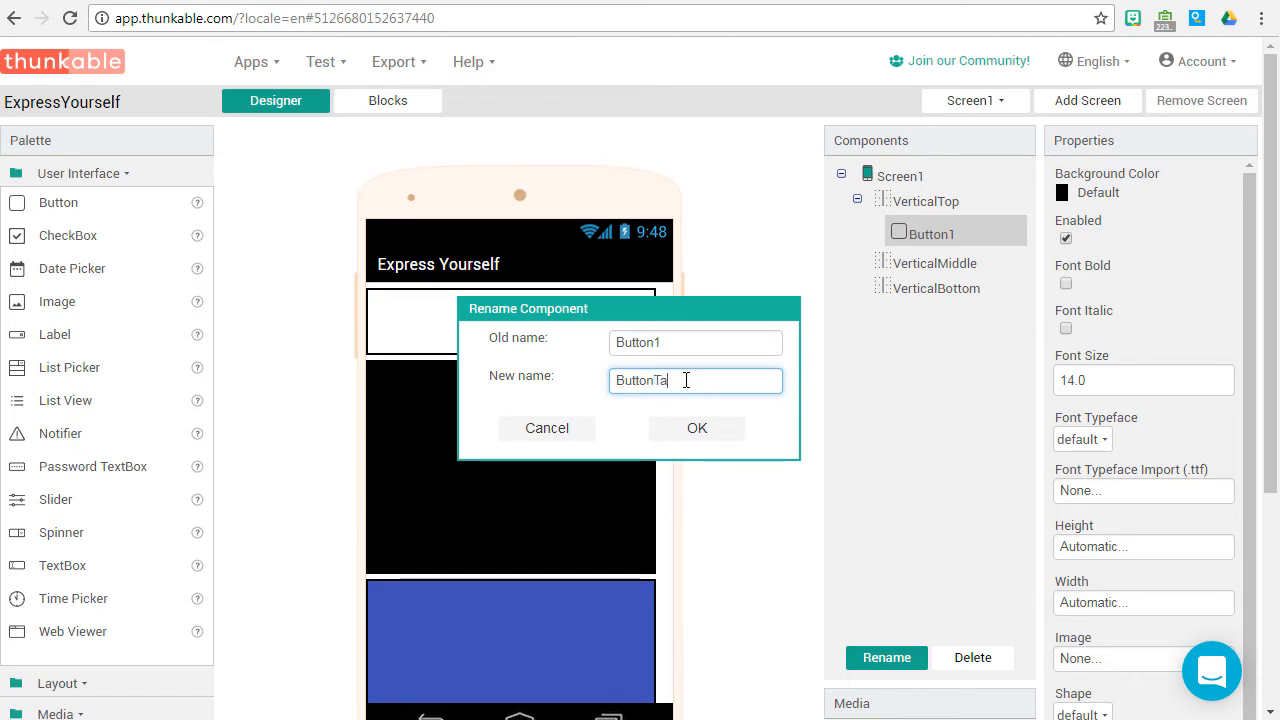
pyautogui.write('kePicture')
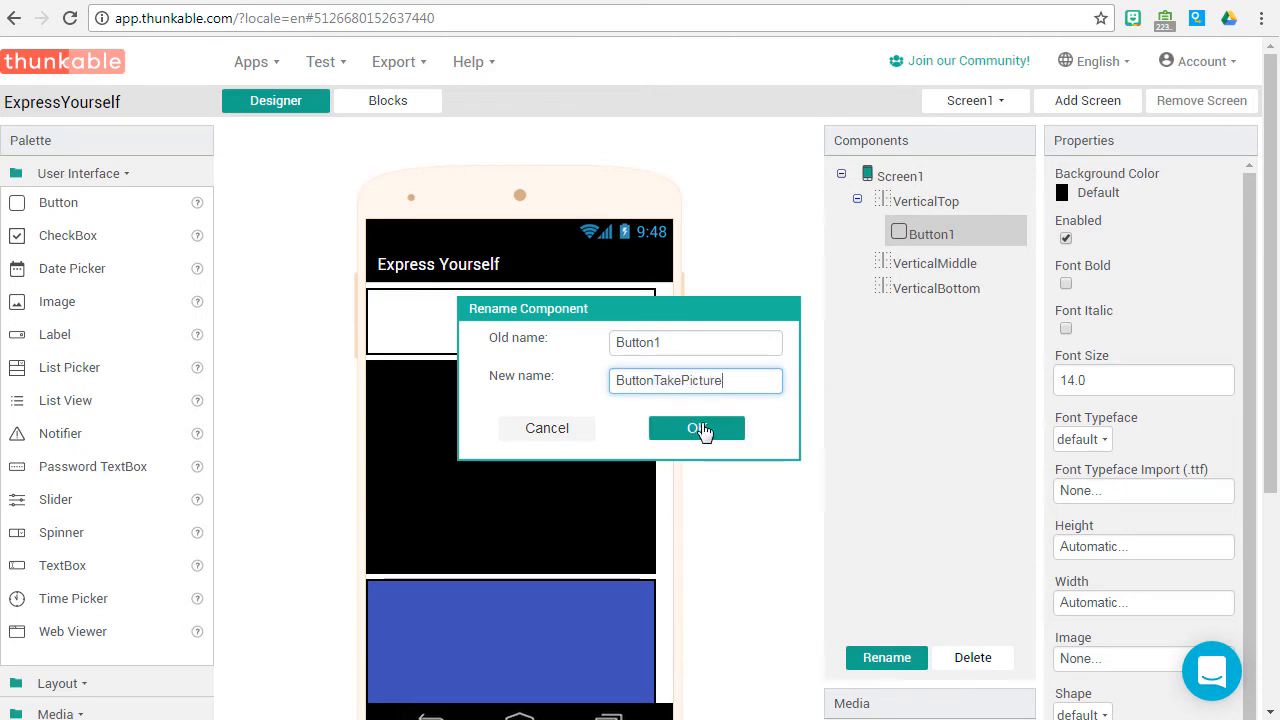
pyautogui.click(697, 428)
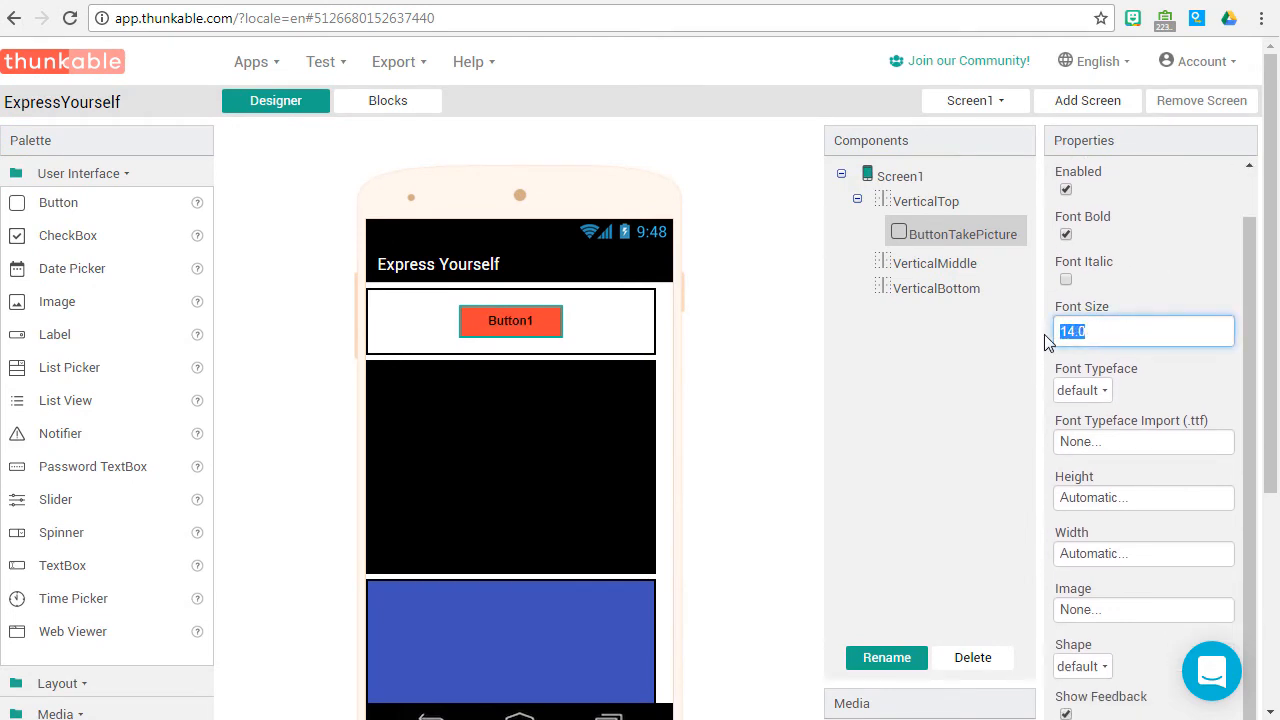
# Set the button font to Roboto Regular and its width to 50 percent
pyautogui.click(1082, 390)
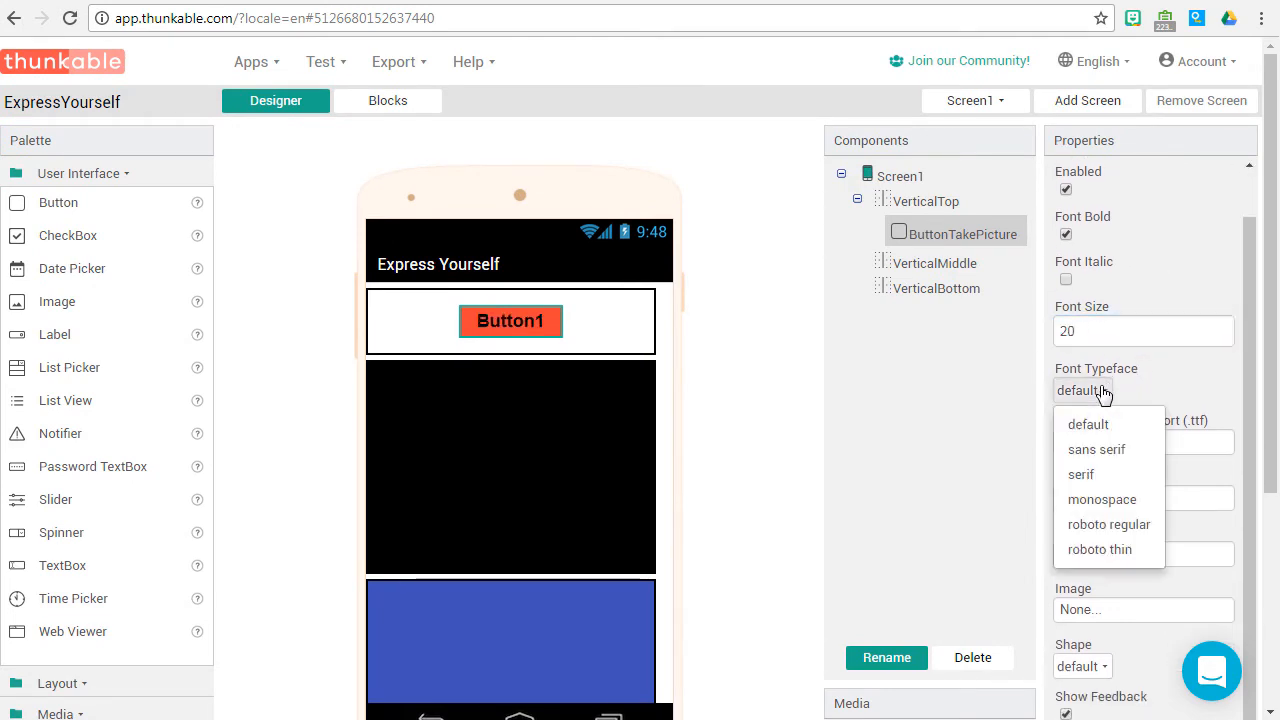
pyautogui.click(1109, 524)
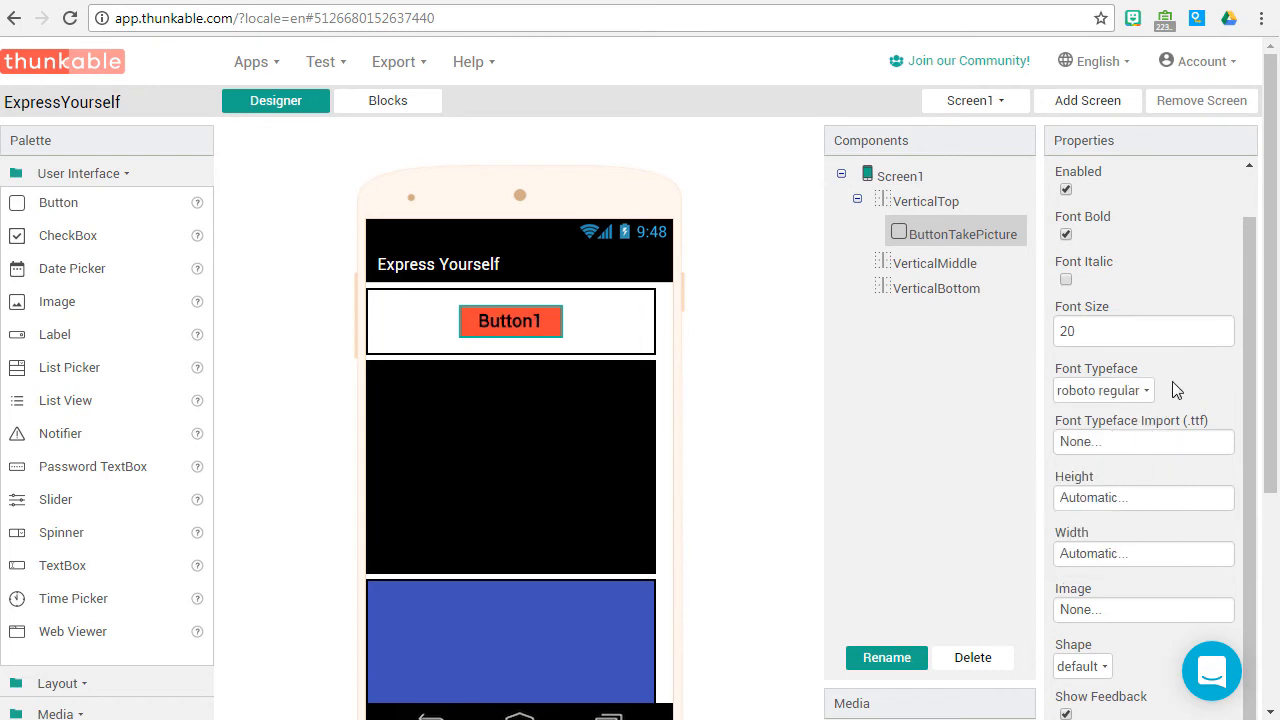
pyautogui.moveTo(1180, 382)
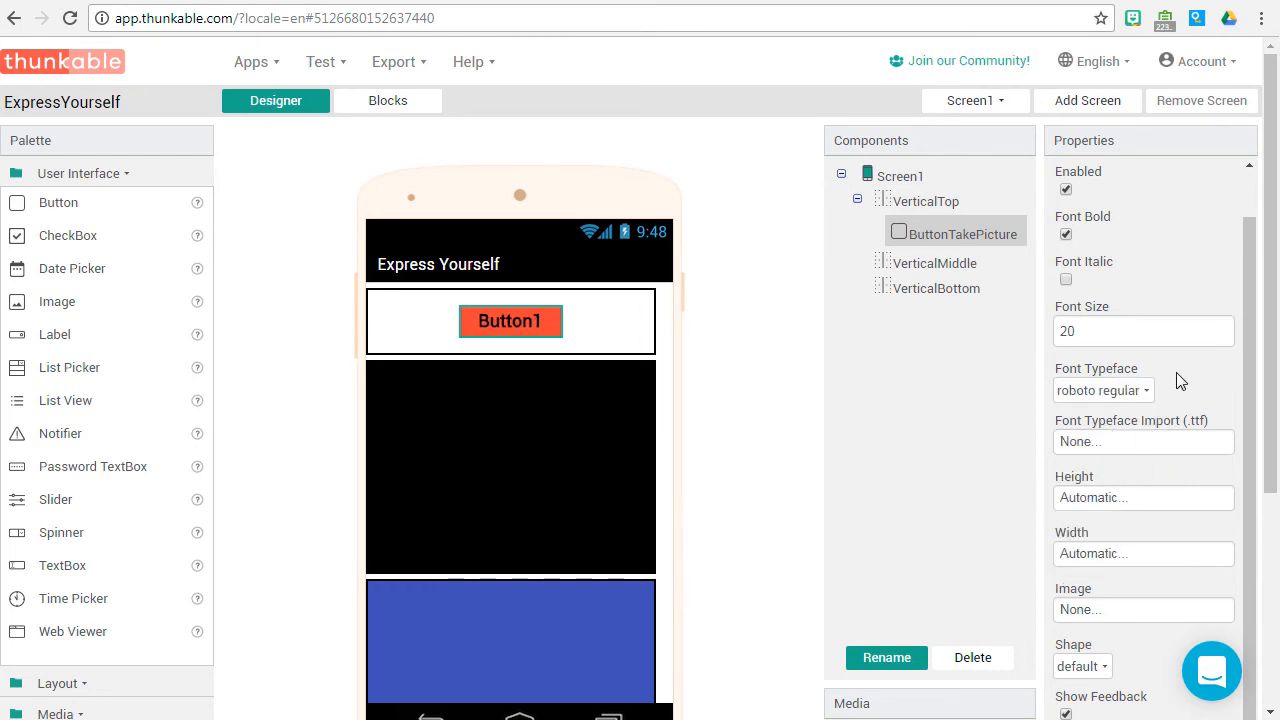
pyautogui.scroll(-3)
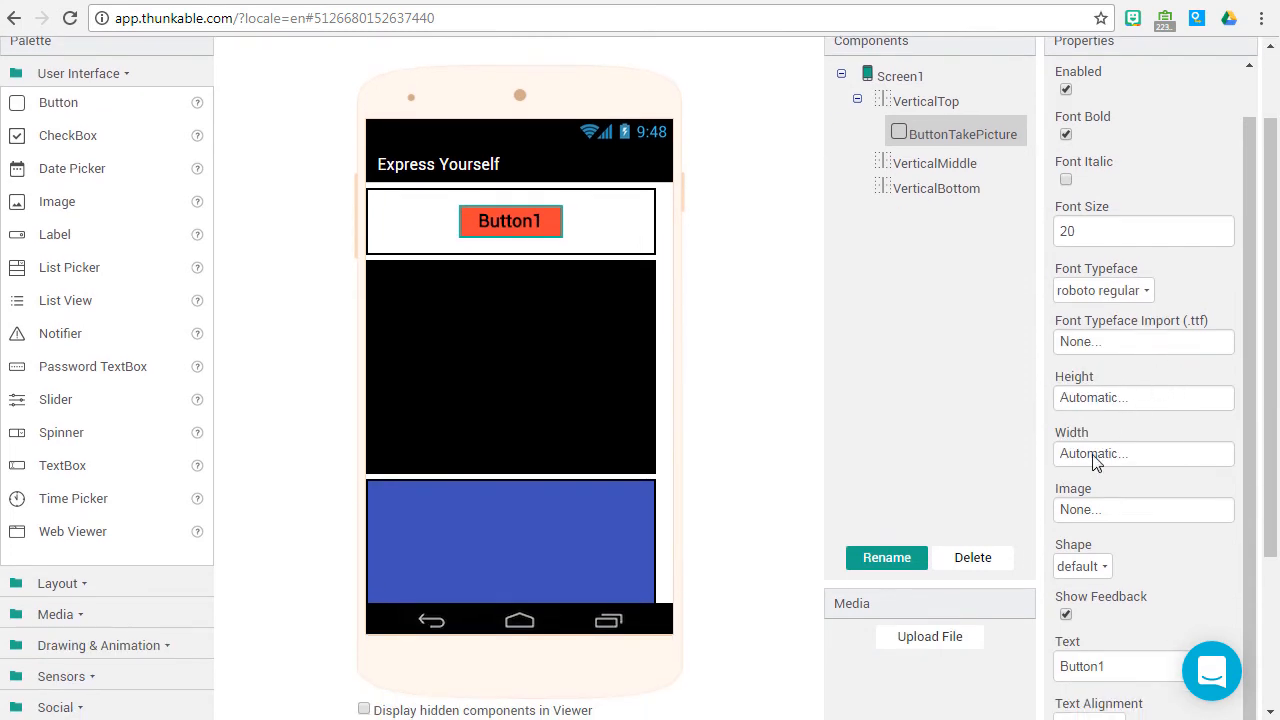
pyautogui.click(1143, 453)
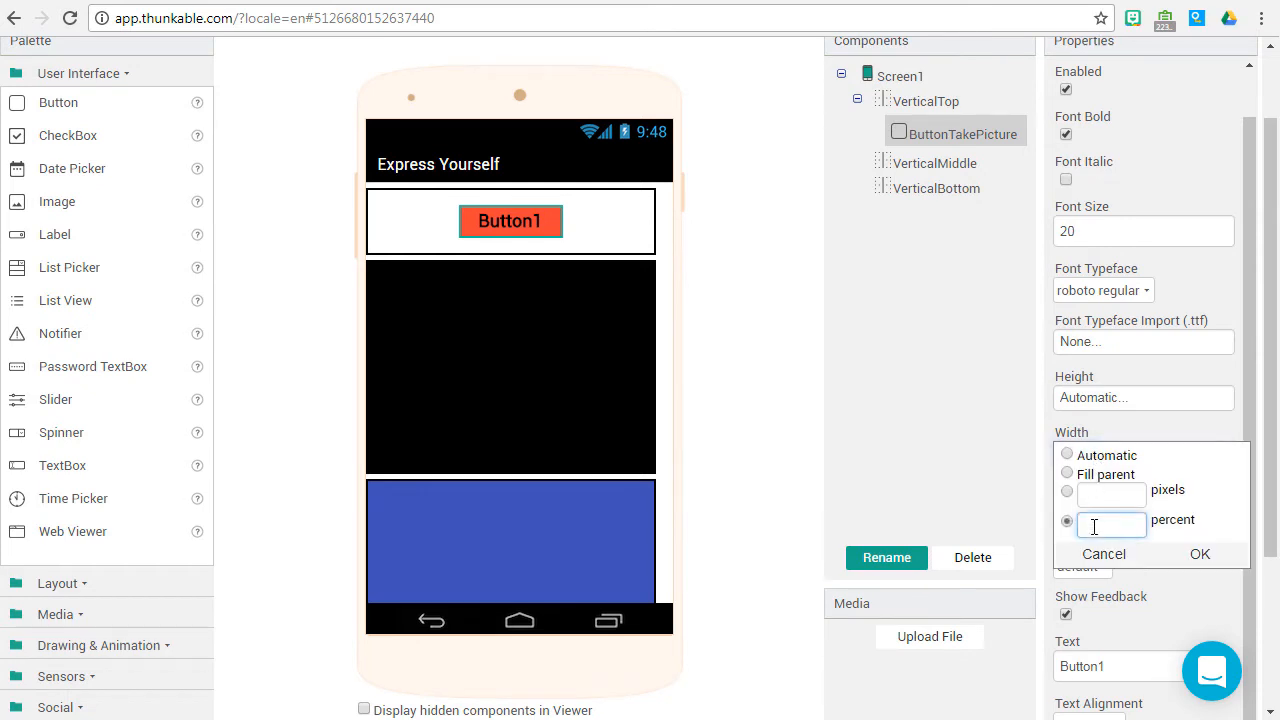
pyautogui.write('50')
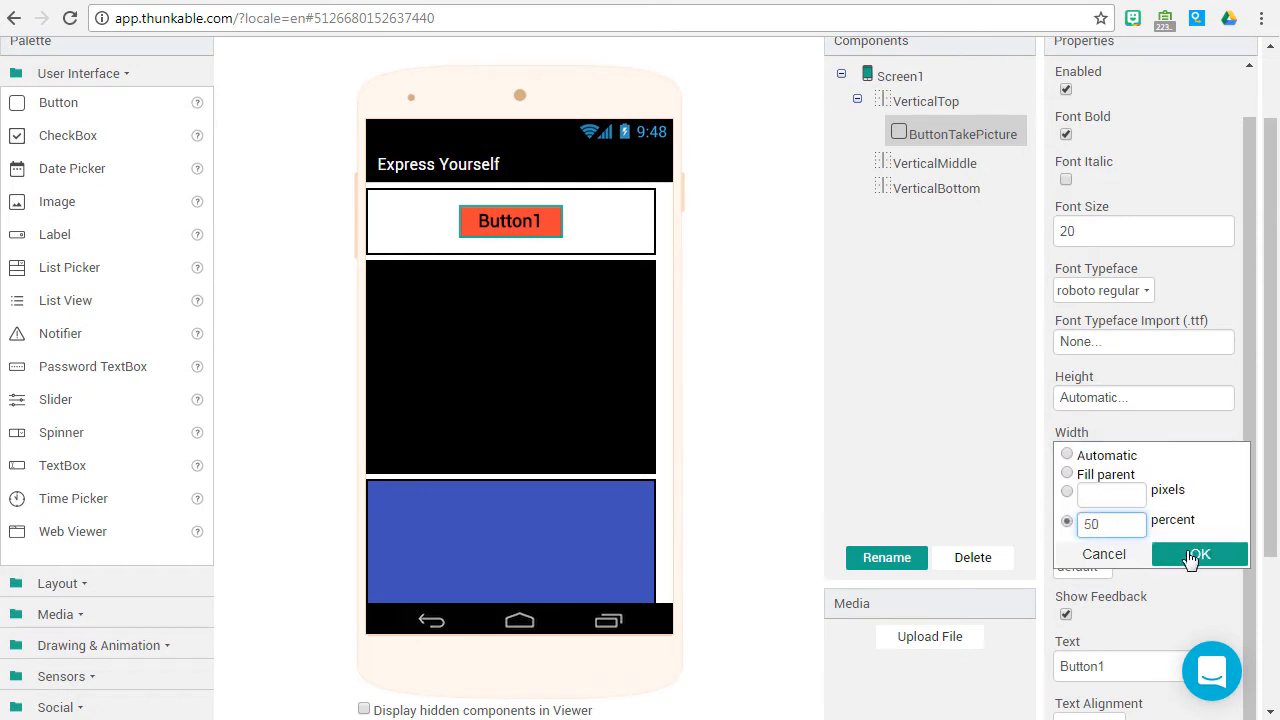
pyautogui.click(1197, 554)
pyautogui.write('T')
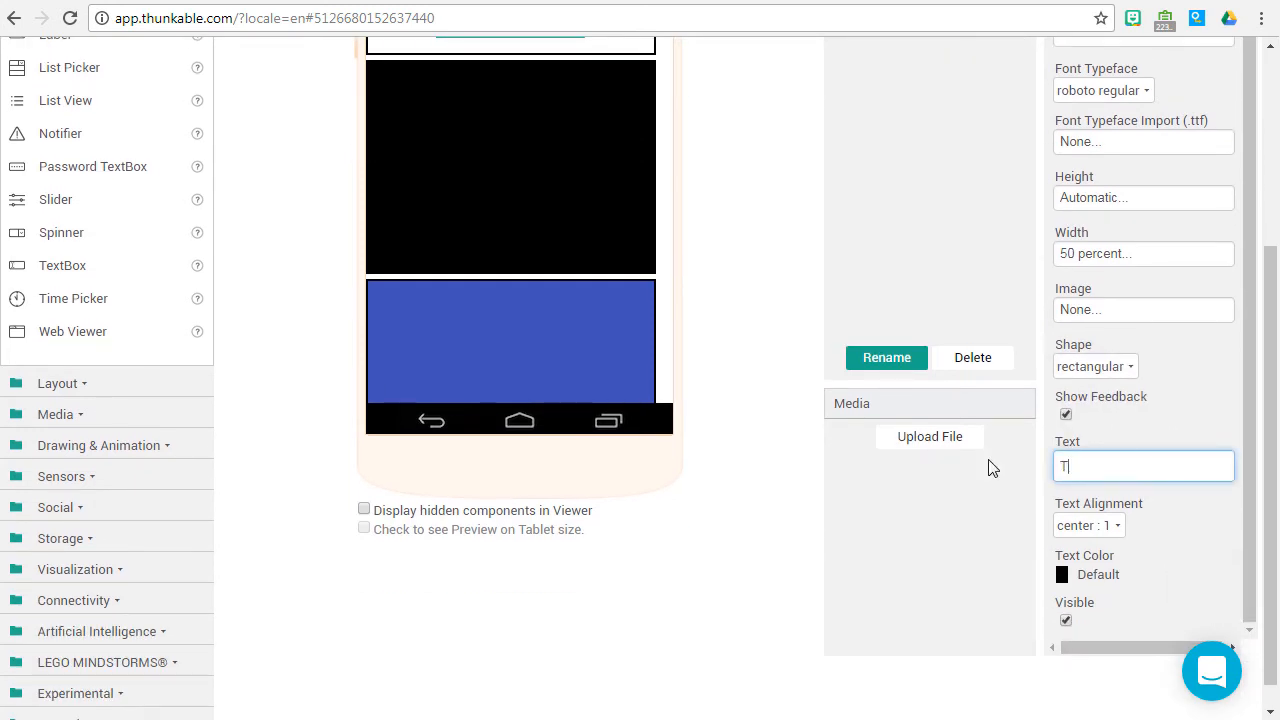
# Change the button caption to 'Take Picture'
pyautogui.write('ake P')
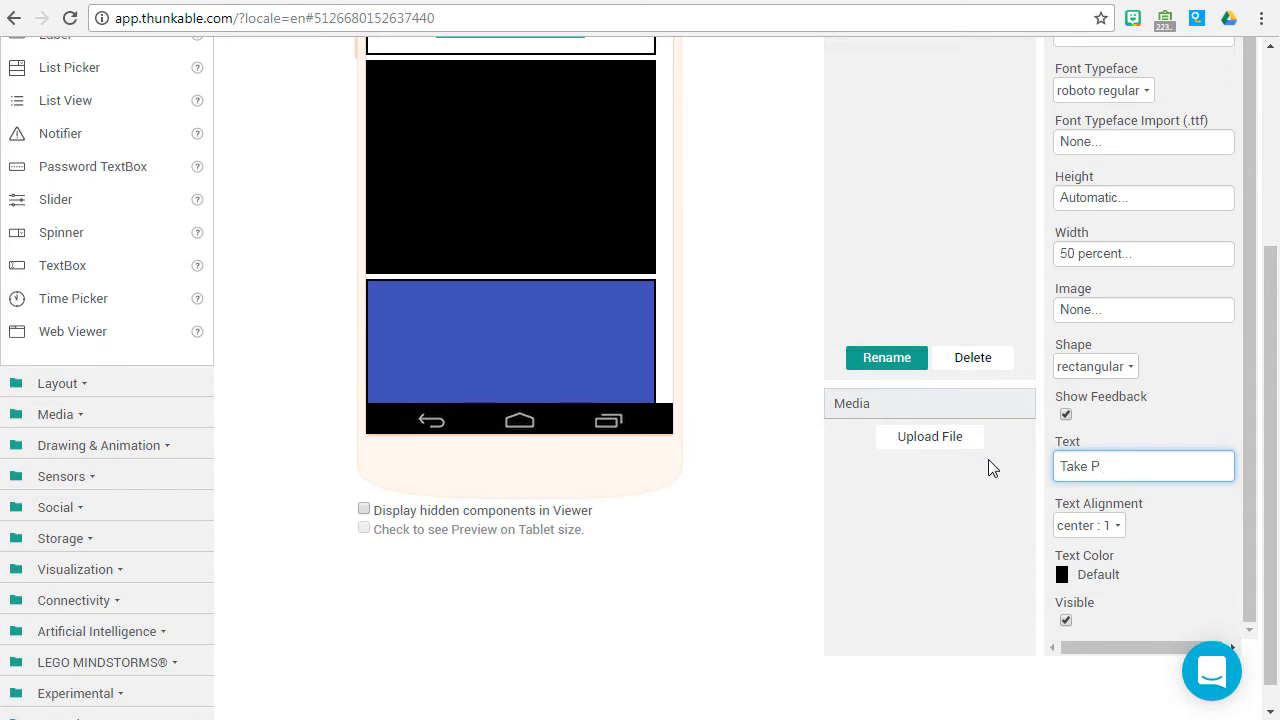
pyautogui.write('icture')
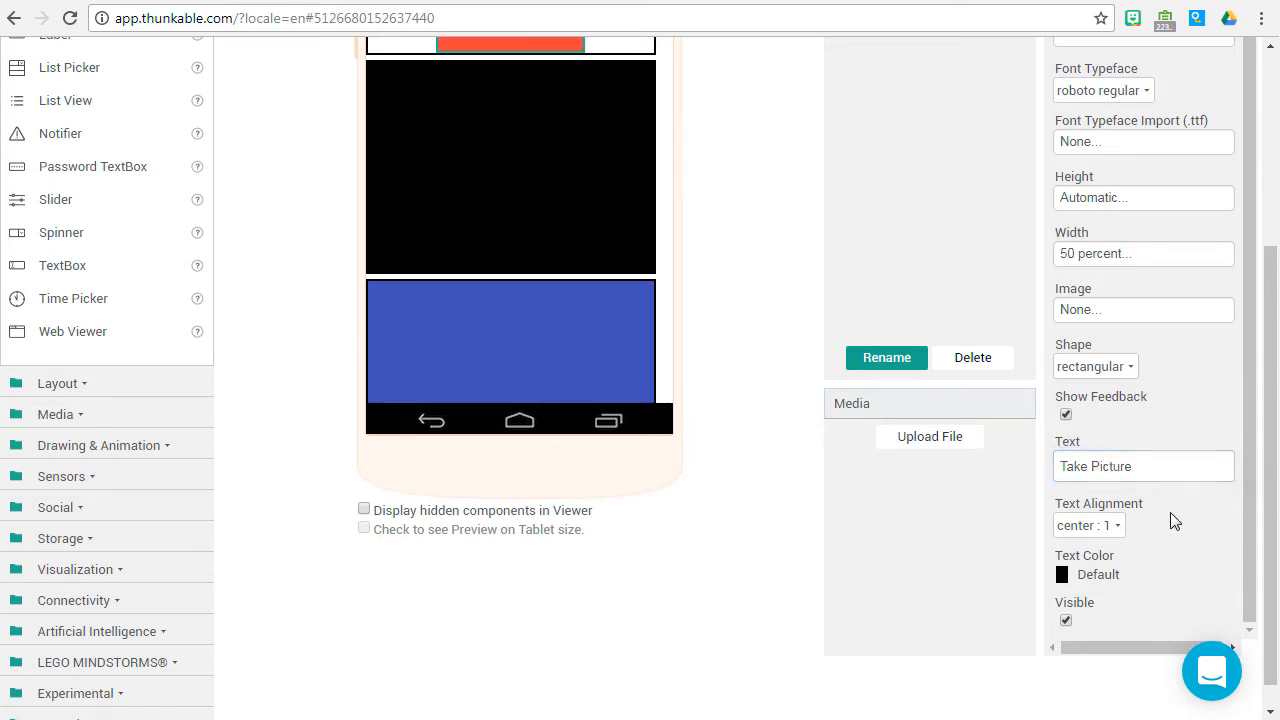
pyautogui.click(1097, 574)
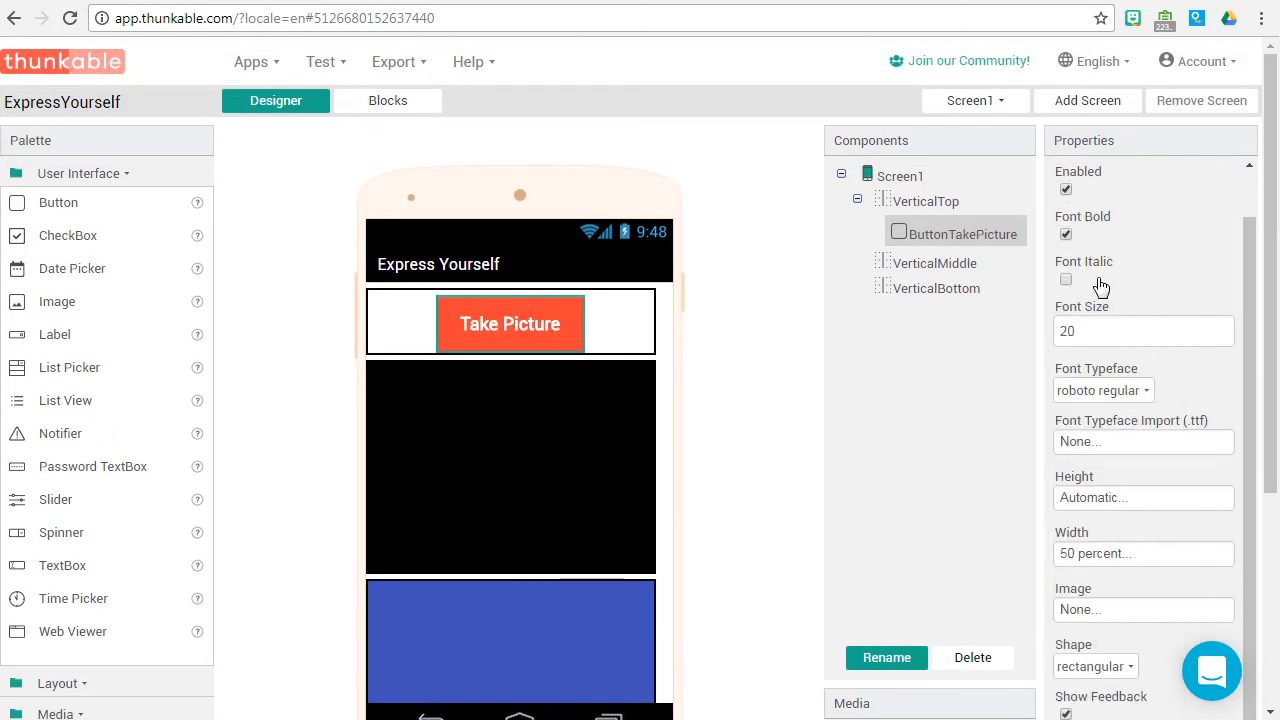
pyautogui.moveTo(1149, 283)
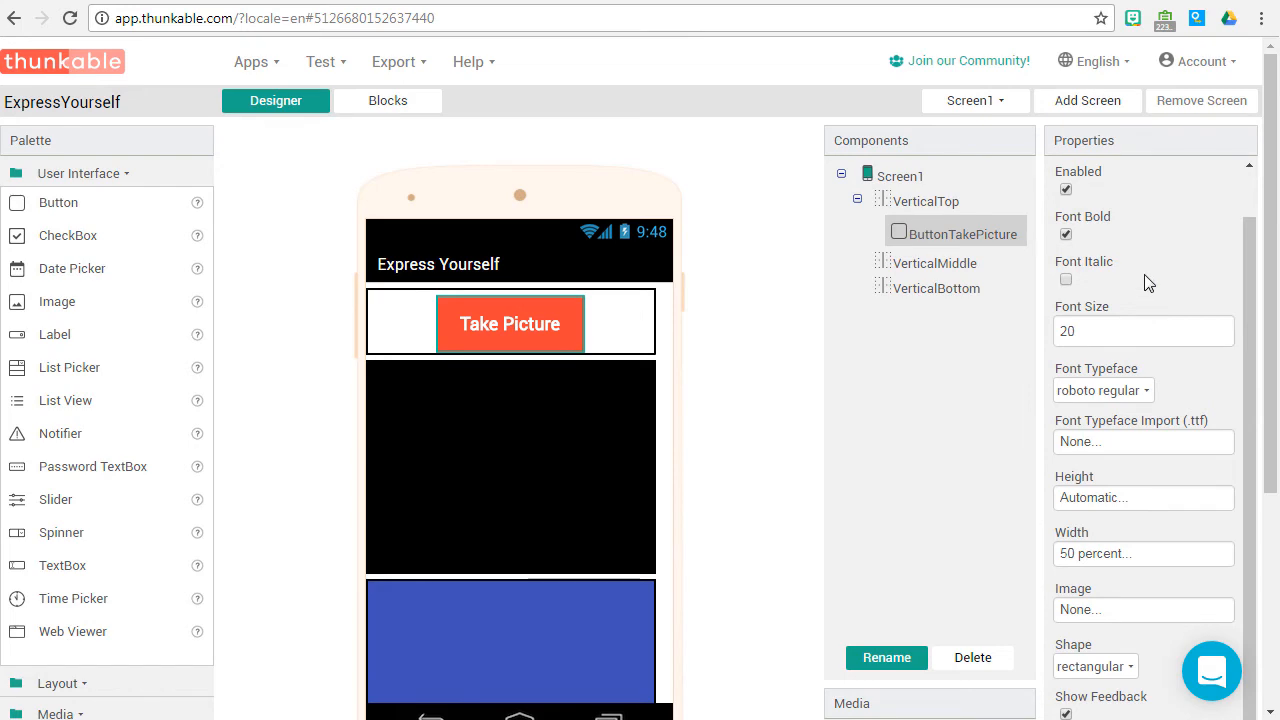
pyautogui.scroll(-3)
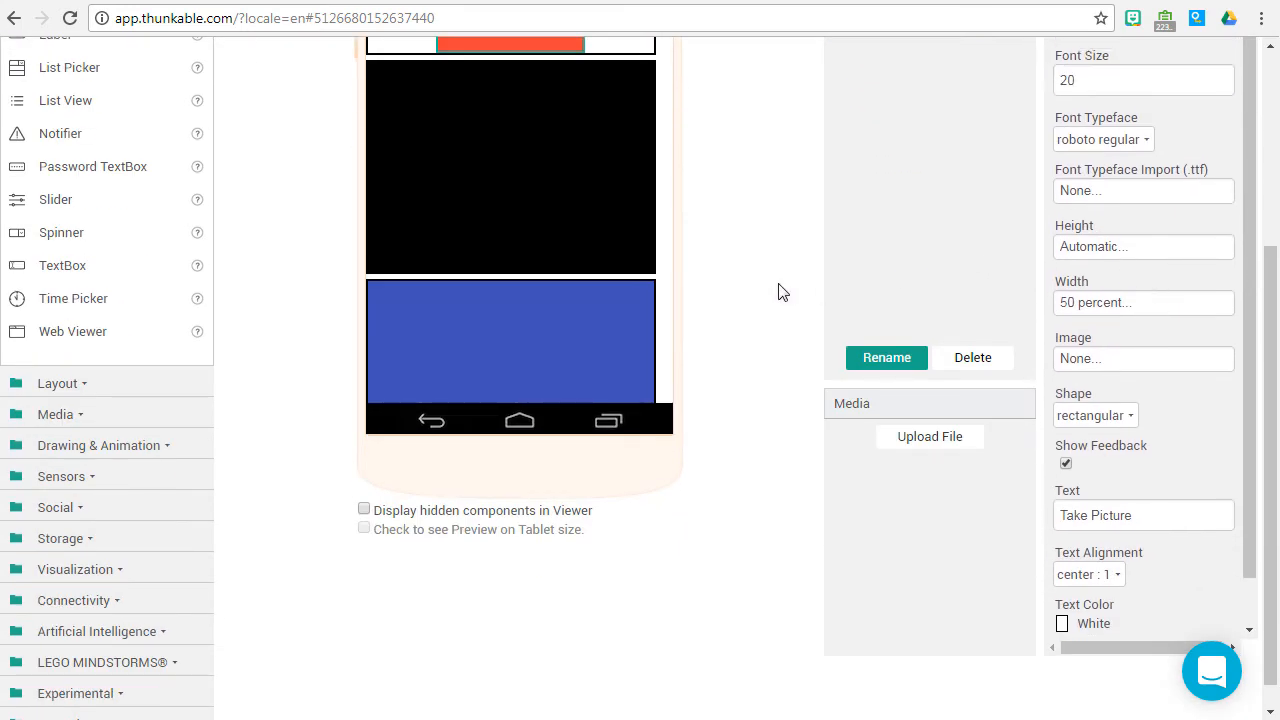
pyautogui.scroll(3)
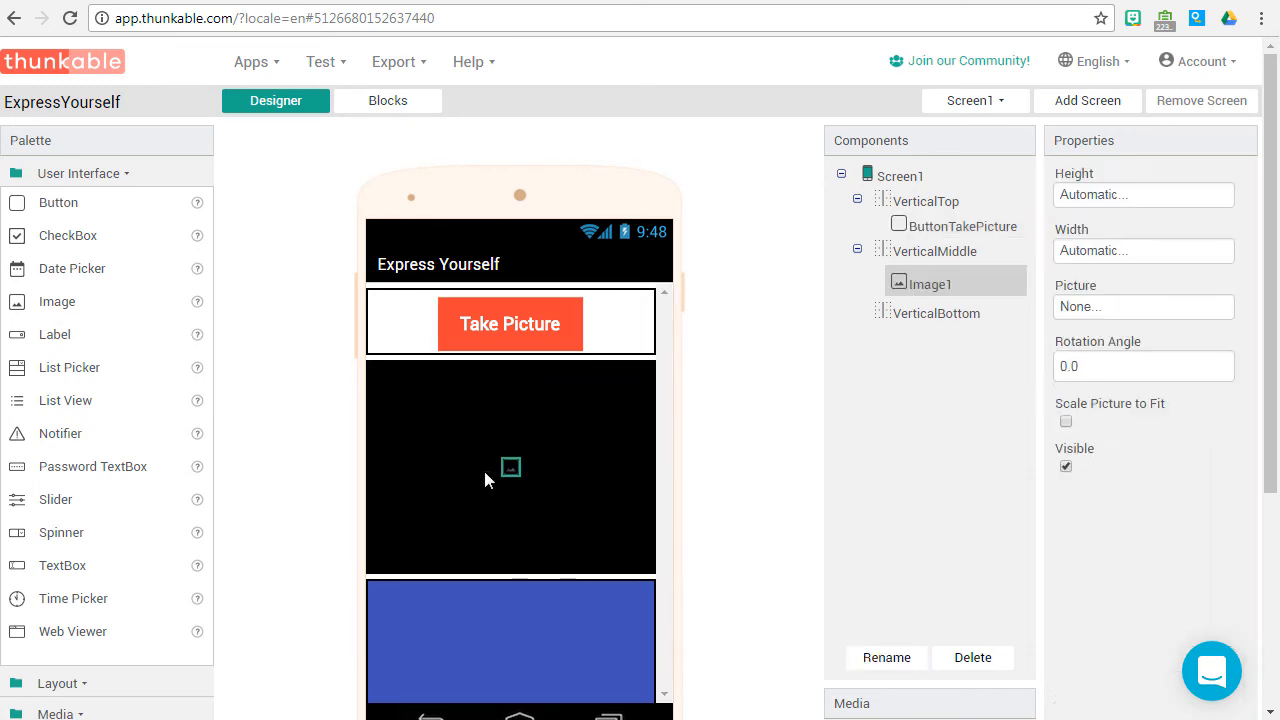
# Rename the image in VerticalMiddle to ImageResult and enable Scale Picture to Fit
pyautogui.click(886, 657)
pyautogui.write('ImageRes')
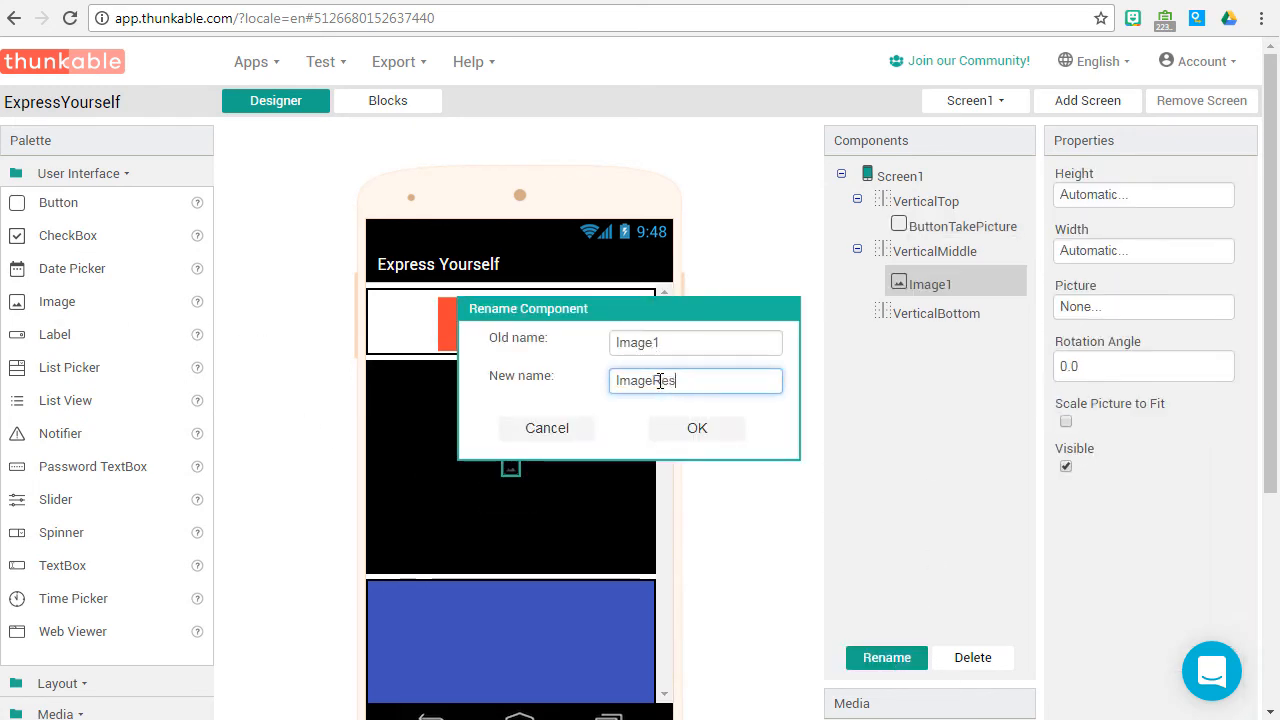
pyautogui.click(697, 428)
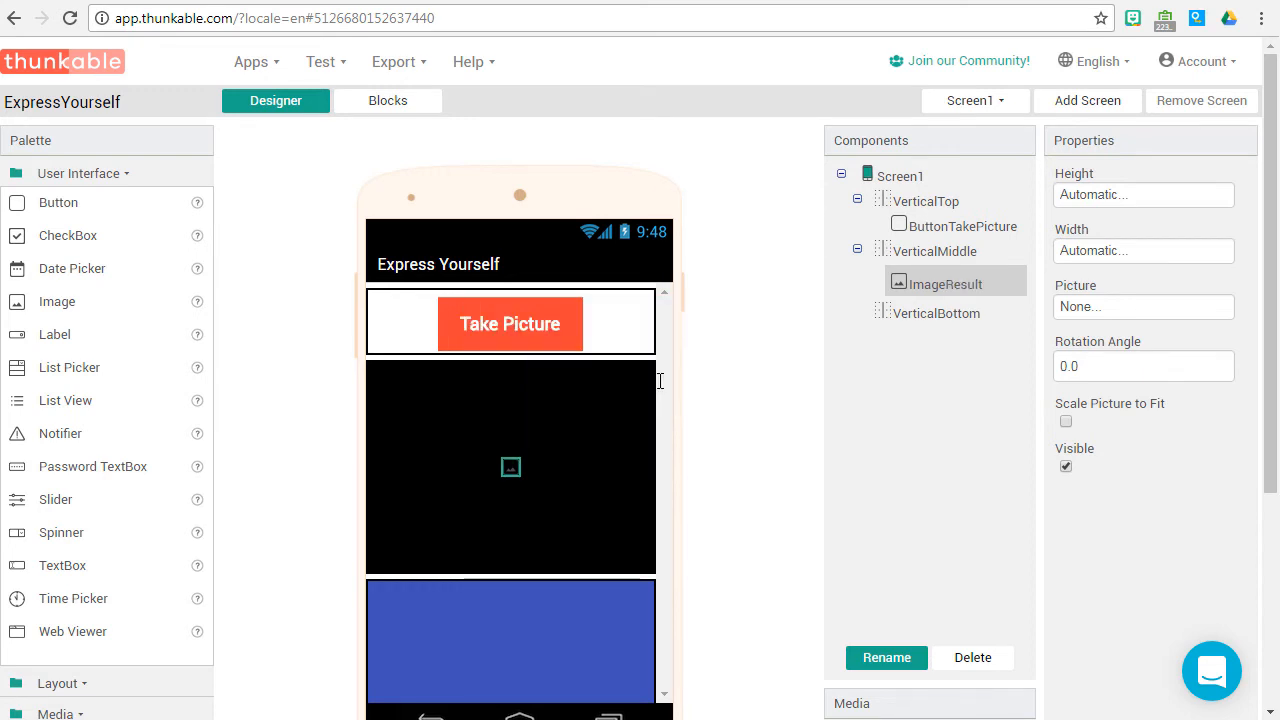
pyautogui.moveTo(1086, 237)
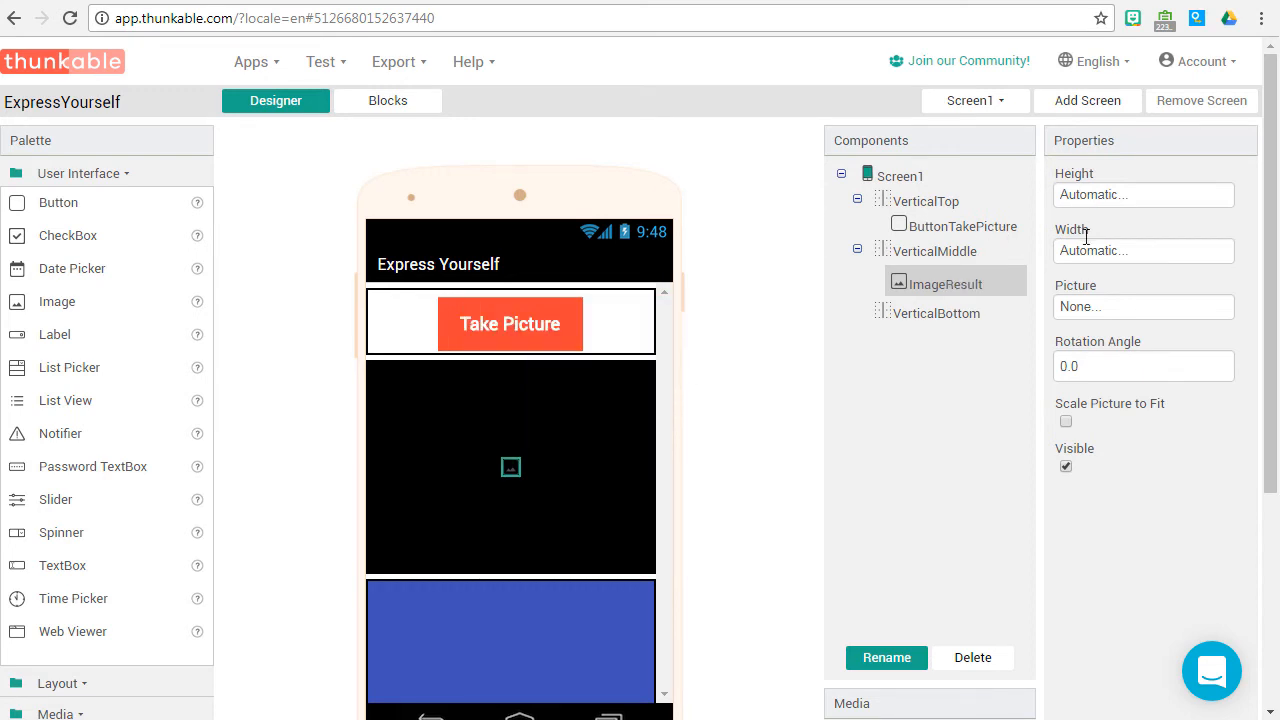
pyautogui.click(1066, 421)
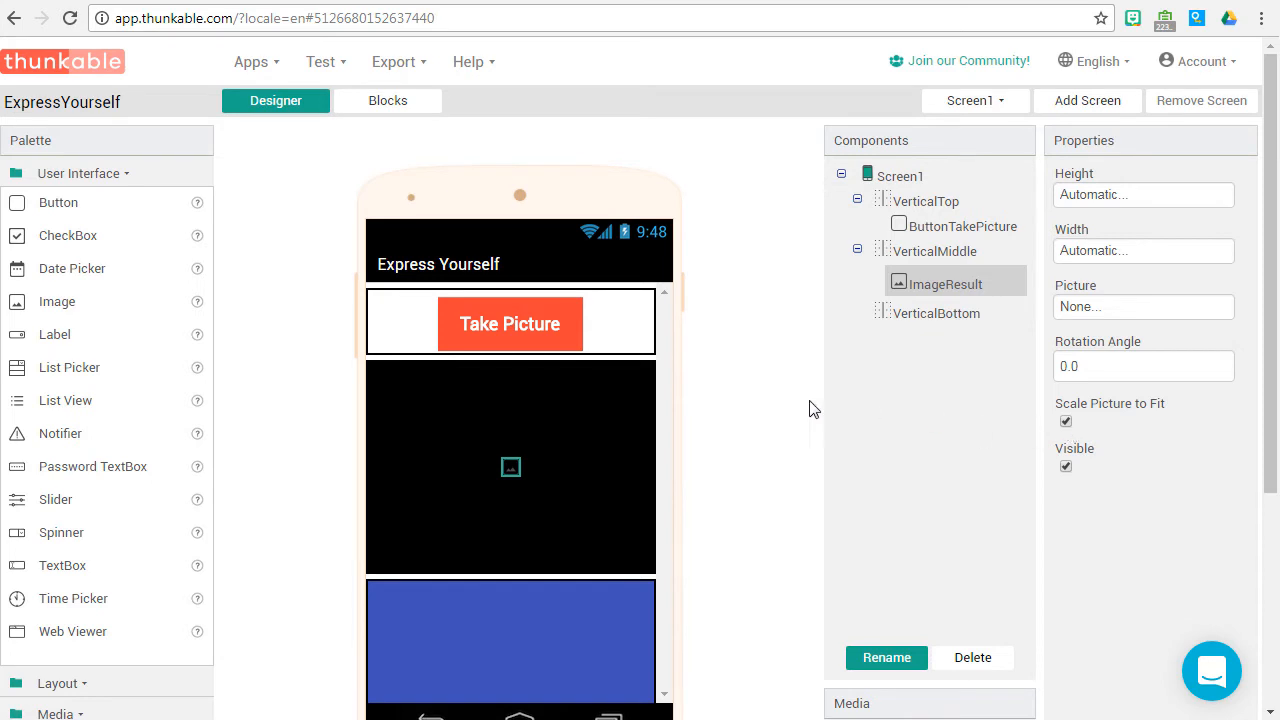
pyautogui.scroll(-3)
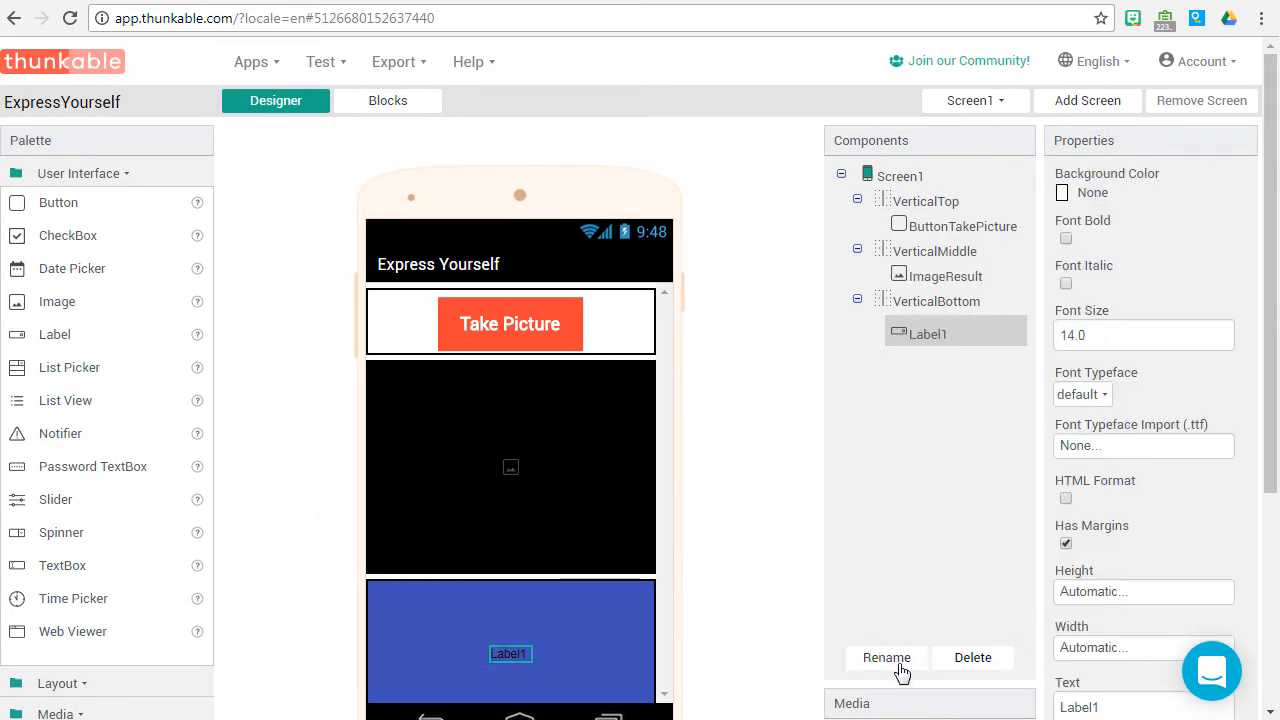
# Rename the new label in VerticalBottom to LabelLikelyEmotion
pyautogui.click(885, 657)
pyautogui.write('LabelLikeE')
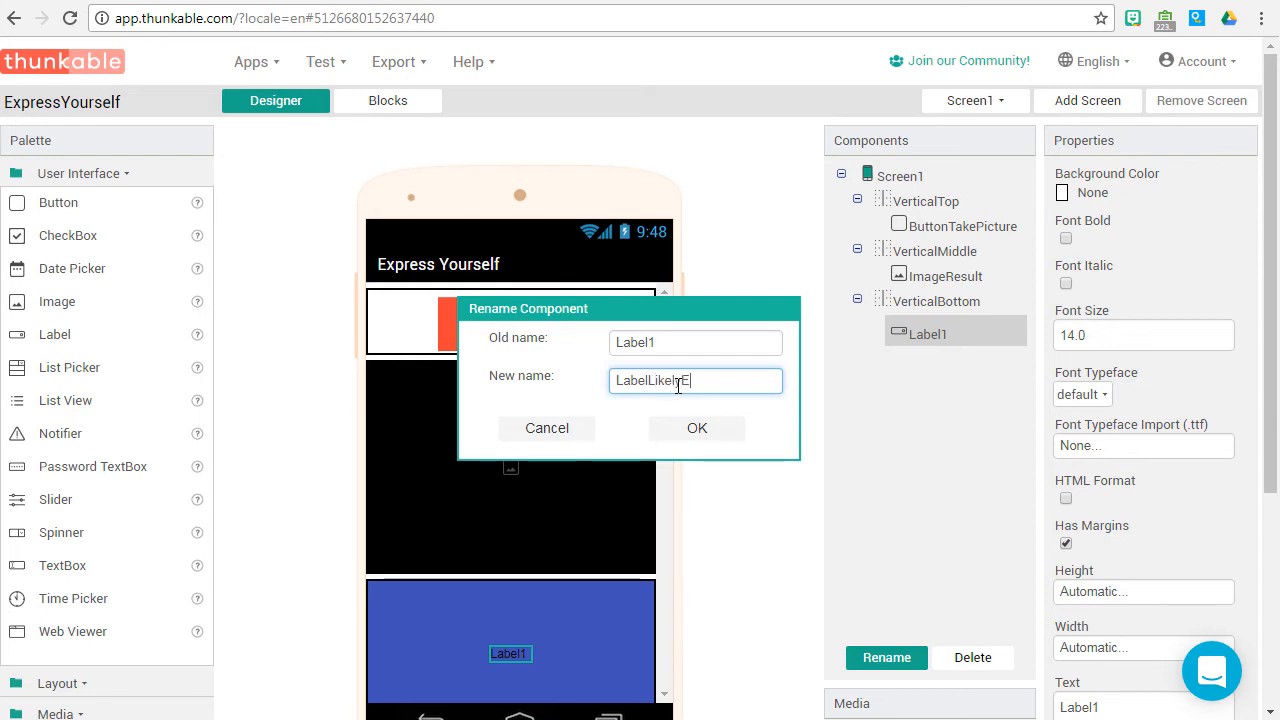
pyautogui.click(697, 428)
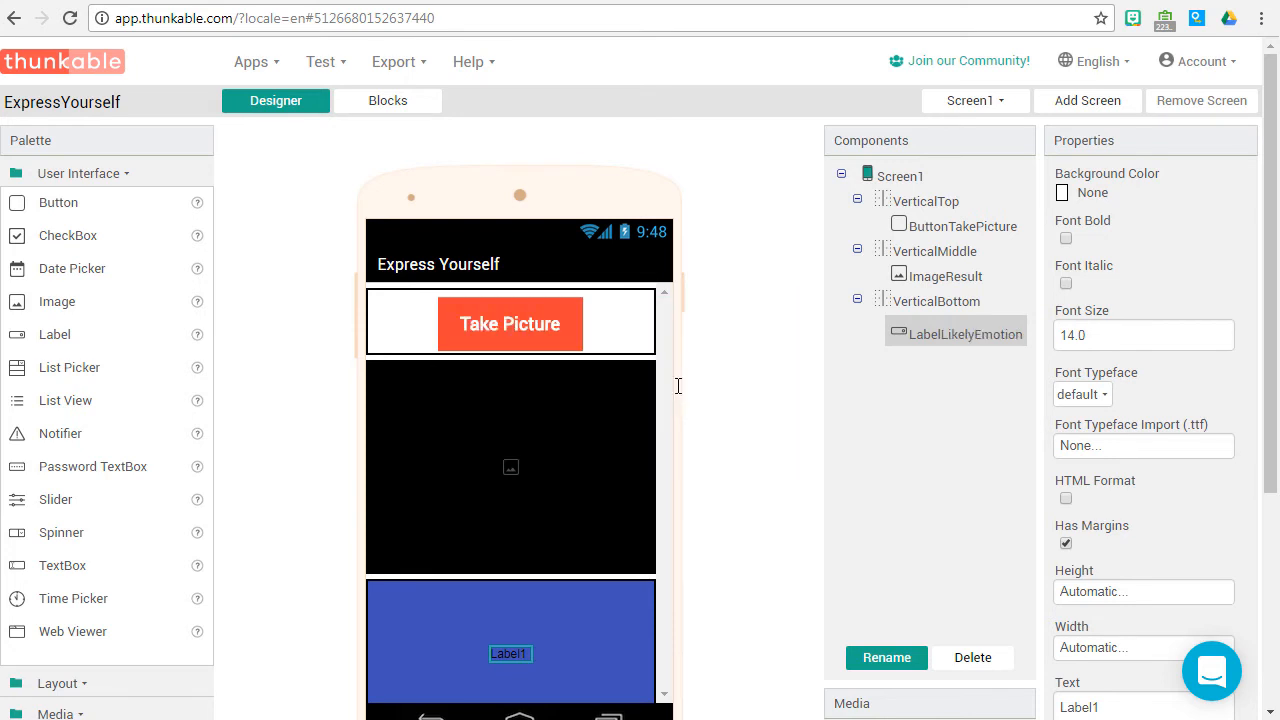
pyautogui.moveTo(1095, 240)
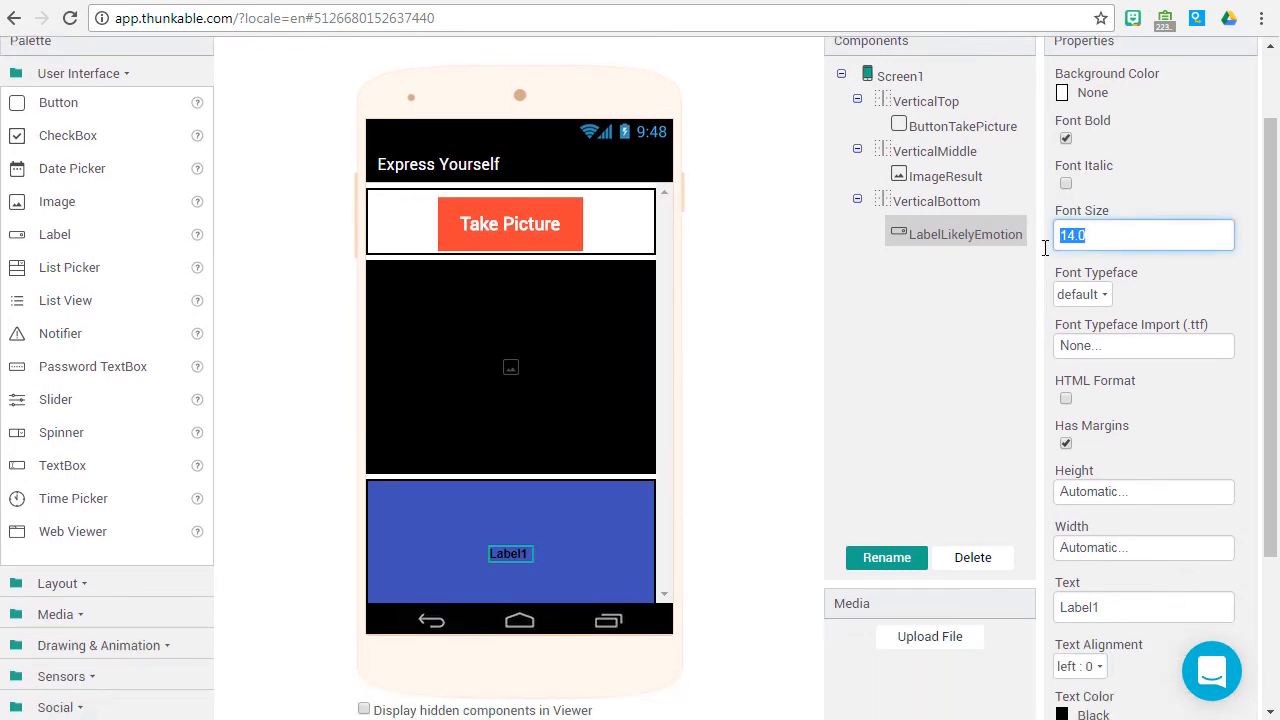
# Make the label read 'Use Artificial Intelligence to Determine Your Mood' in bold, centred, white, size-24 Roboto Thin
pyautogui.write('24')
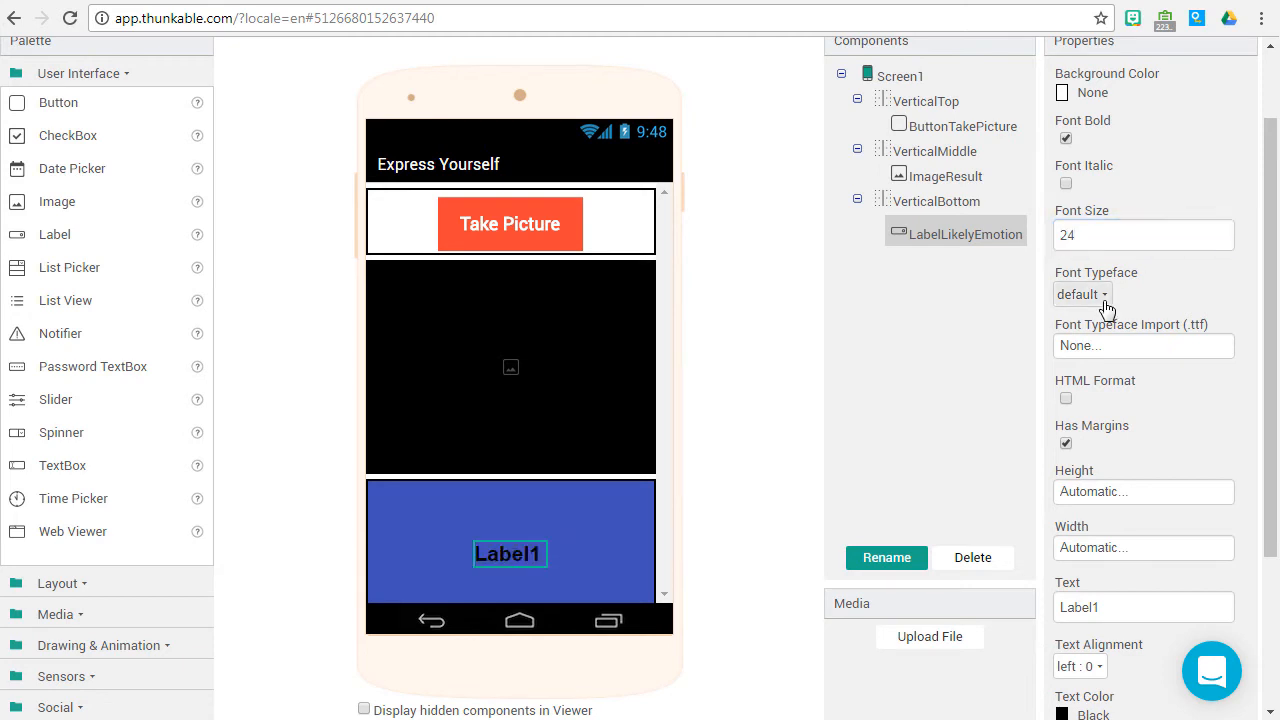
pyautogui.click(1082, 294)
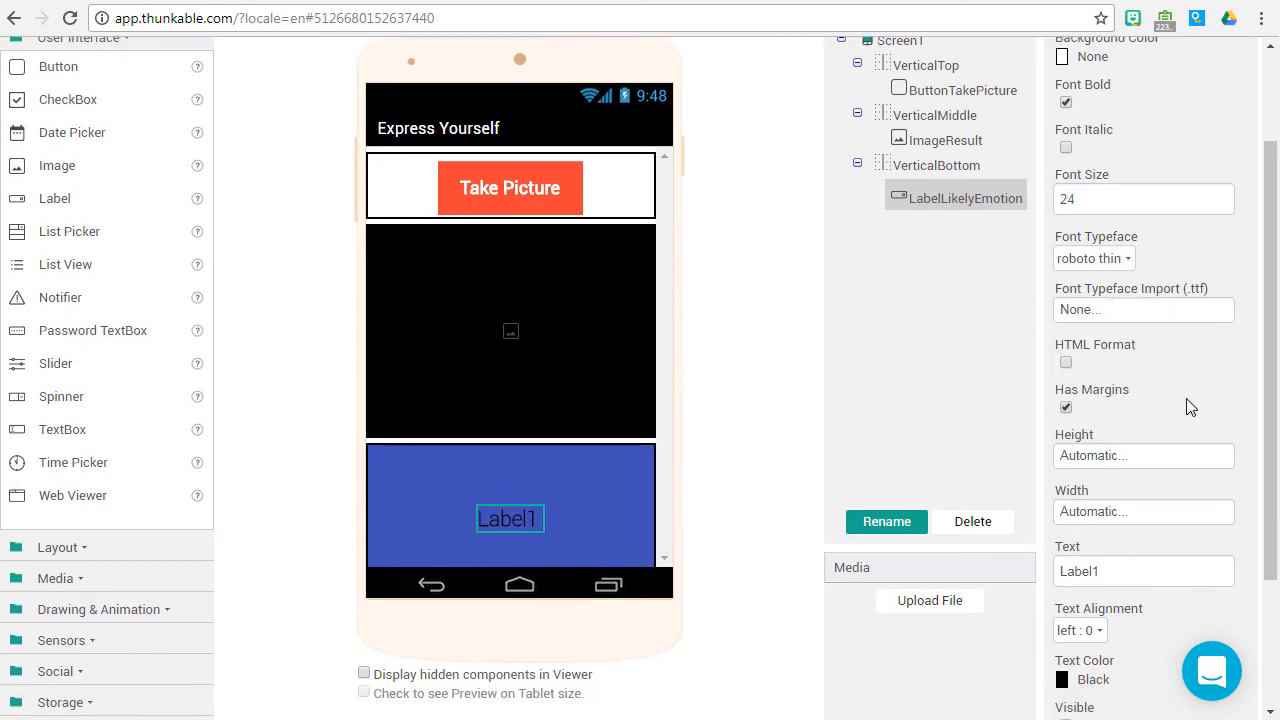
pyautogui.scroll(-3)
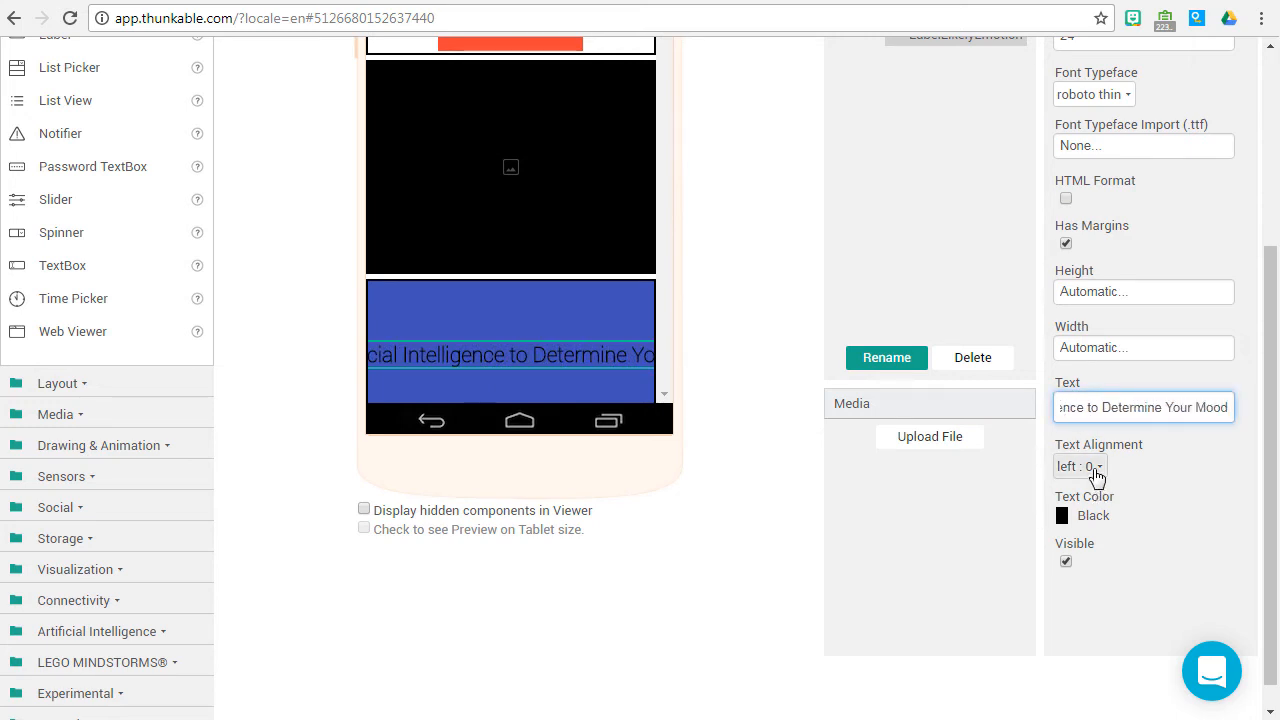
pyautogui.click(1088, 466)
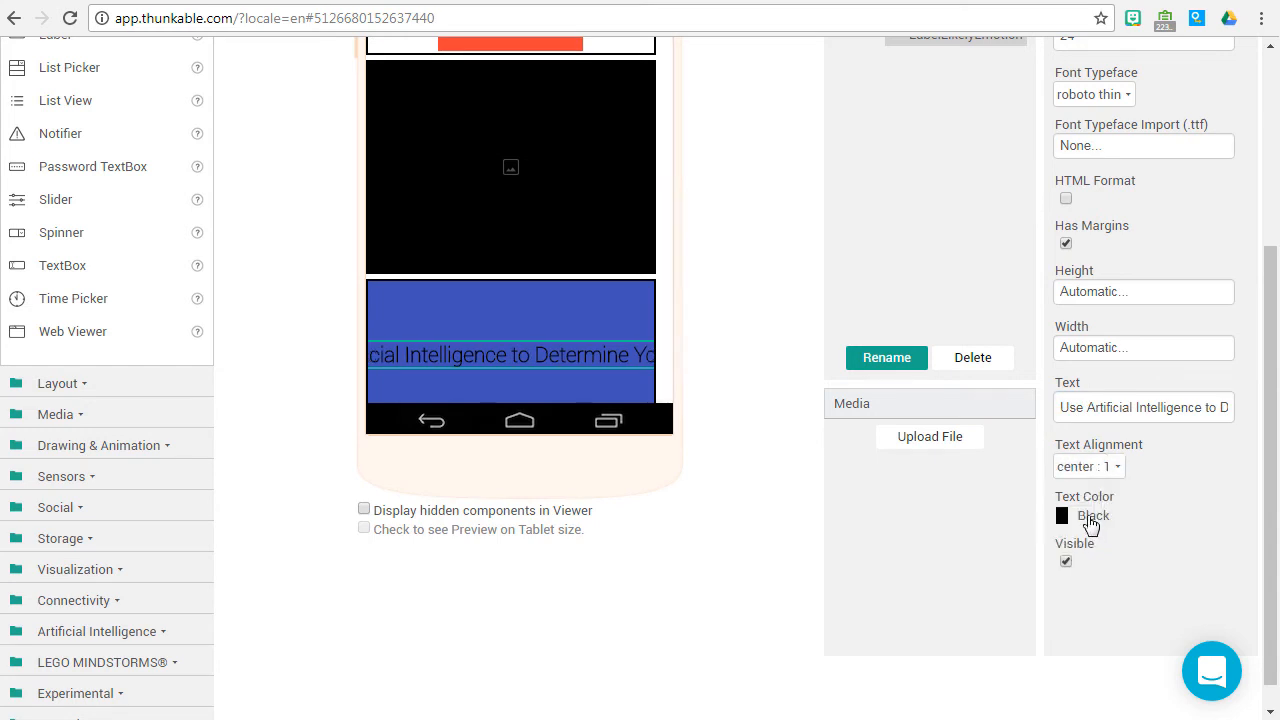
pyautogui.click(1063, 515)
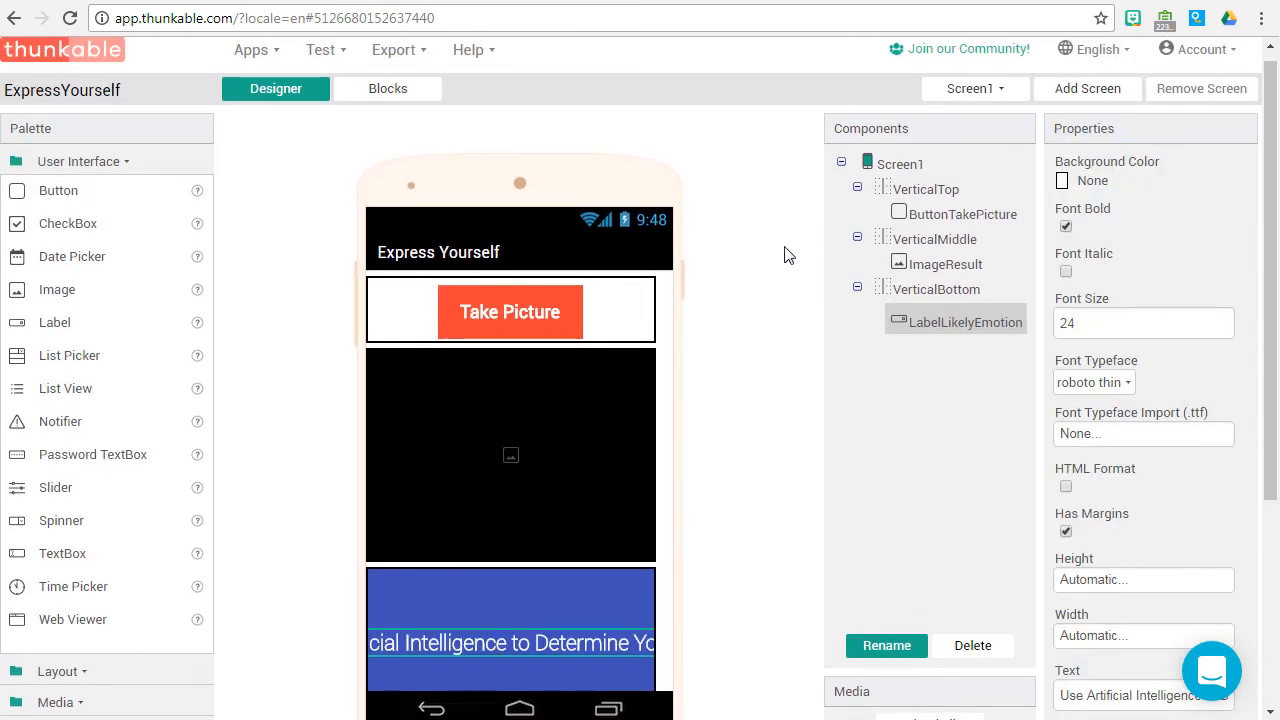
pyautogui.moveTo(267, 262)
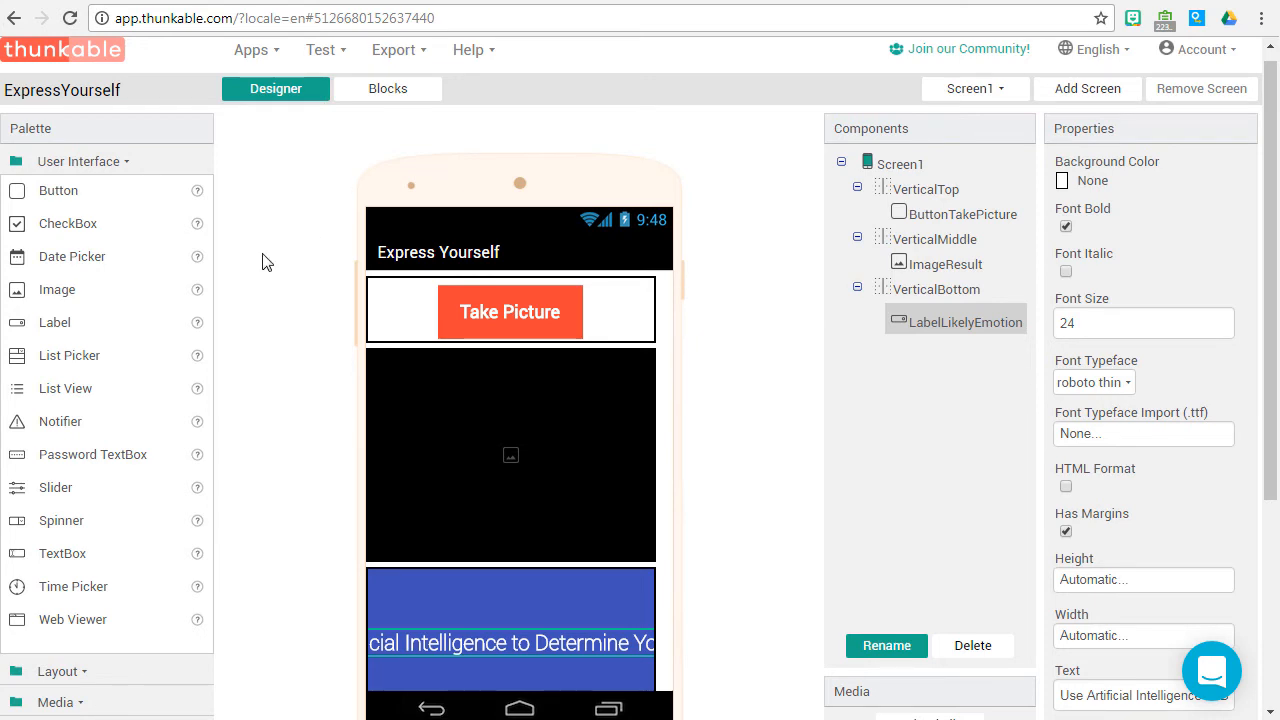
# Add a Microsoft Emotion Recognizer and a Camera component to the app
pyautogui.scroll(-3)
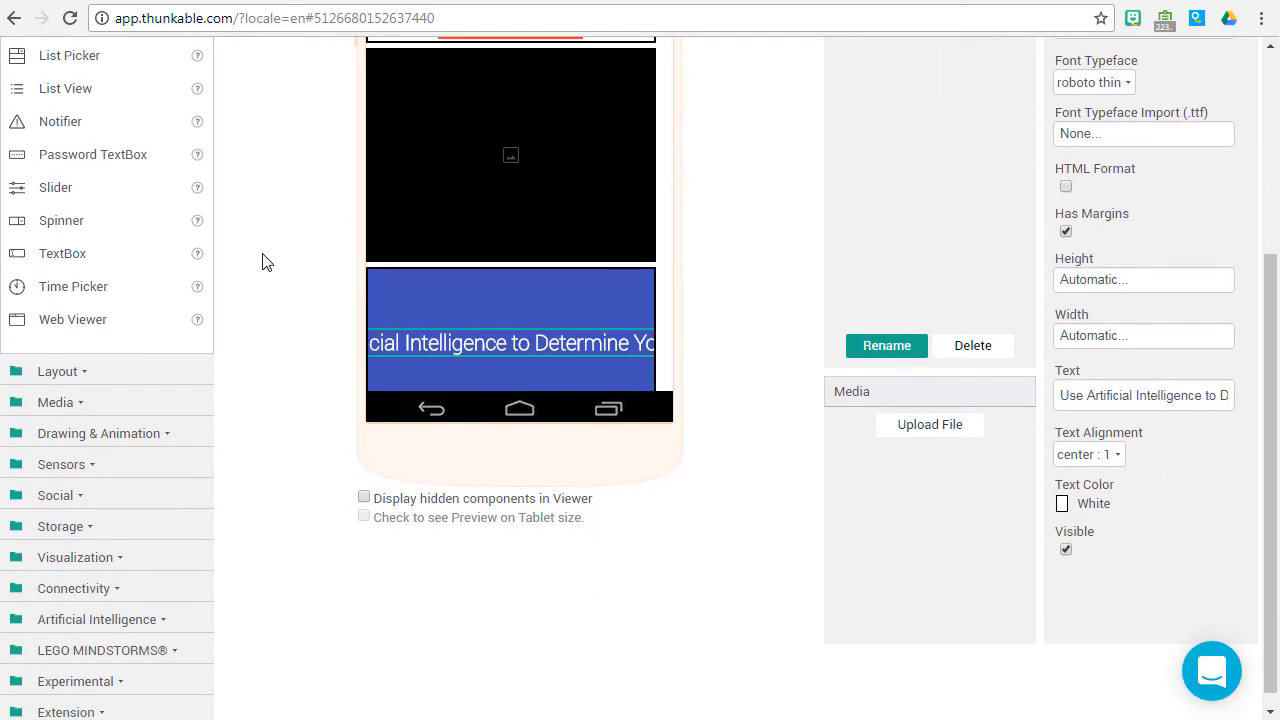
pyautogui.scroll(3)
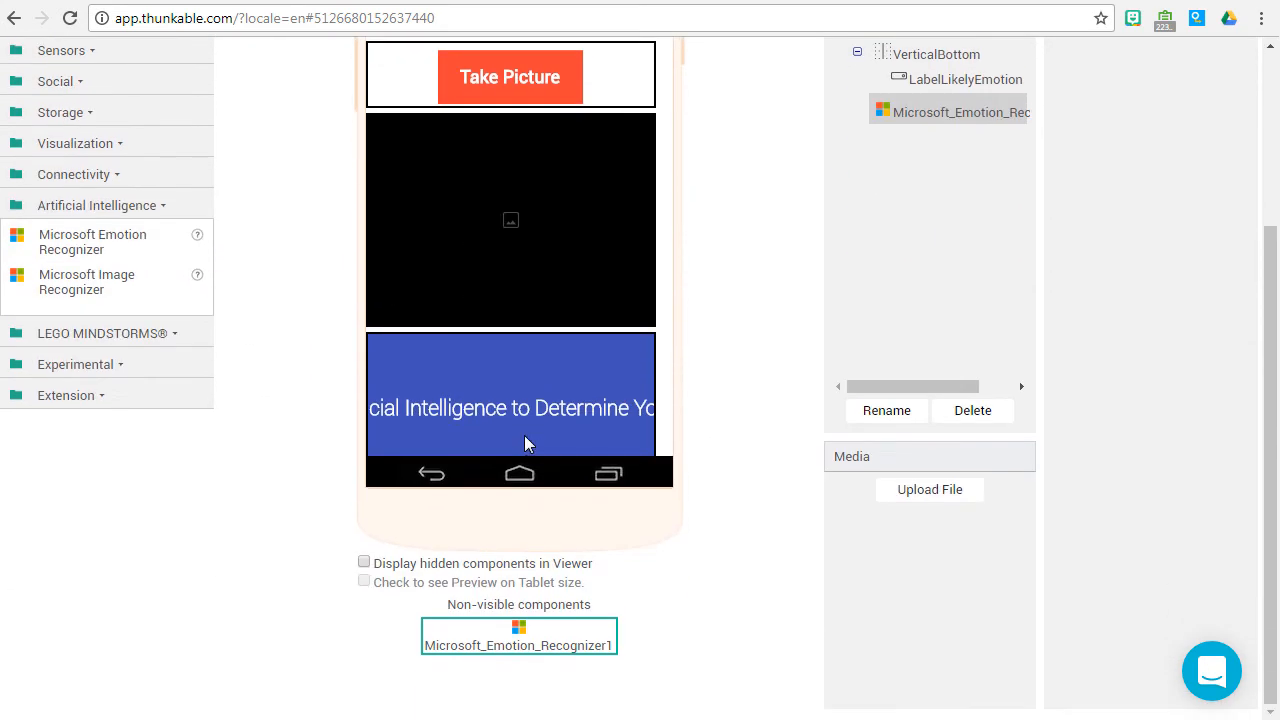
pyautogui.scroll(3)
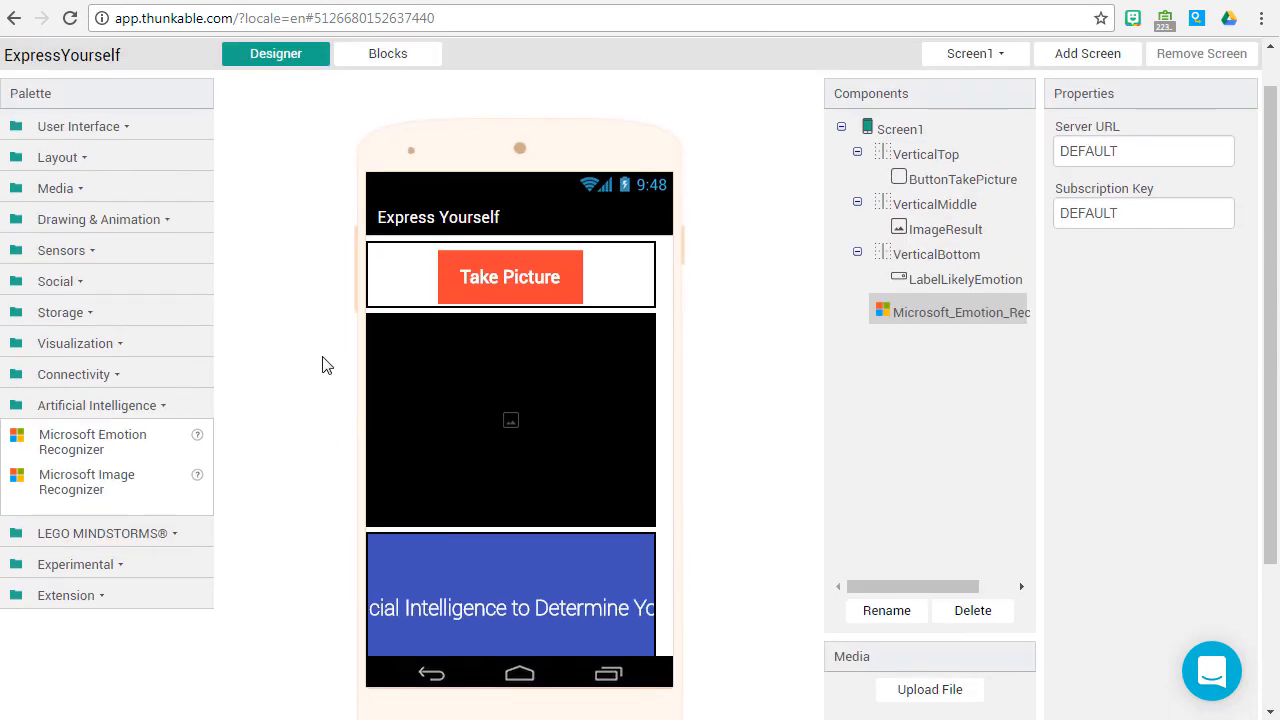
pyautogui.click(55, 188)
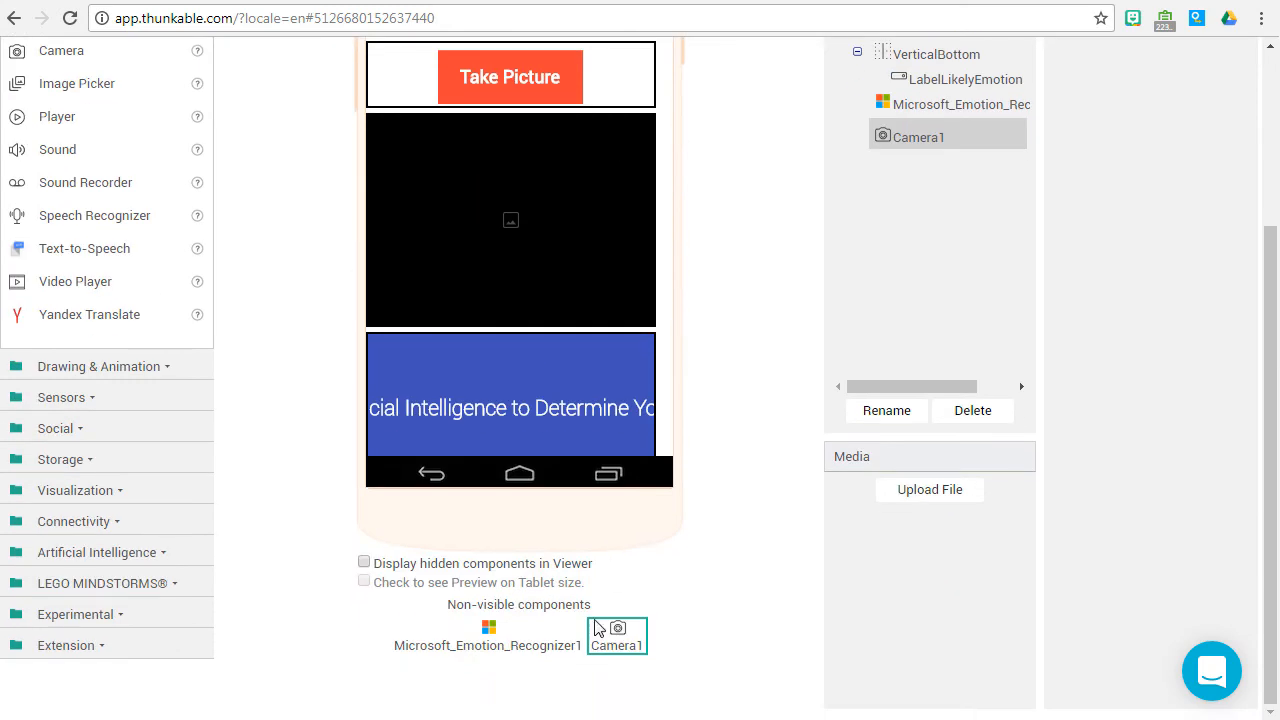
pyautogui.scroll(3)
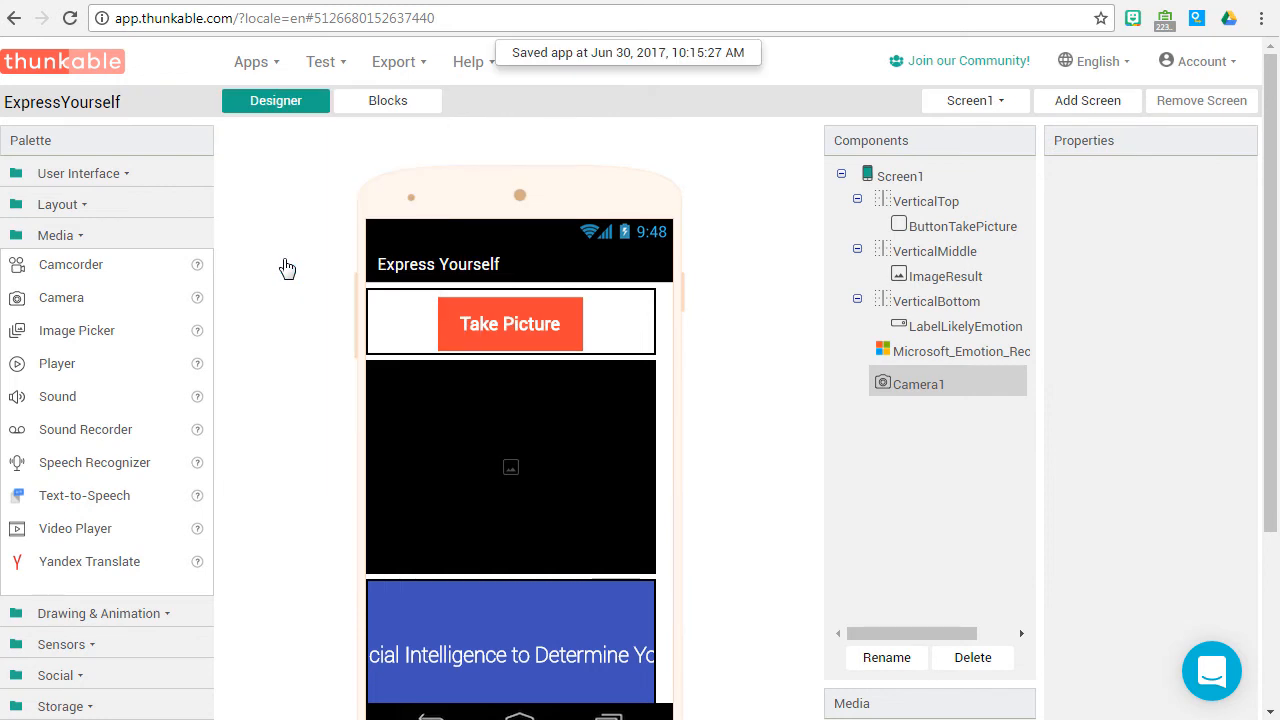
pyautogui.moveTo(820, 275)
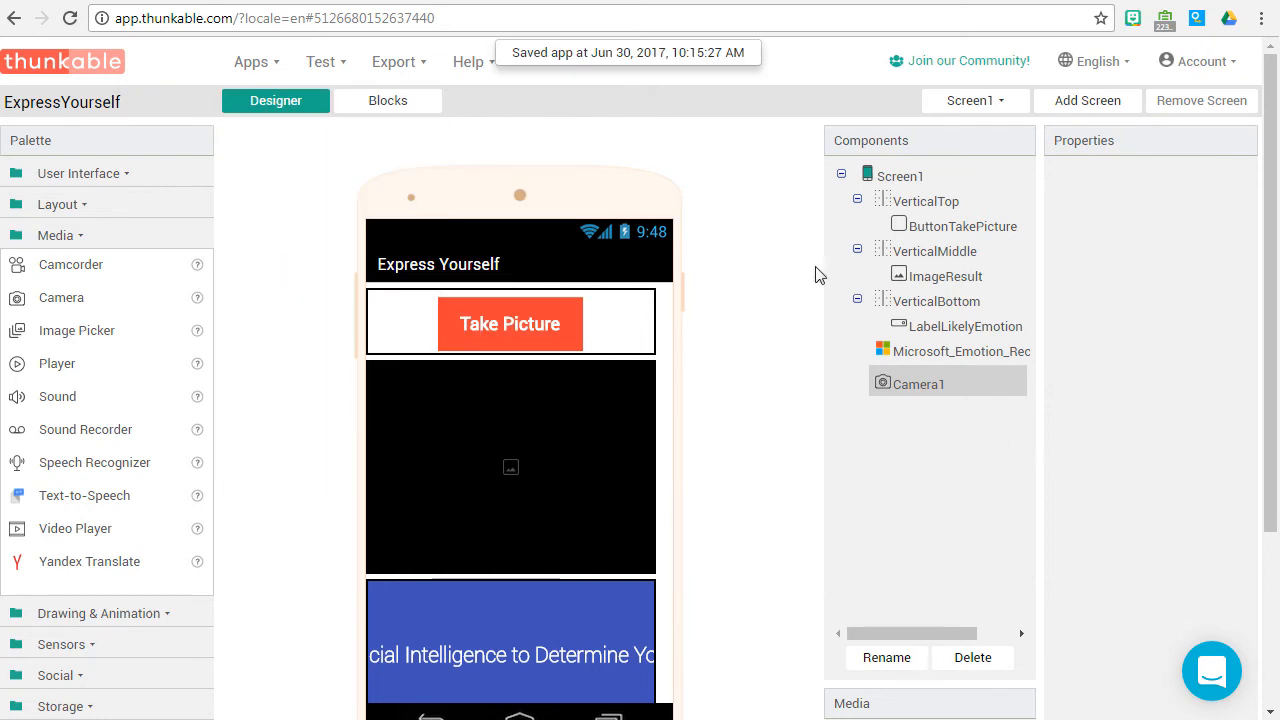
pyautogui.moveTo(388, 100)
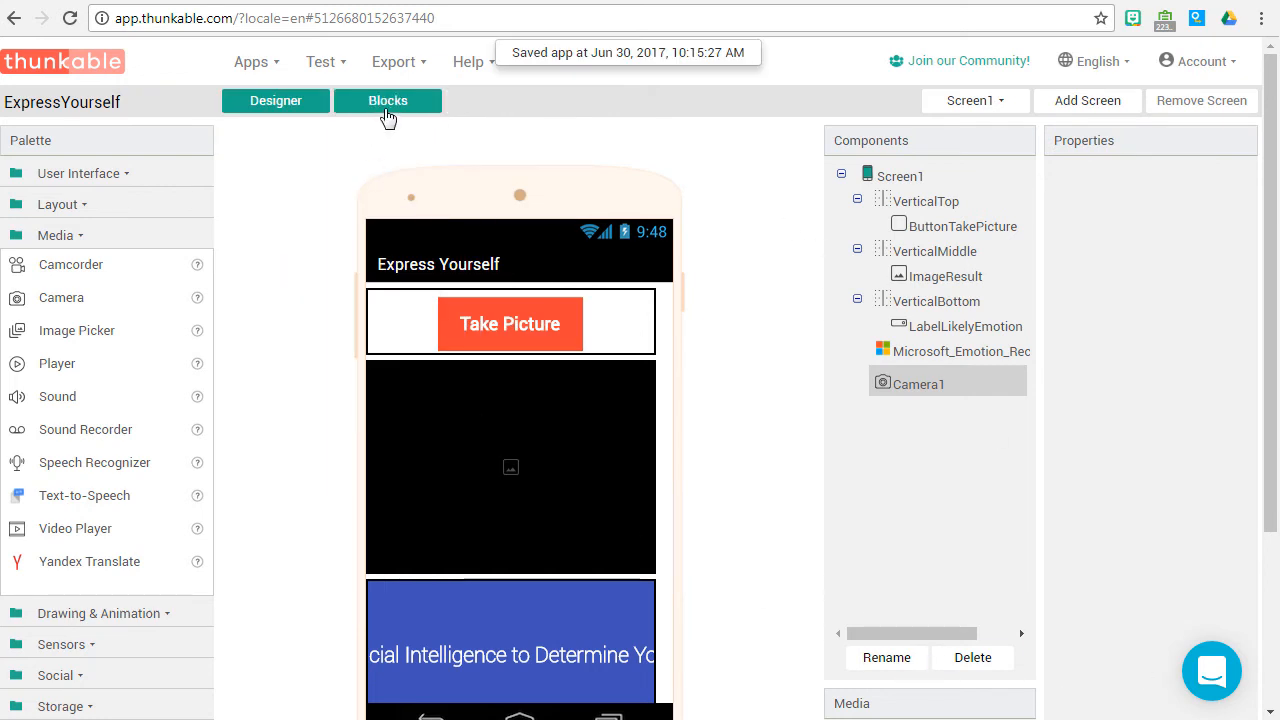
# Add a ButtonTakePicture Click event that calls Camera1 Take Picture
pyautogui.click(388, 100)
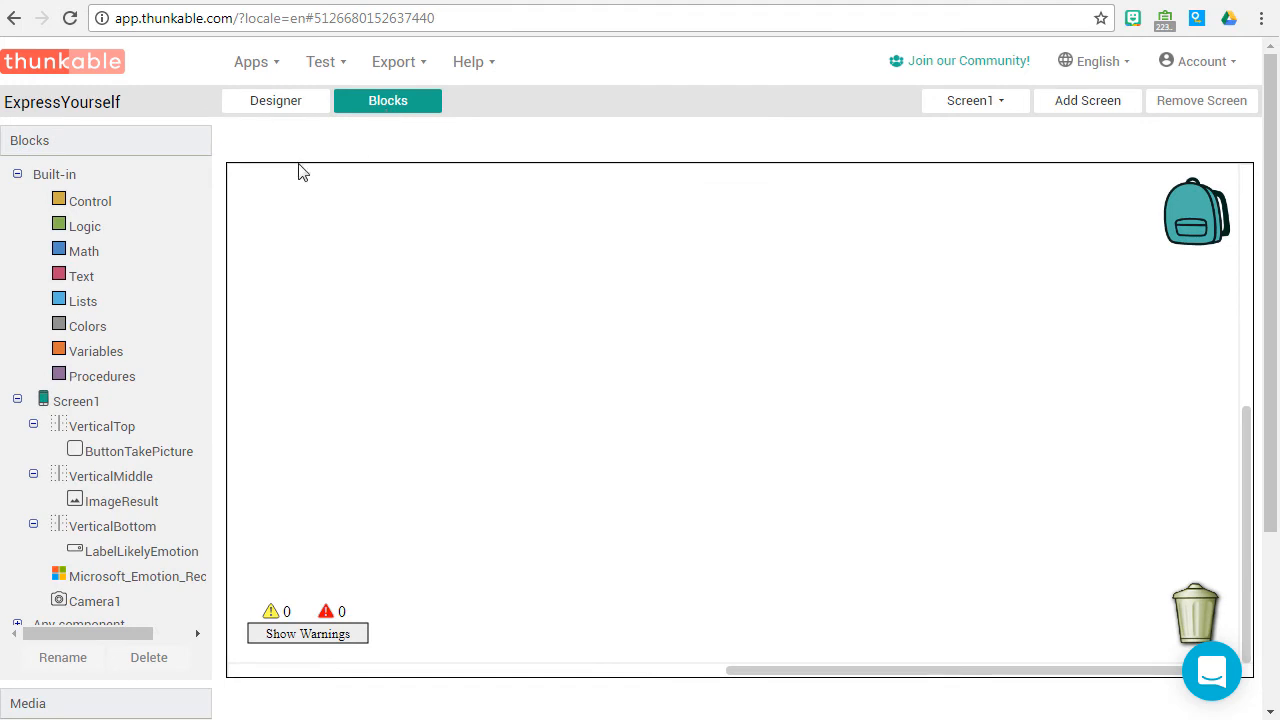
pyautogui.click(138, 451)
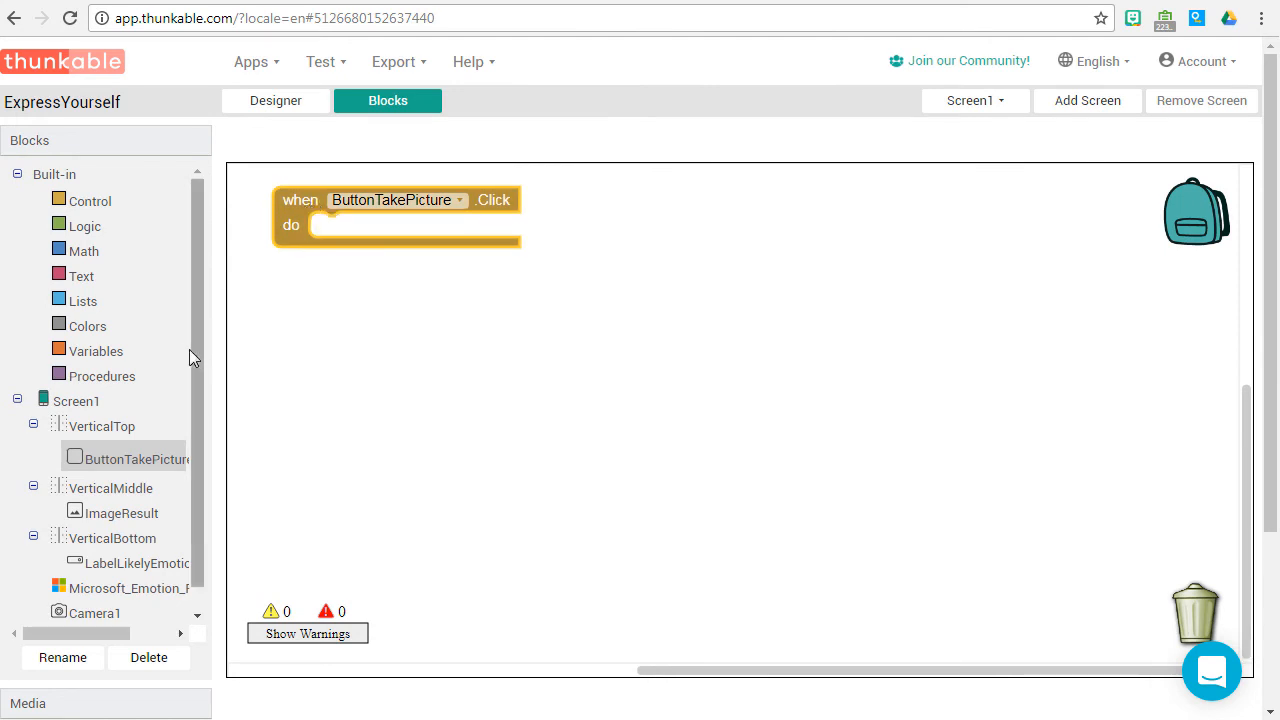
pyautogui.click(97, 608)
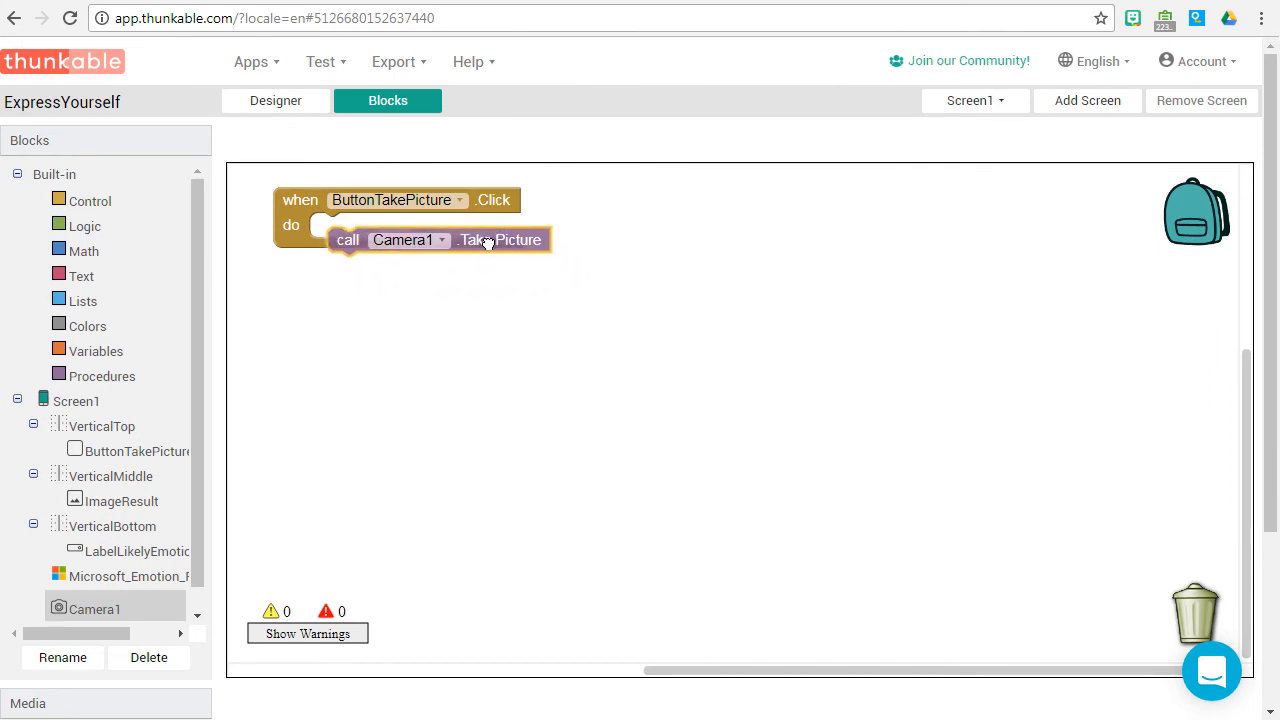
pyautogui.moveTo(483, 225)
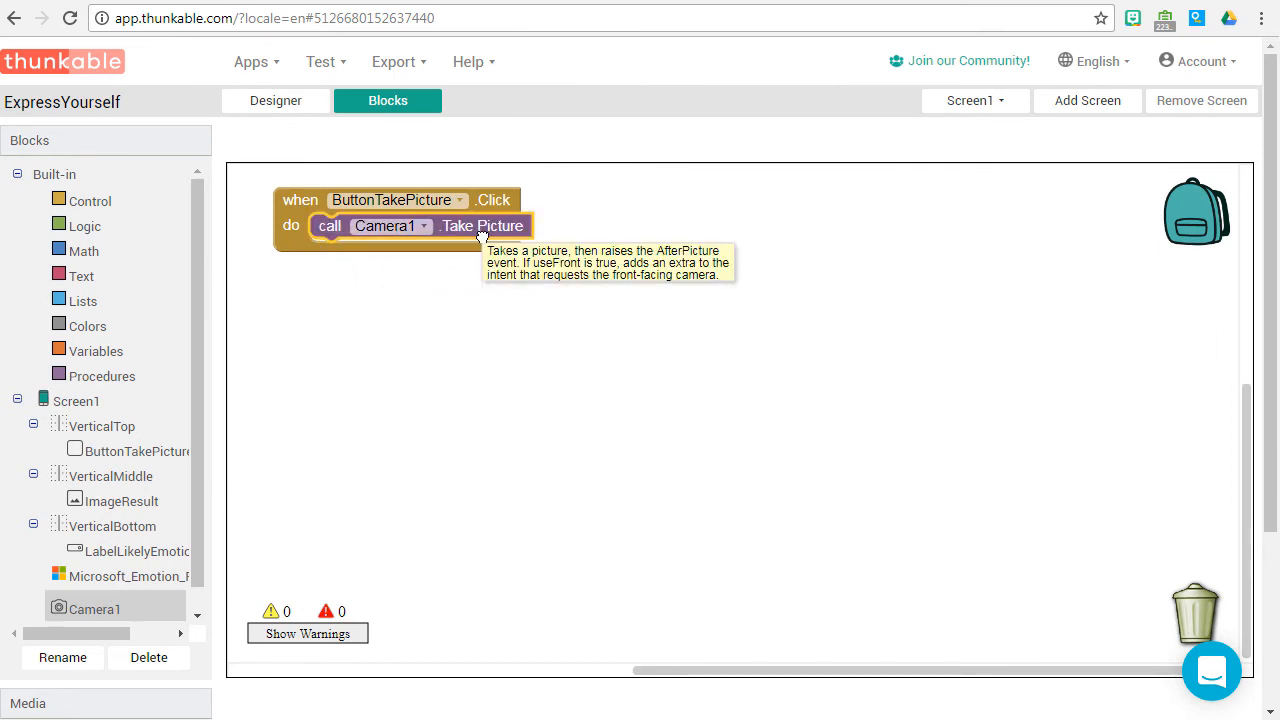
pyautogui.moveTo(95, 598)
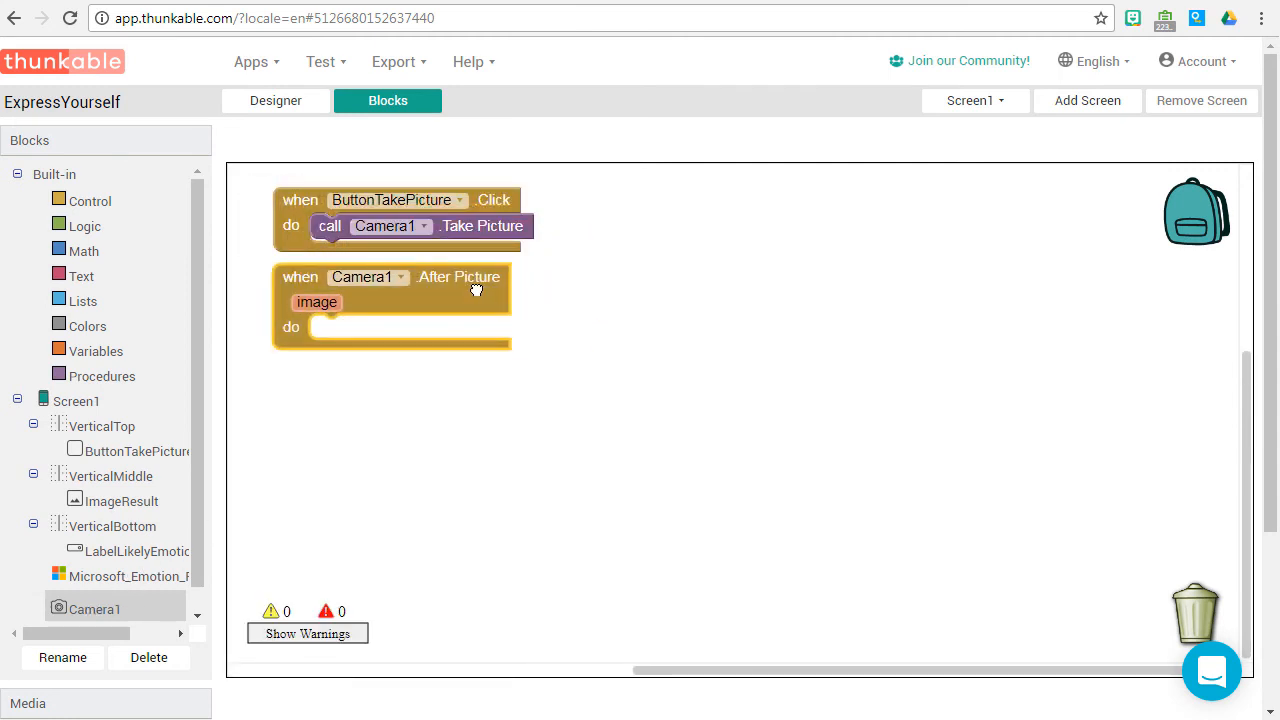
pyautogui.moveTo(136, 451)
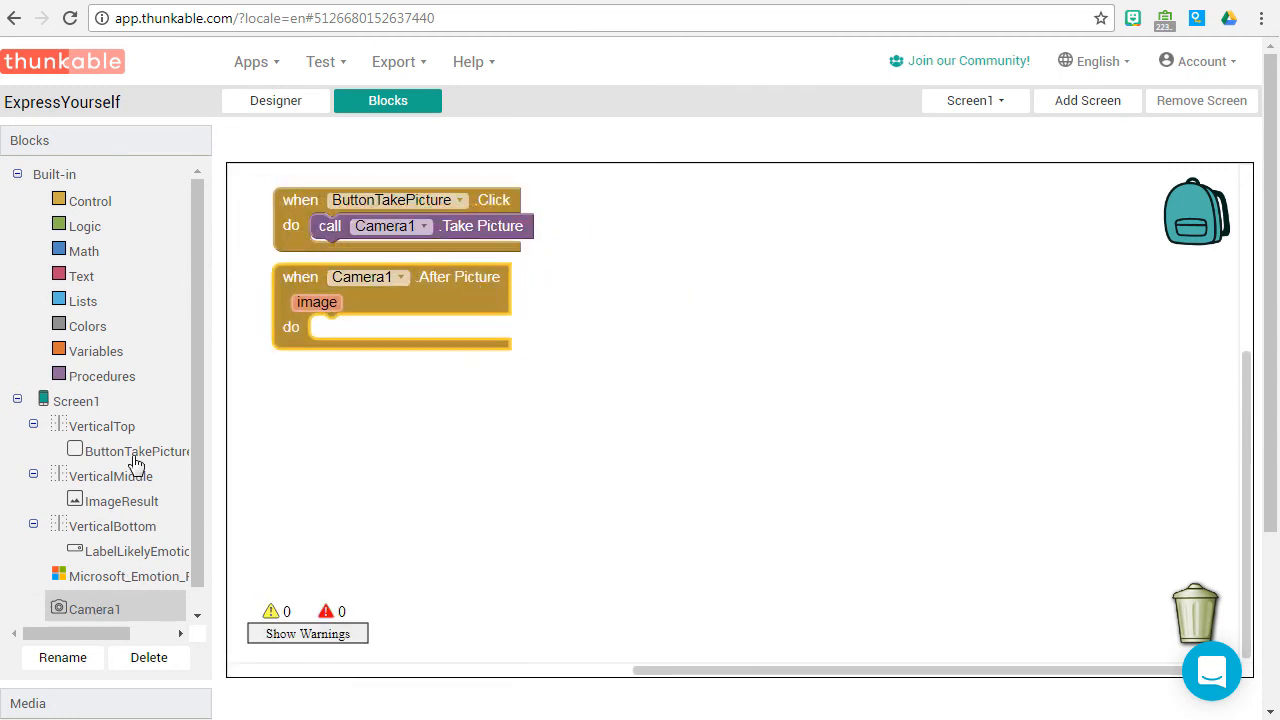
# In After Picture, post the image to Microsoft_Emotion_Recognizer1 and set ImageResult's Picture to it
pyautogui.click(124, 584)
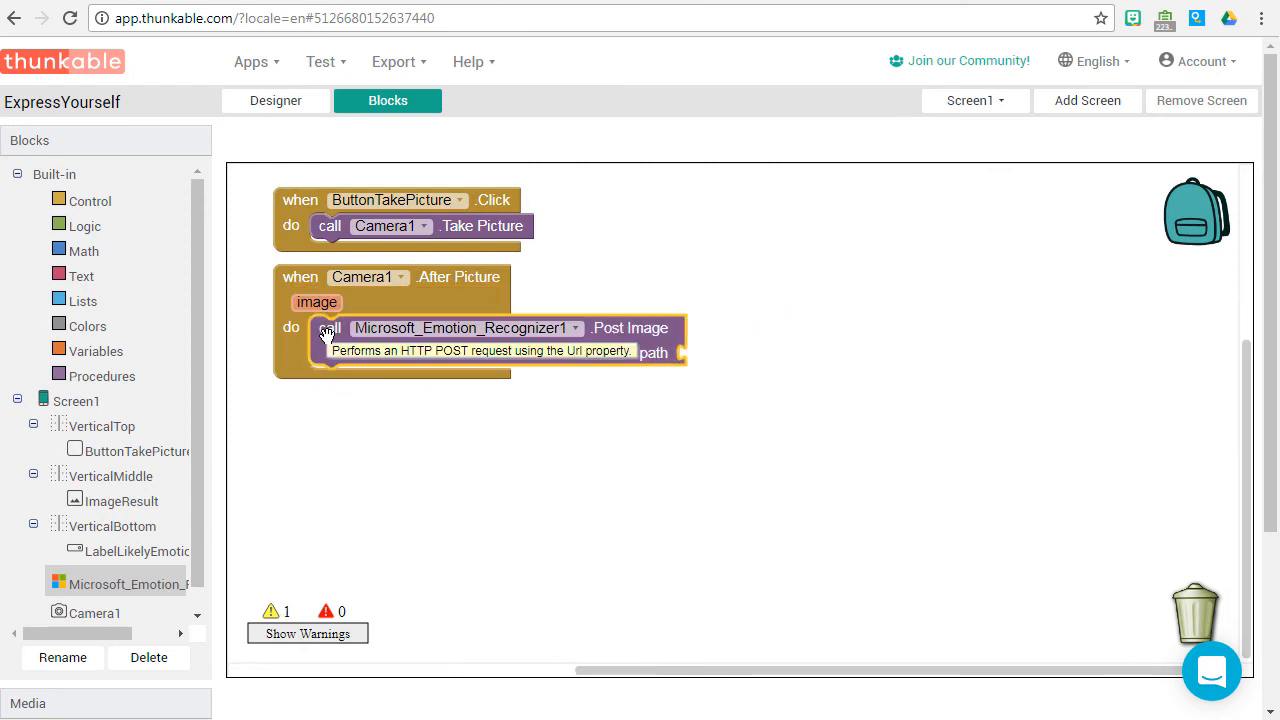
pyautogui.click(317, 302)
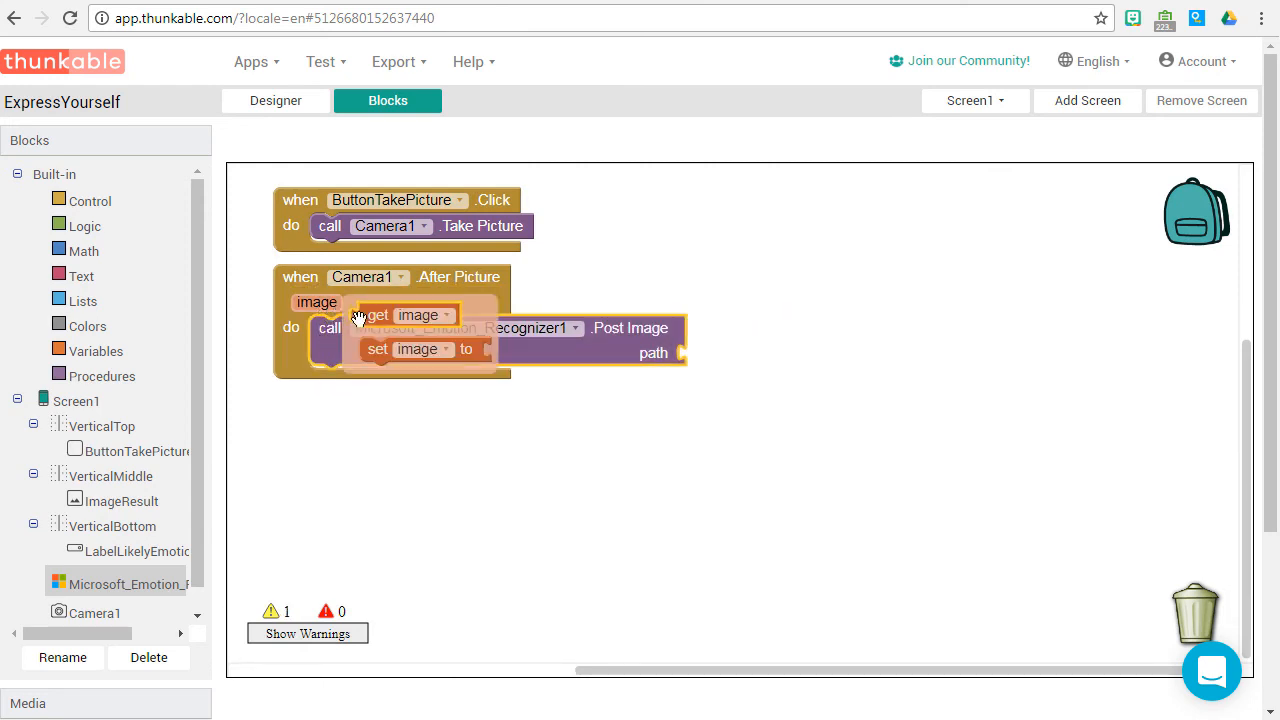
pyautogui.moveTo(425, 315); pyautogui.dragTo(740, 353)
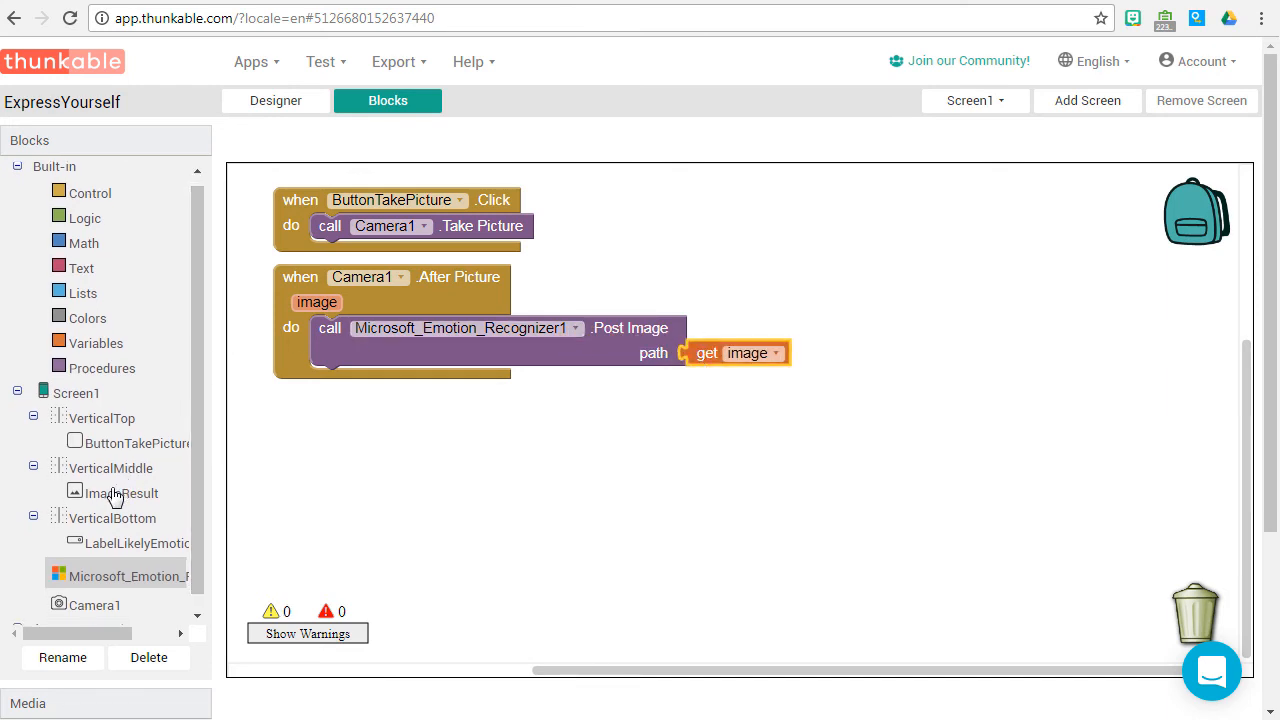
pyautogui.click(123, 493)
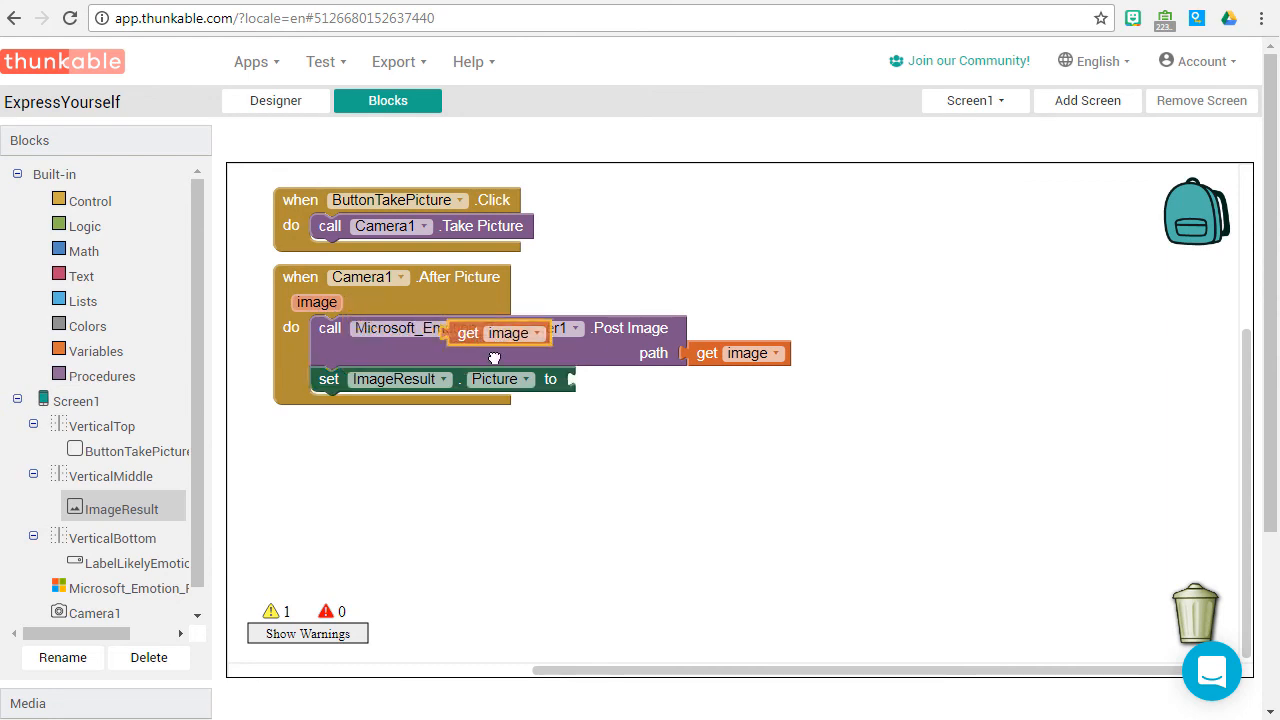
pyautogui.moveTo(495, 352); pyautogui.dragTo(627, 378)
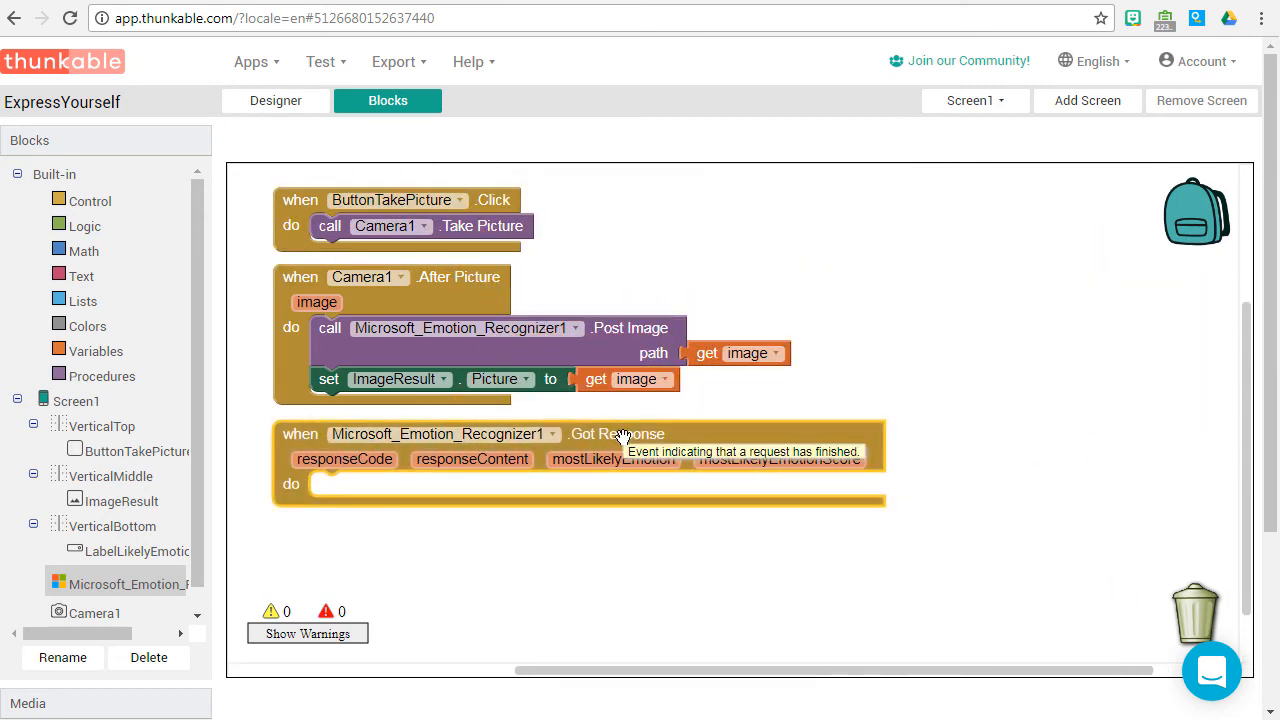
pyautogui.moveTo(133, 556)
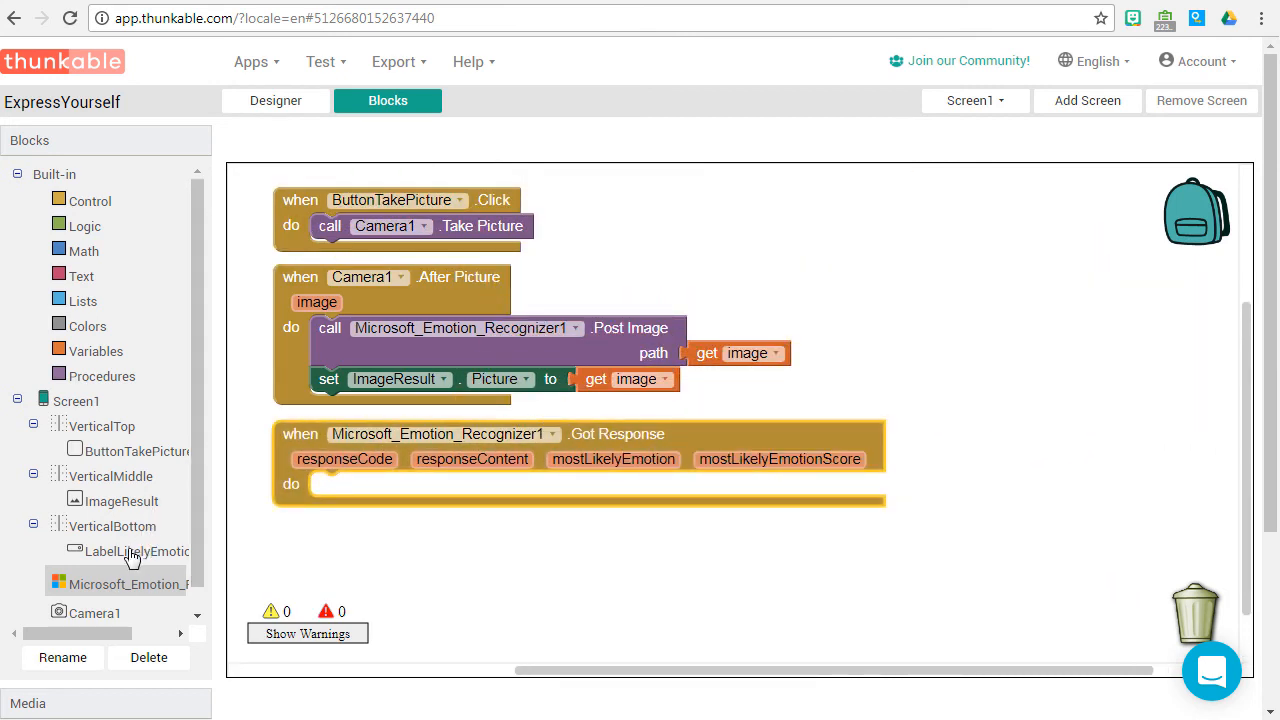
# In Got Response, set LabelLikelyEmotion's Text to upcase mostLikelyEmotion, then open the Apps menu
pyautogui.click(138, 551)
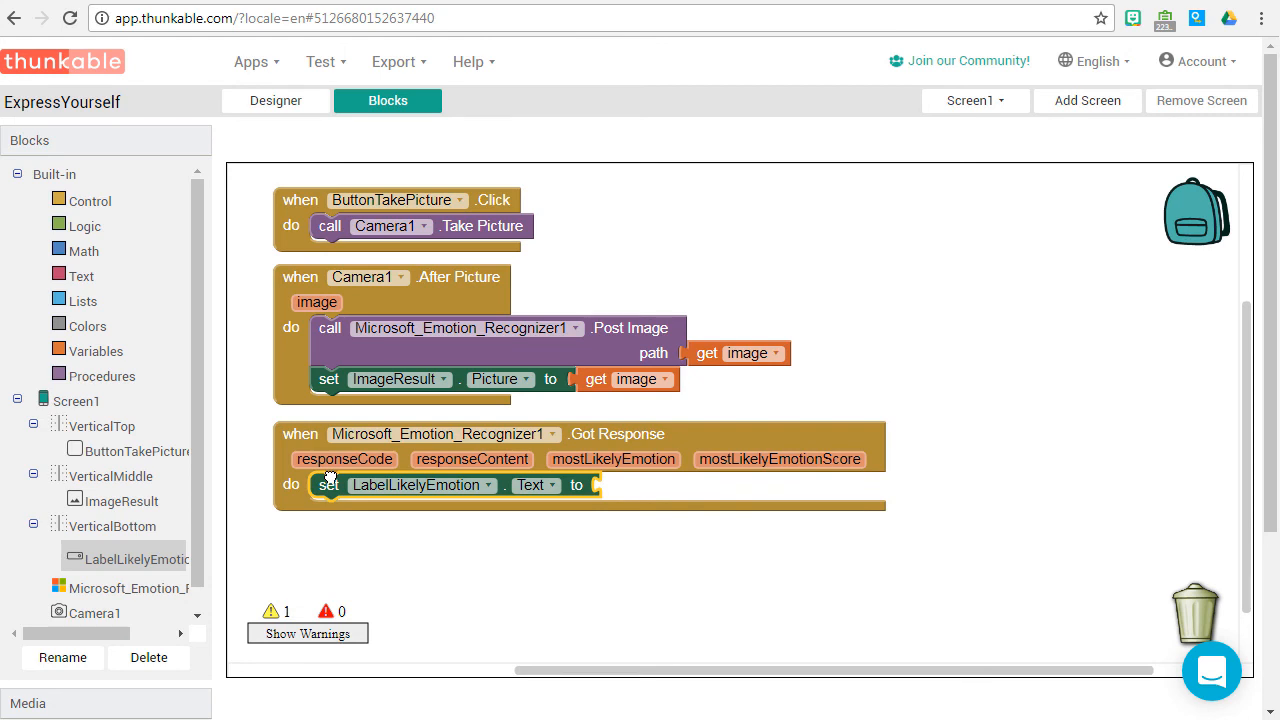
pyautogui.click(81, 276)
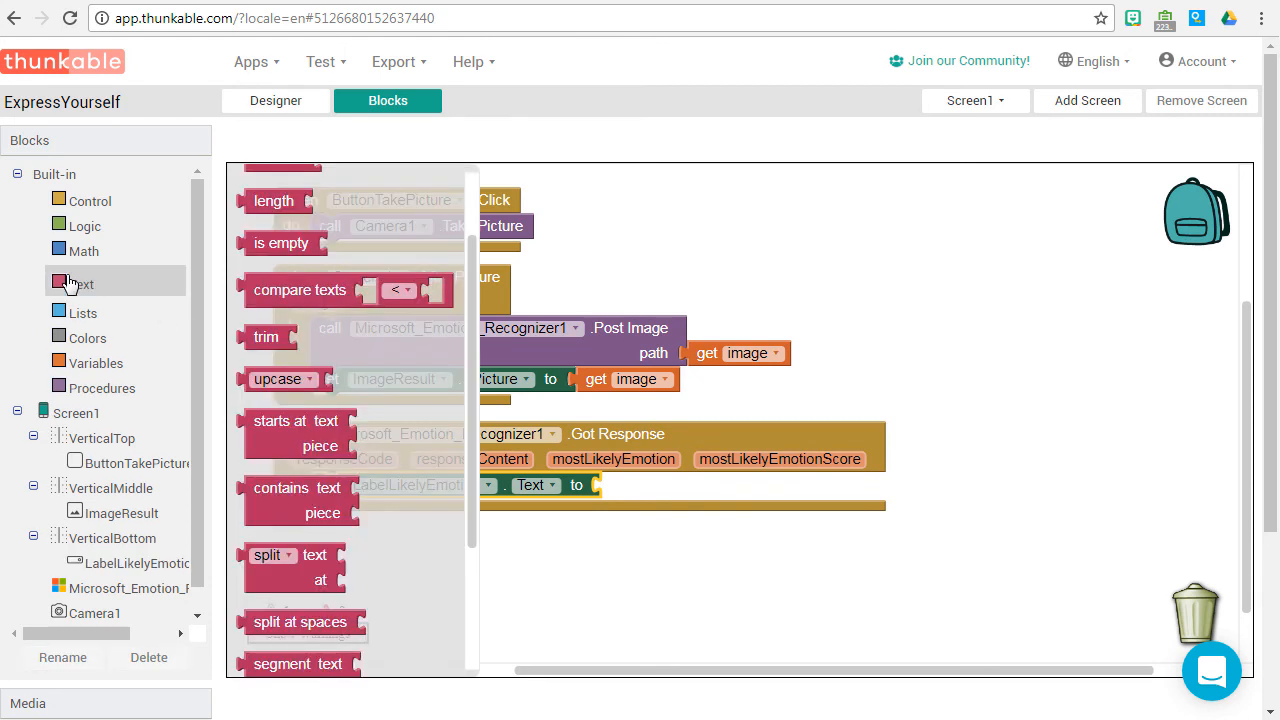
pyautogui.moveTo(283, 379)
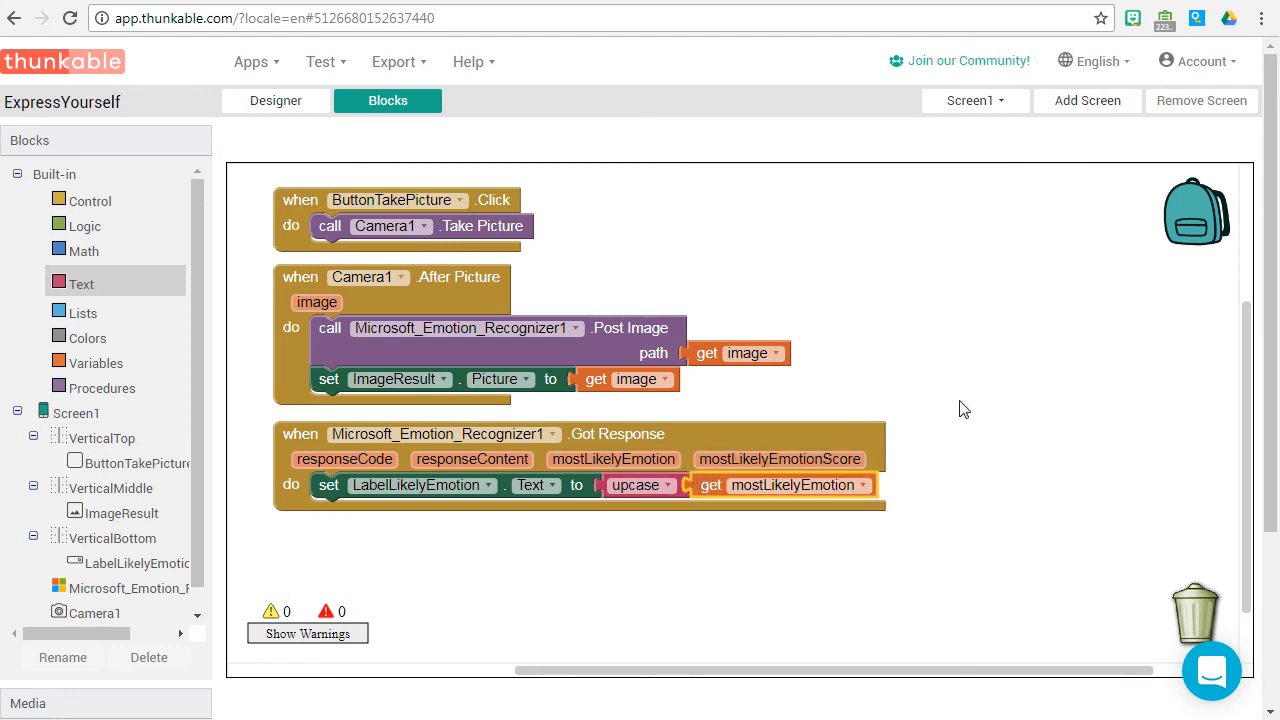
pyautogui.click(251, 61)
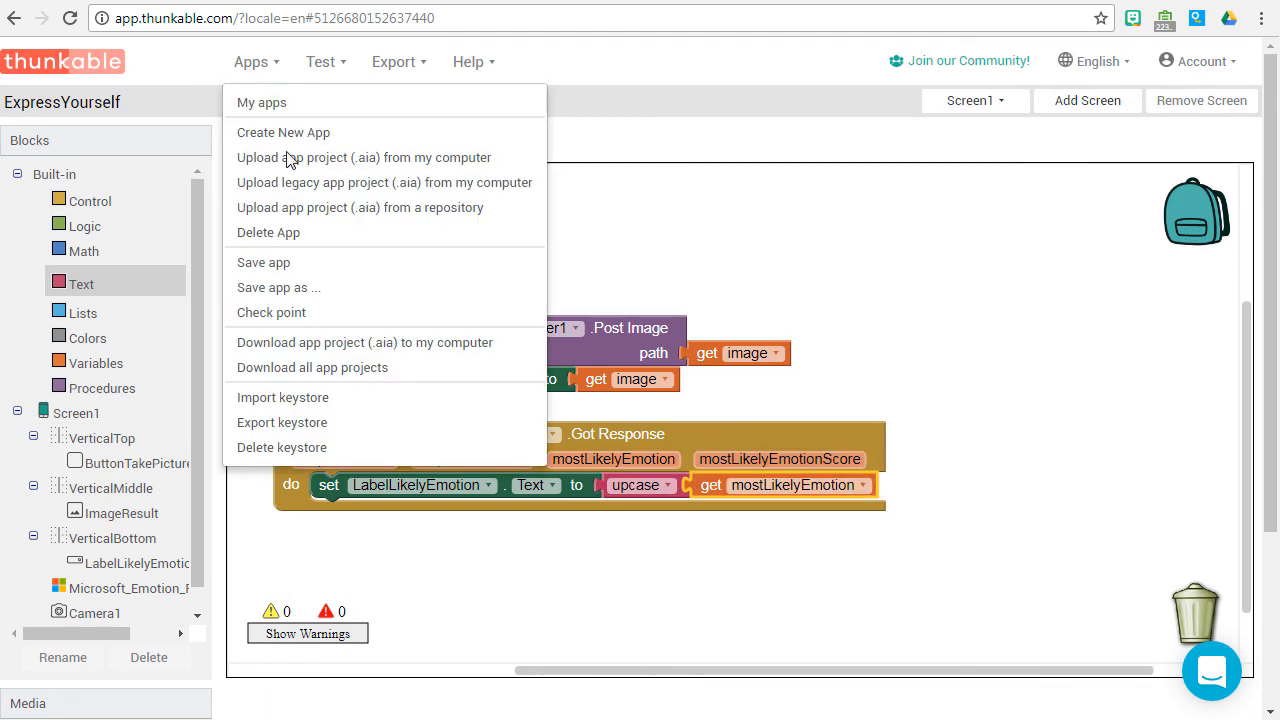
pyautogui.click(263, 262)
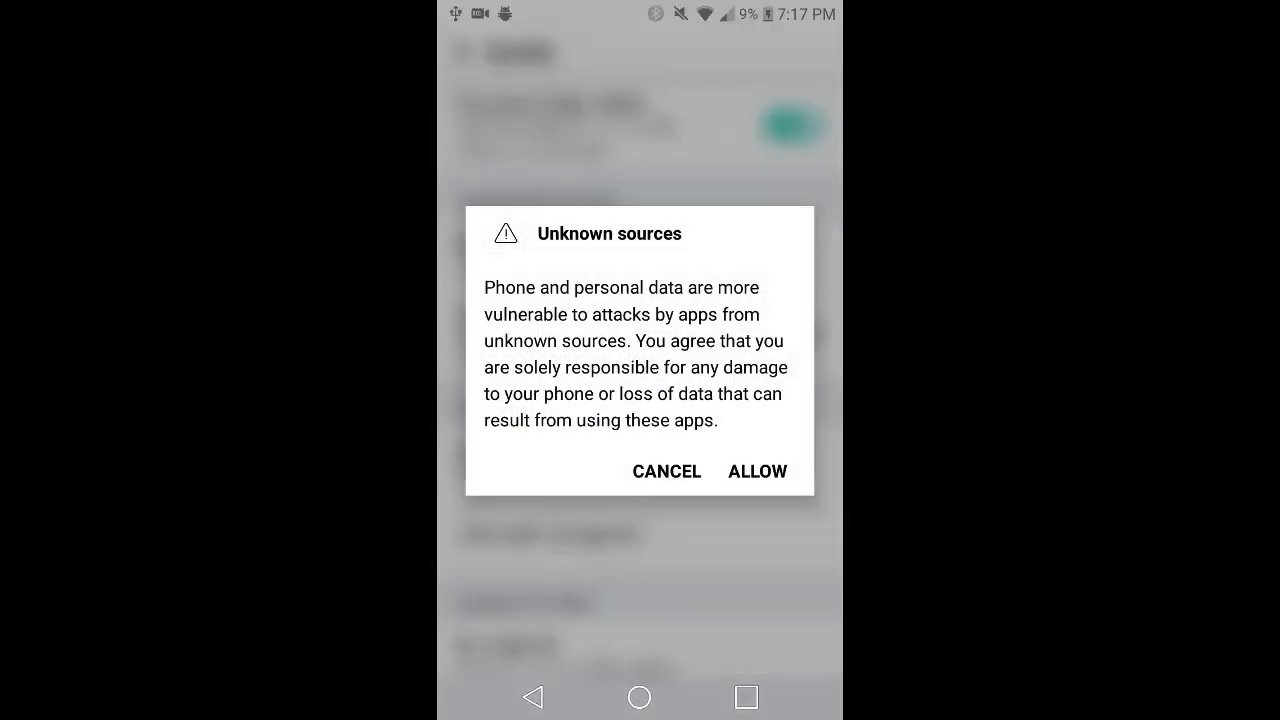
# Allow unknown sources on the phone, then download and open ExpressYourself.apk
pyautogui.click(757, 471)
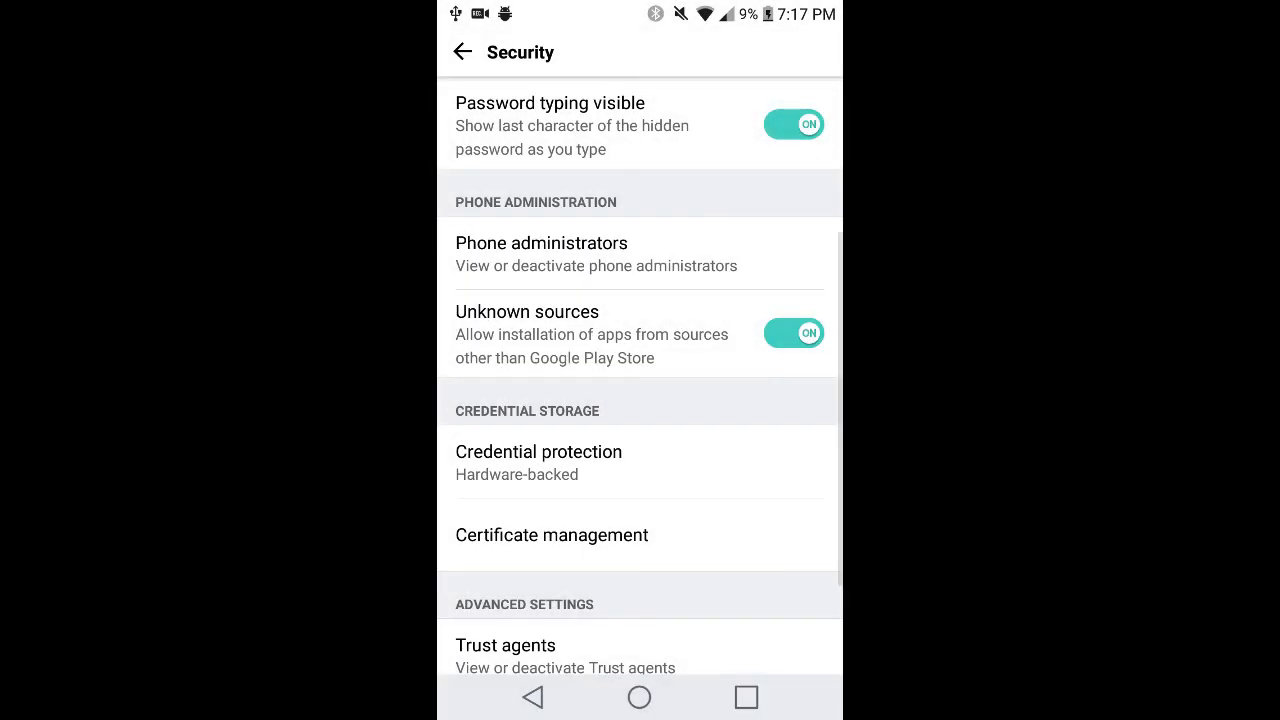
pyautogui.click(746, 697)
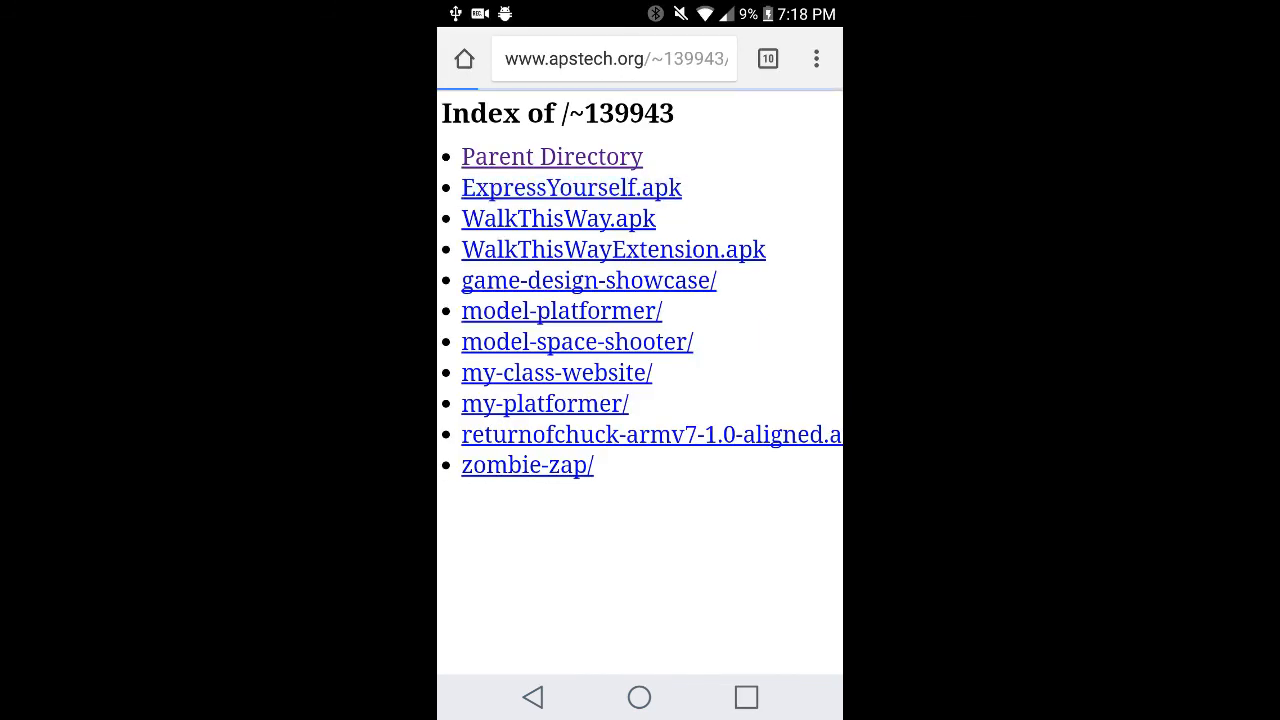
pyautogui.click(571, 187)
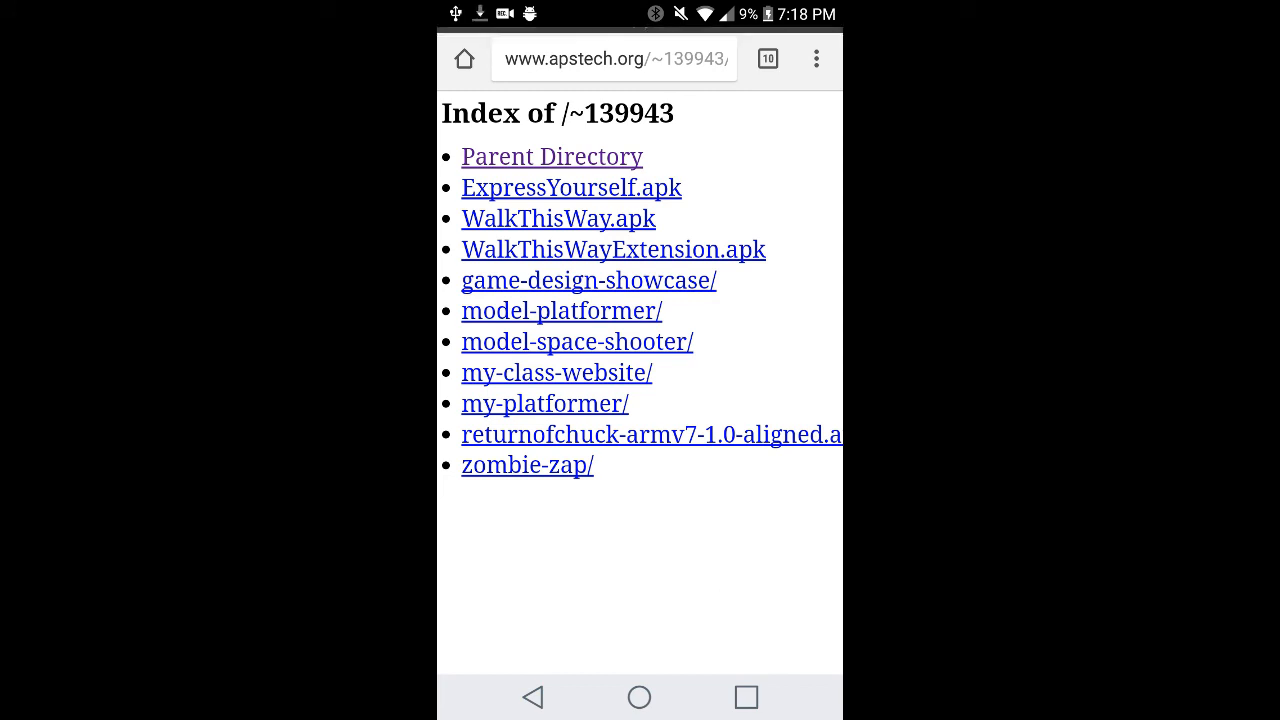
pyautogui.click(571, 187)
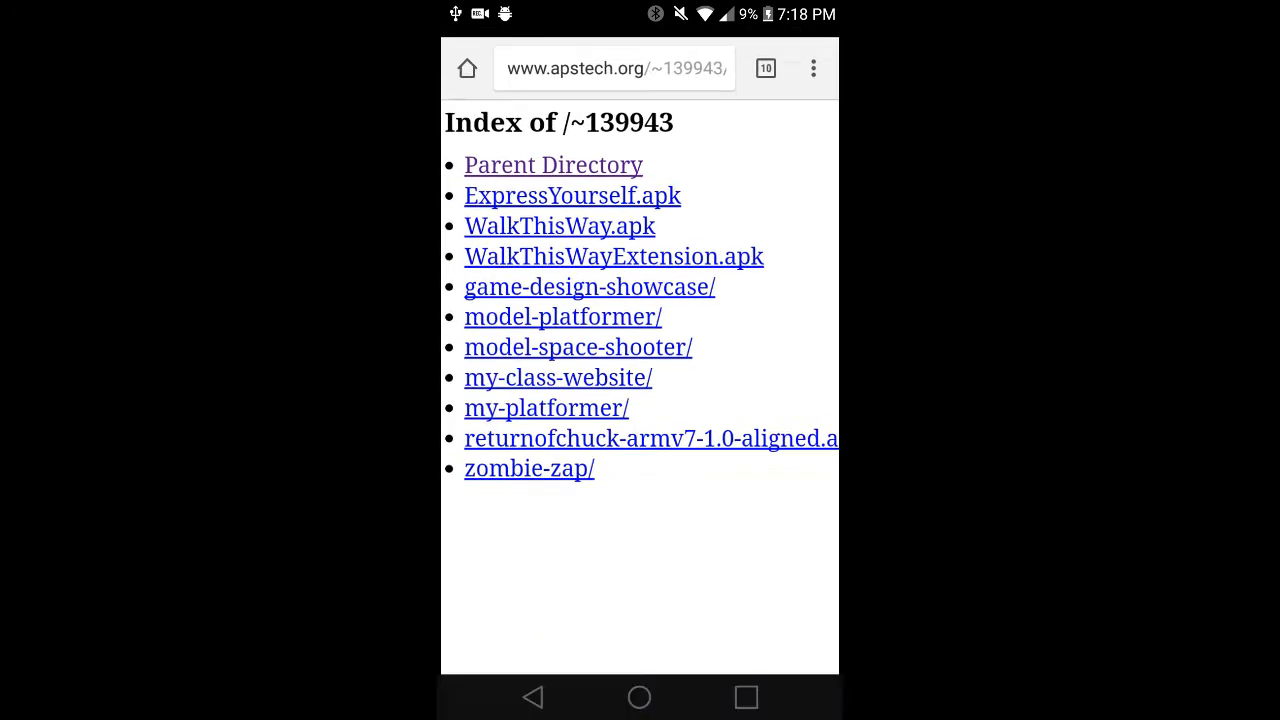
pyautogui.click(572, 195)
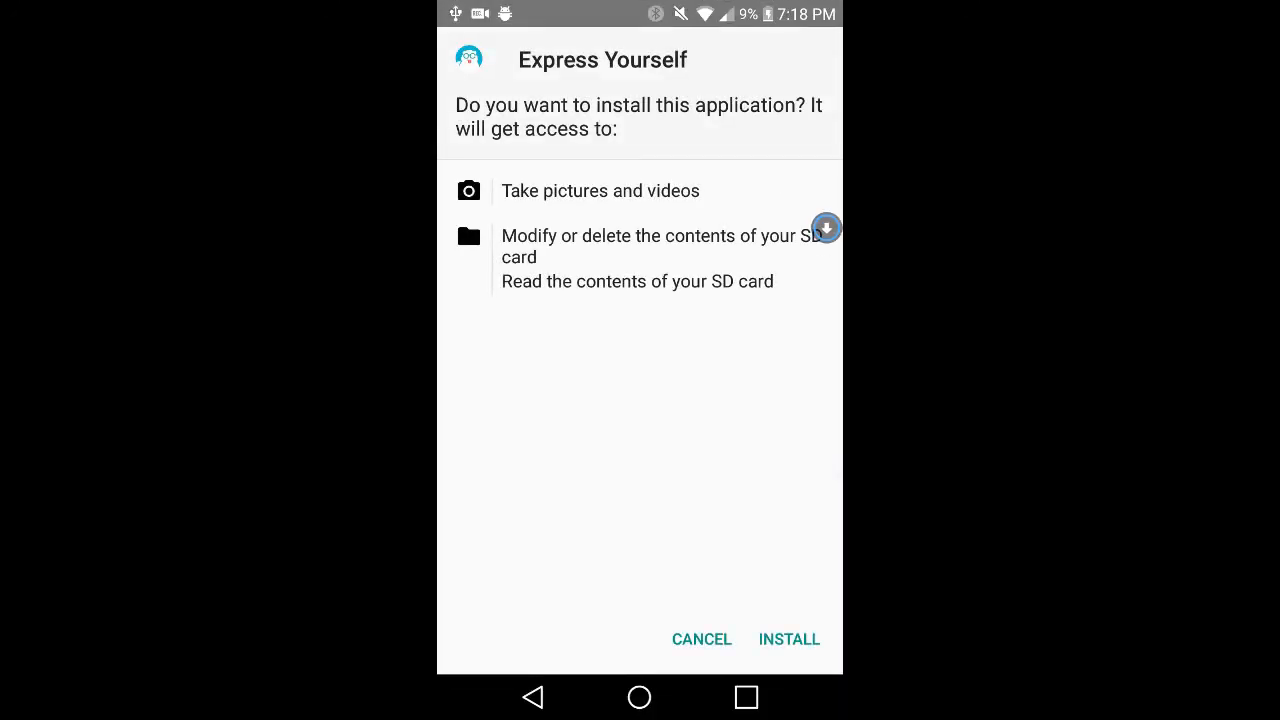
# Install and launch the Express Yourself app
pyautogui.click(789, 639)
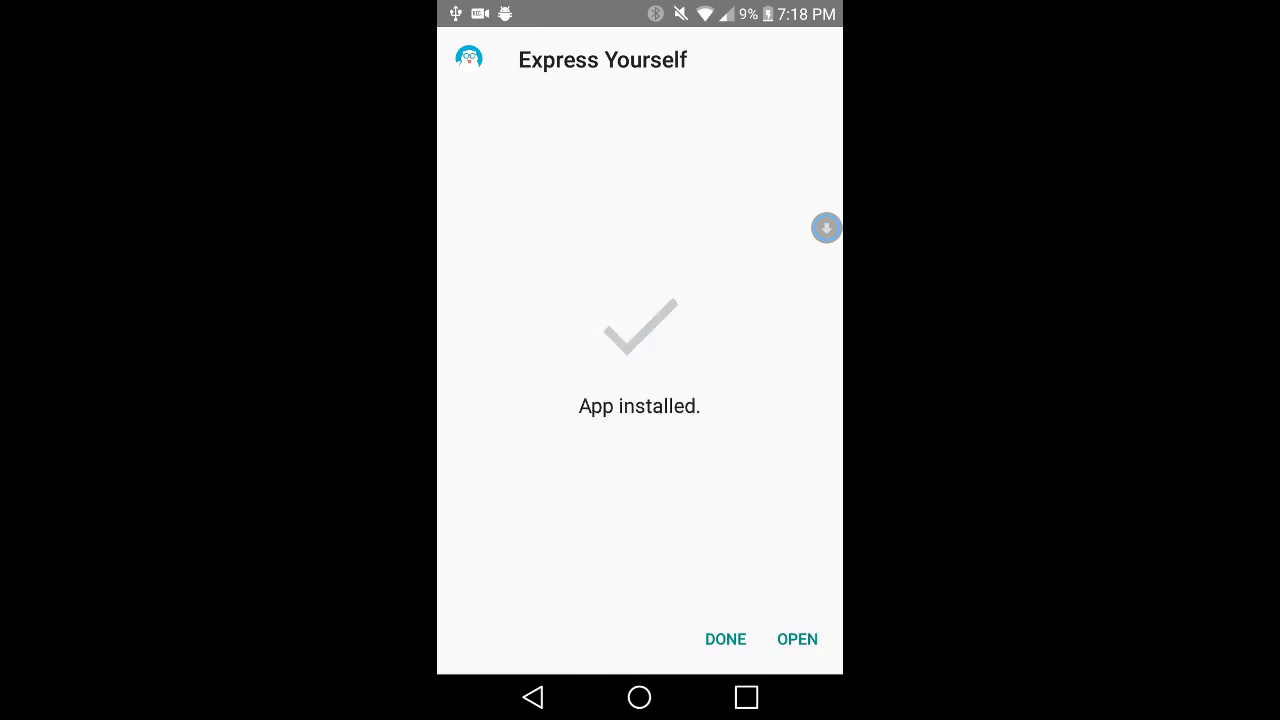
pyautogui.click(725, 639)
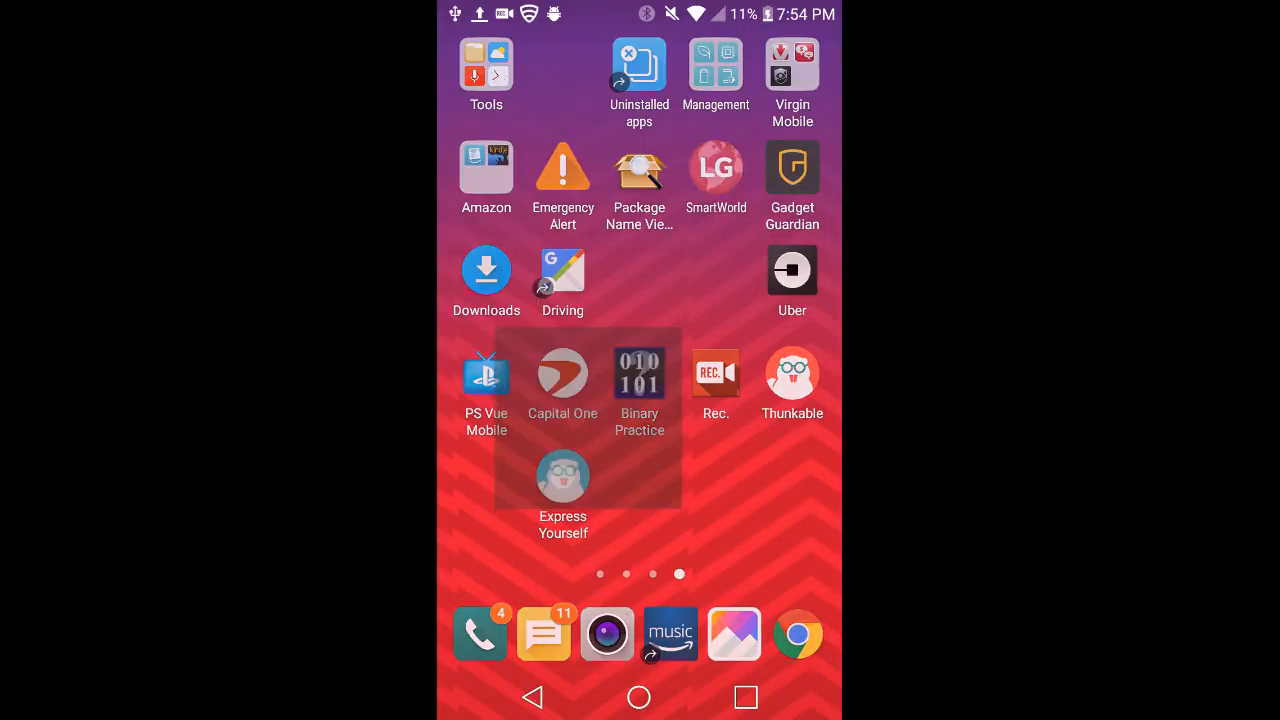
pyautogui.click(562, 475)
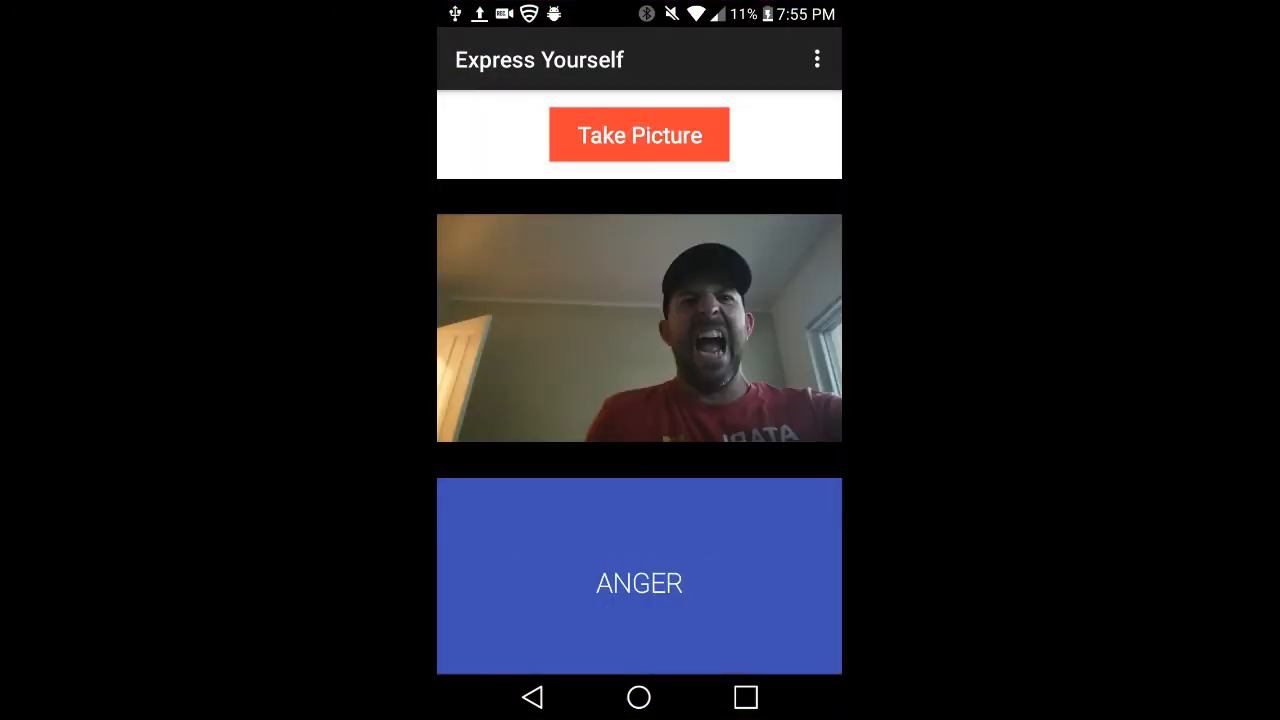